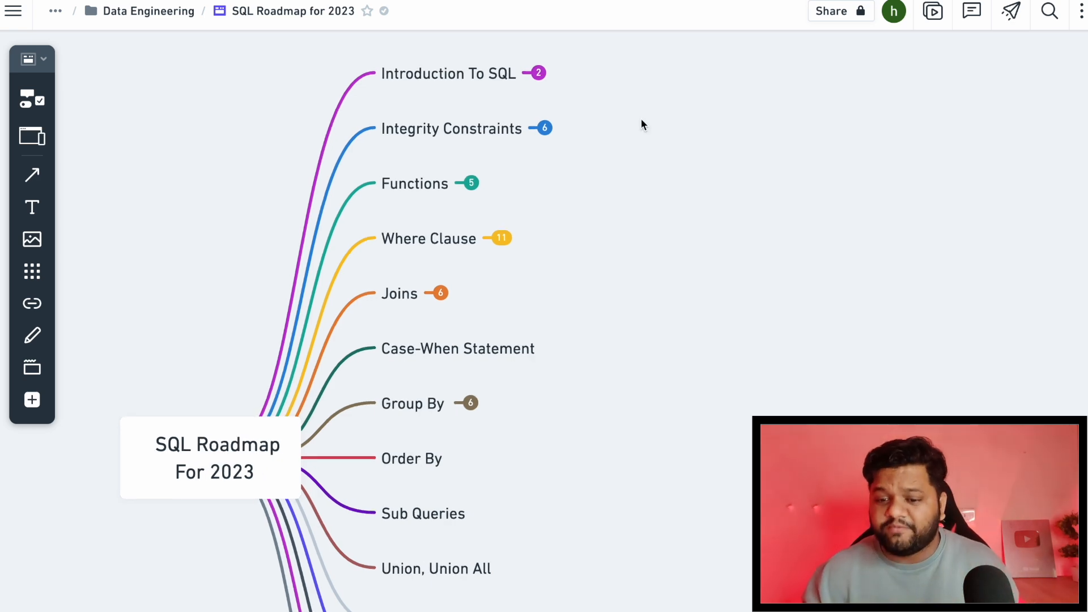
Expand Introduction To SQL into DDL, DML, DCL, DQL and Data Types
{"action": "scroll", "scroll_direction": "down", "scroll_amount": 3}
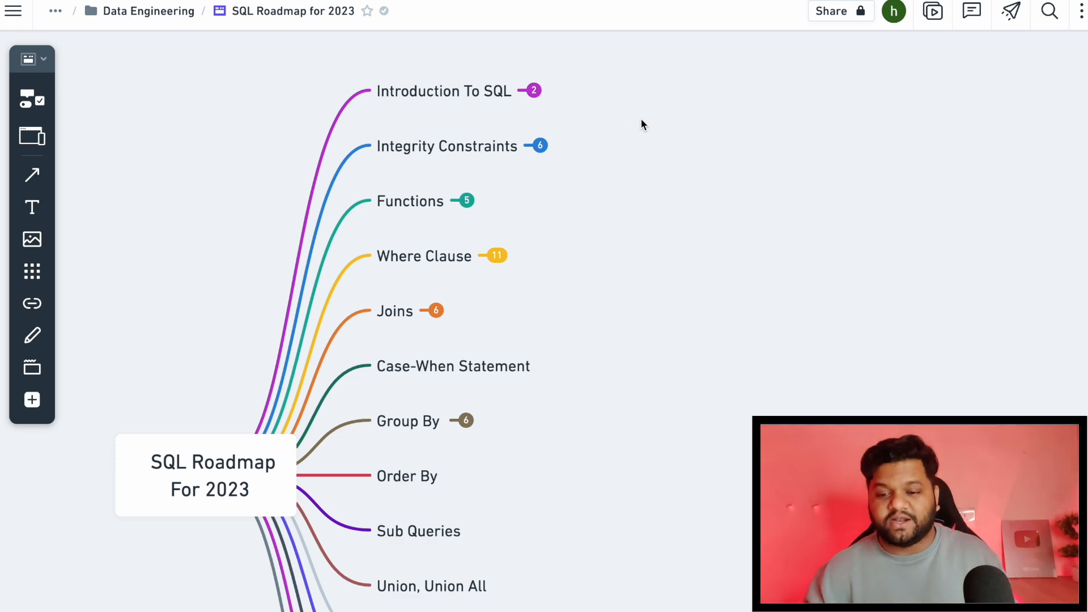
{"action": "left_click", "coordinate": [533, 90]}
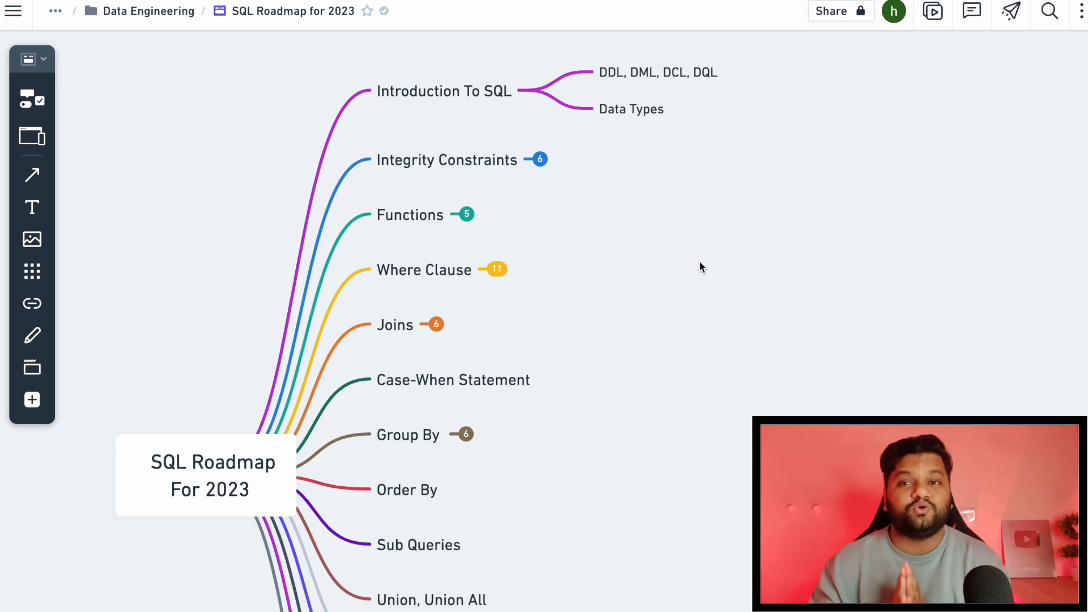
{"action": "mouse_move", "coordinate": [629, 97]}
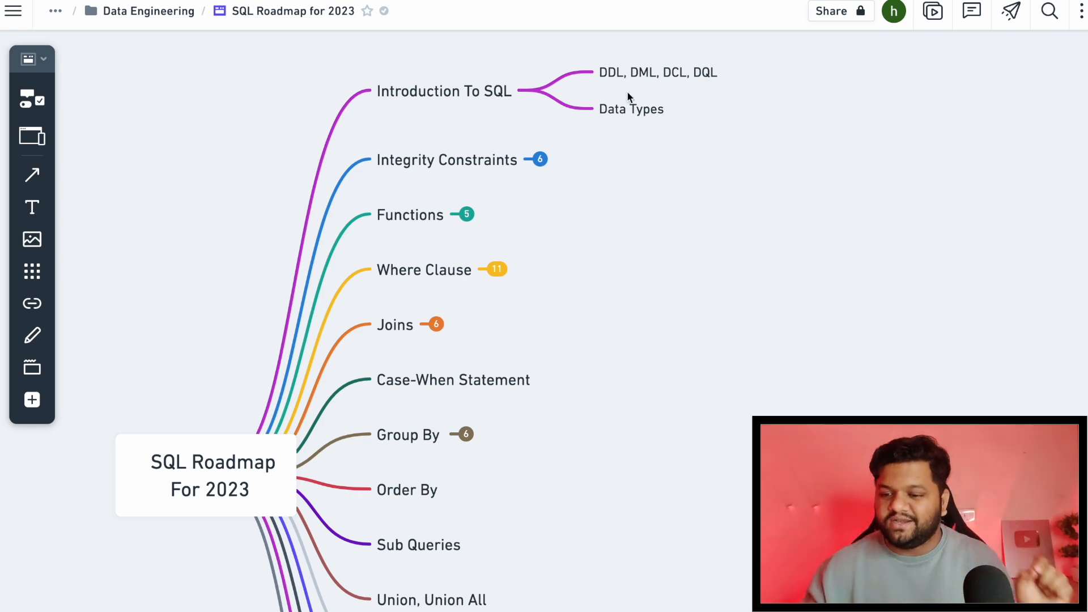
{"action": "mouse_move", "coordinate": [704, 95]}
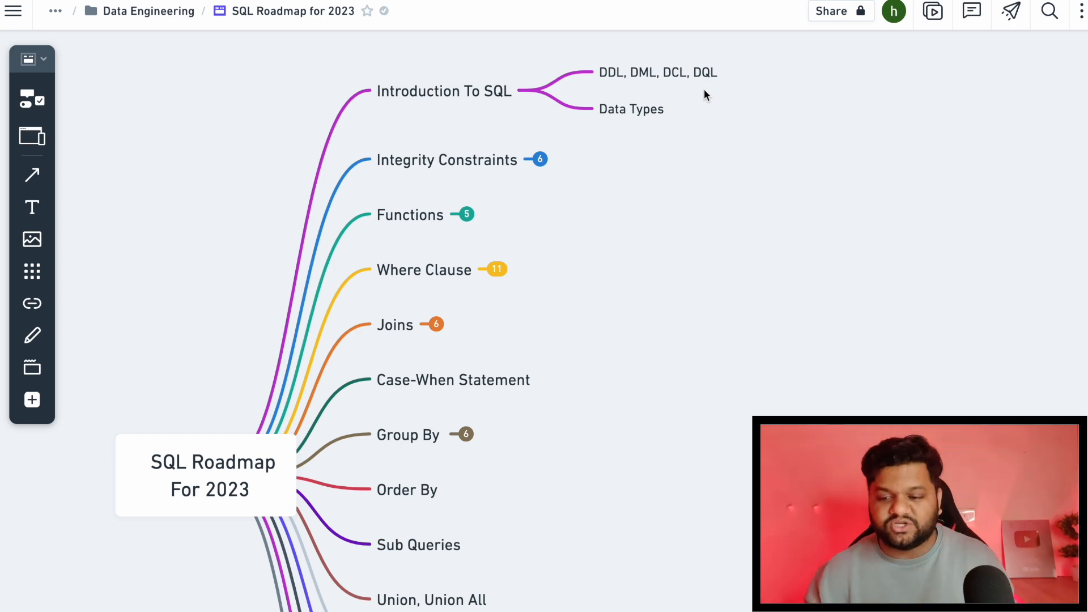
{"action": "mouse_move", "coordinate": [670, 137]}
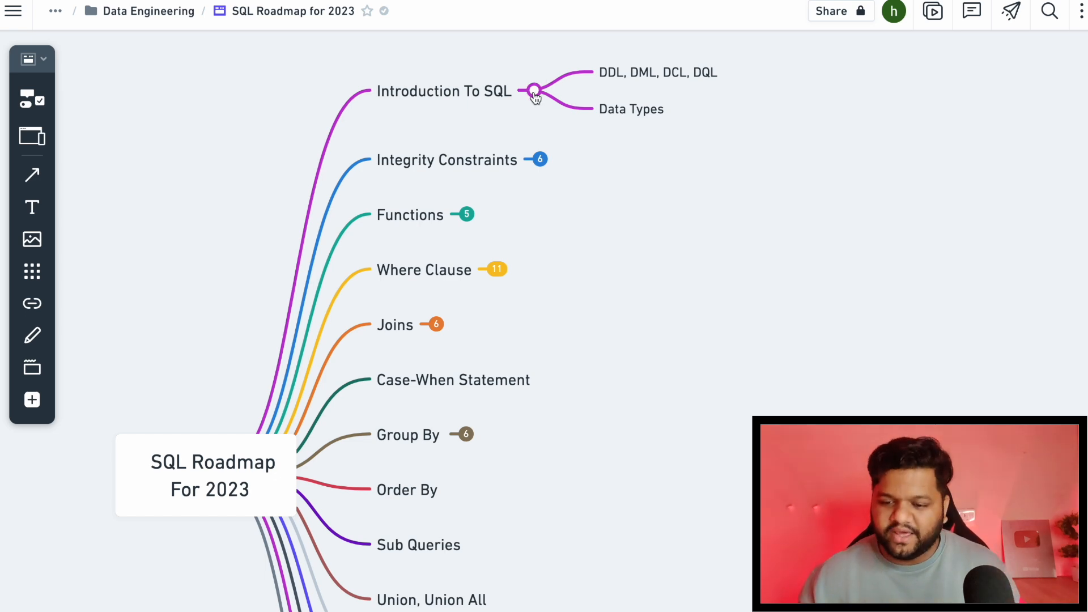
Collapse Introduction To SQL and expand Integrity Constraints into Primary Key through Unique
{"action": "left_click", "coordinate": [533, 91]}
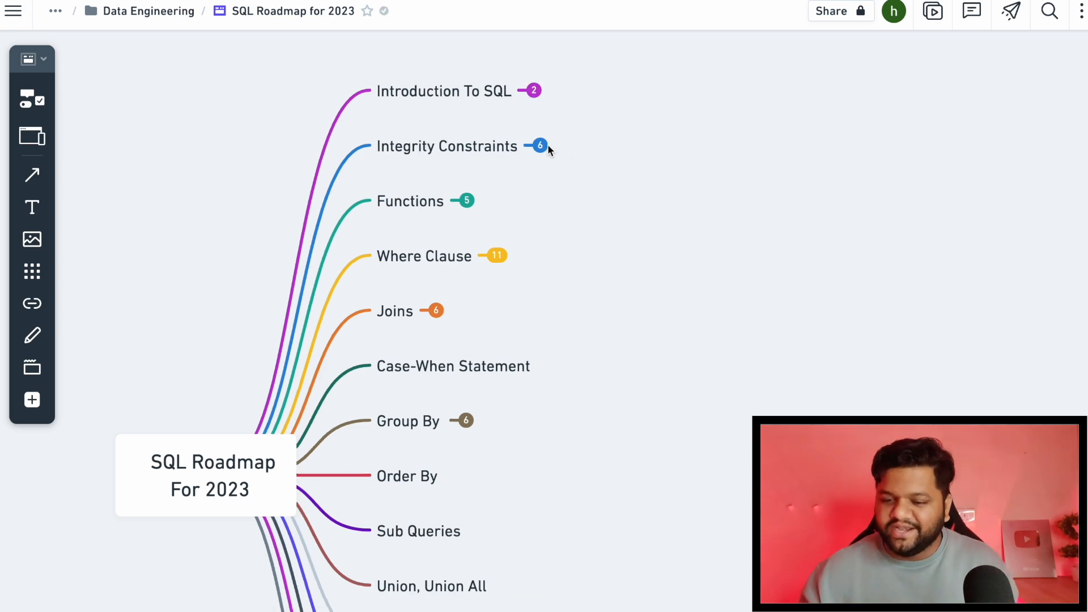
{"action": "left_click", "coordinate": [540, 146]}
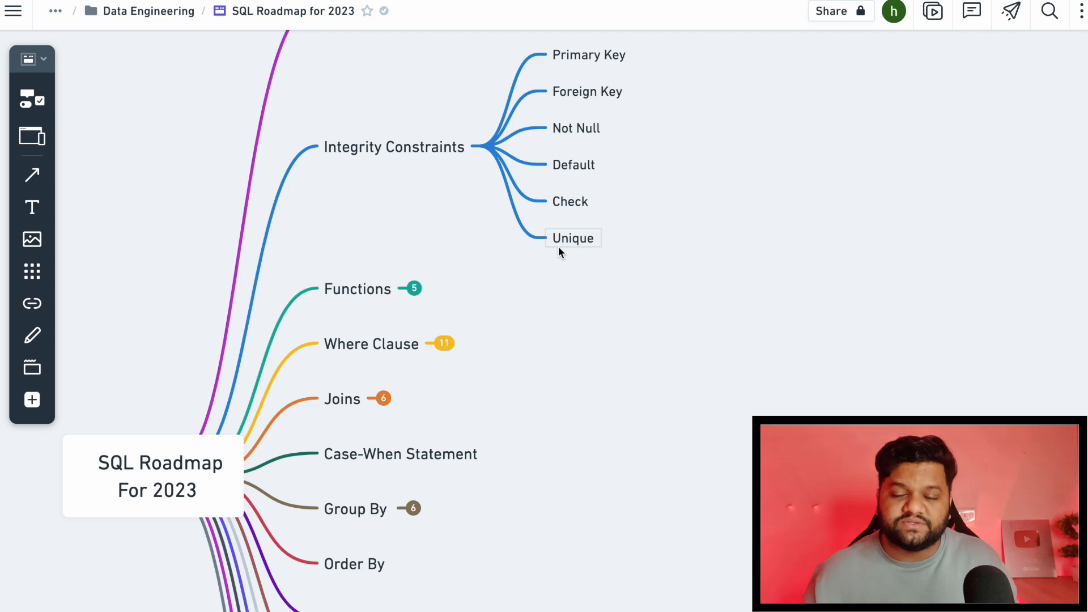
{"action": "mouse_move", "coordinate": [707, 276]}
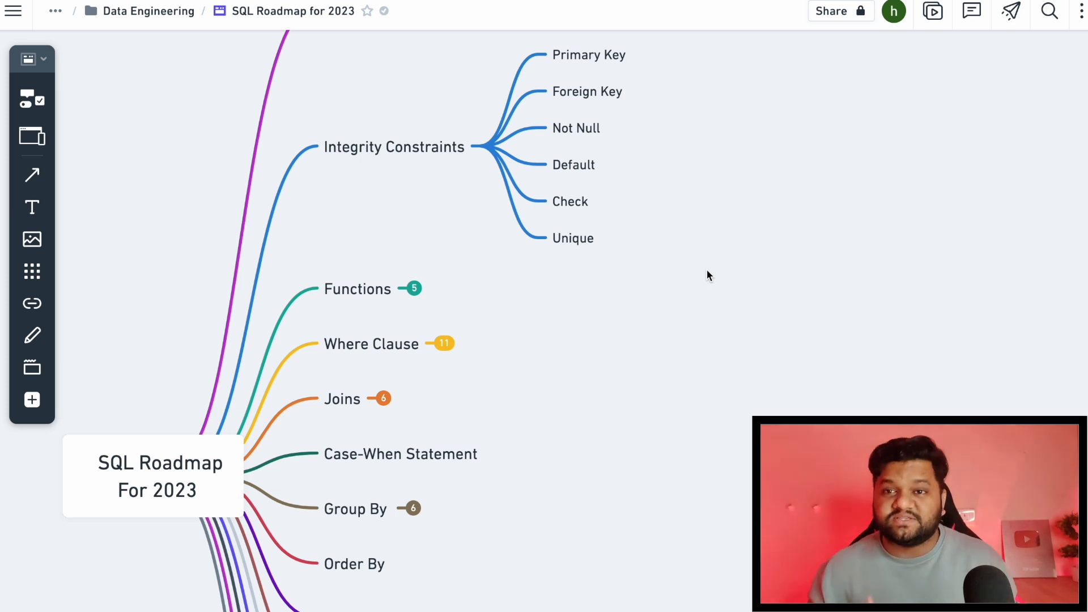
{"action": "mouse_move", "coordinate": [689, 209]}
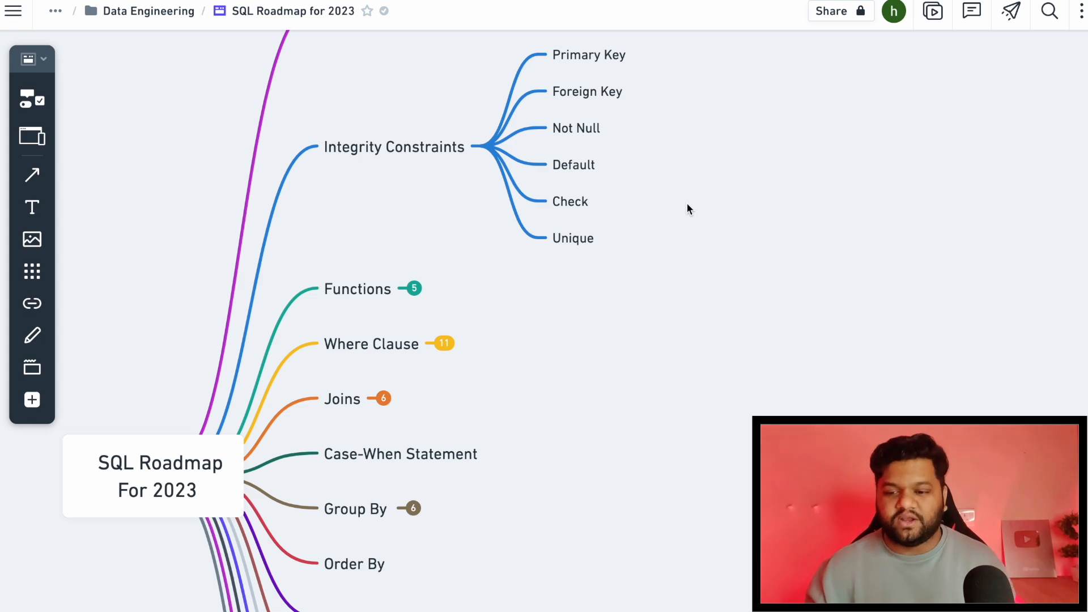
{"action": "mouse_move", "coordinate": [651, 82]}
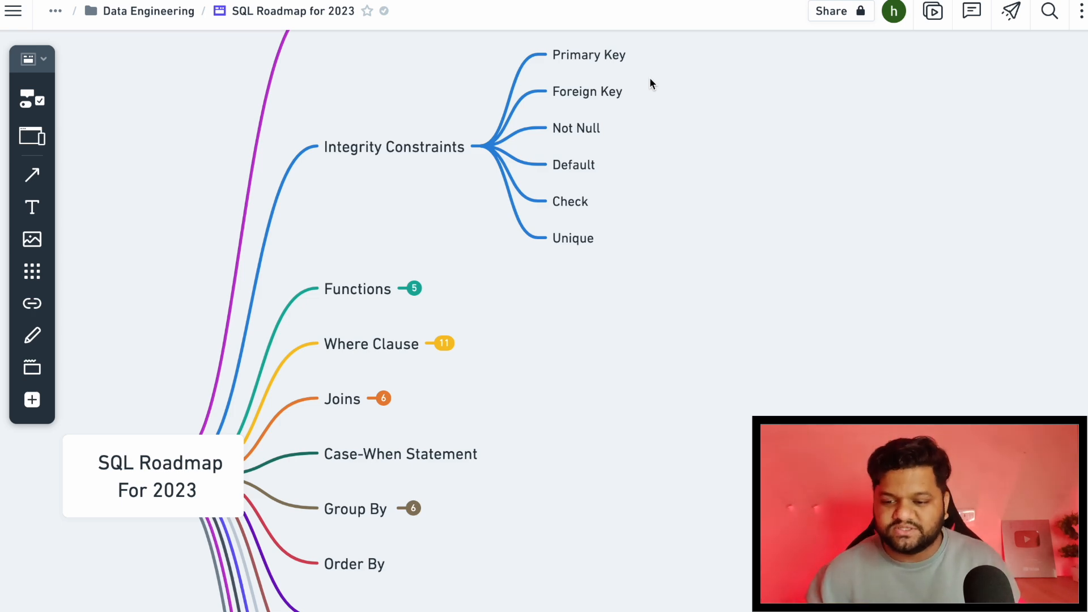
{"action": "mouse_move", "coordinate": [619, 145]}
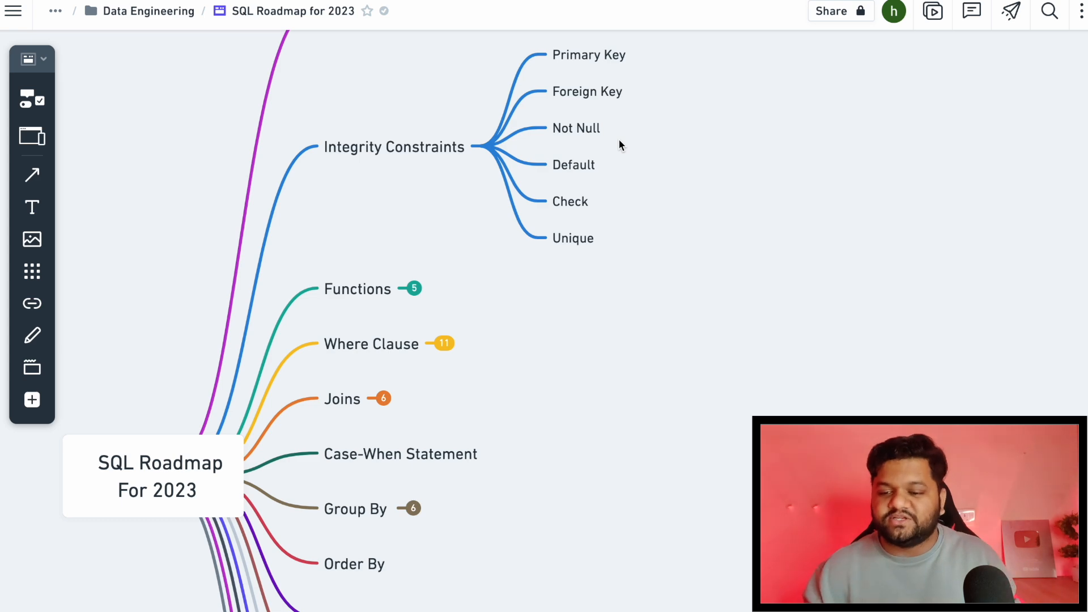
{"action": "mouse_move", "coordinate": [571, 201]}
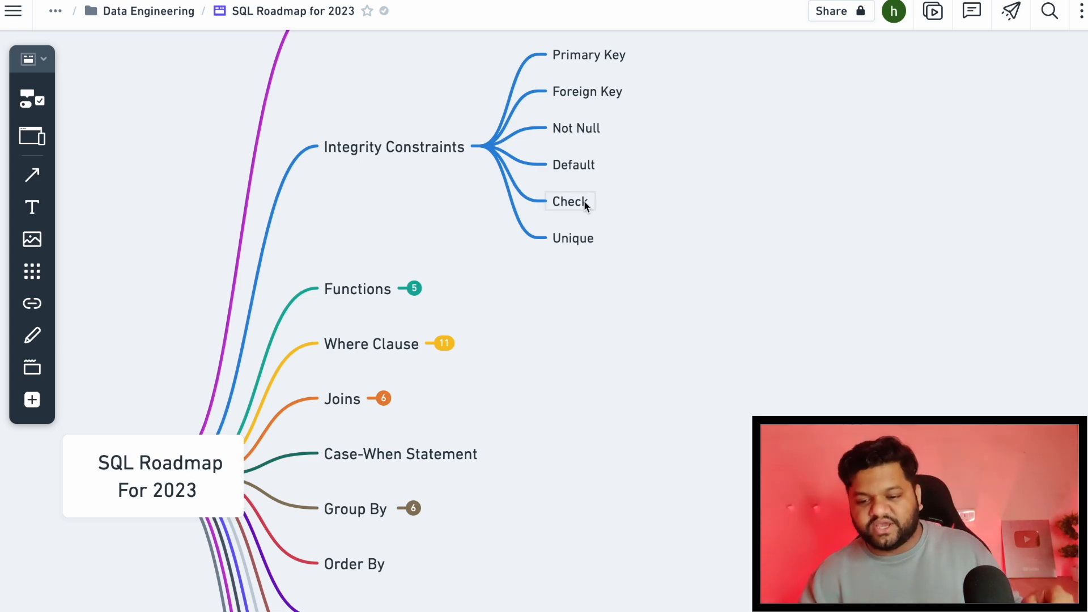
Collapse Integrity Constraints, expand Functions and reveal Sum, Min, Max, Avg, Count under Aggregation Type Functions
{"action": "left_click", "coordinate": [487, 146]}
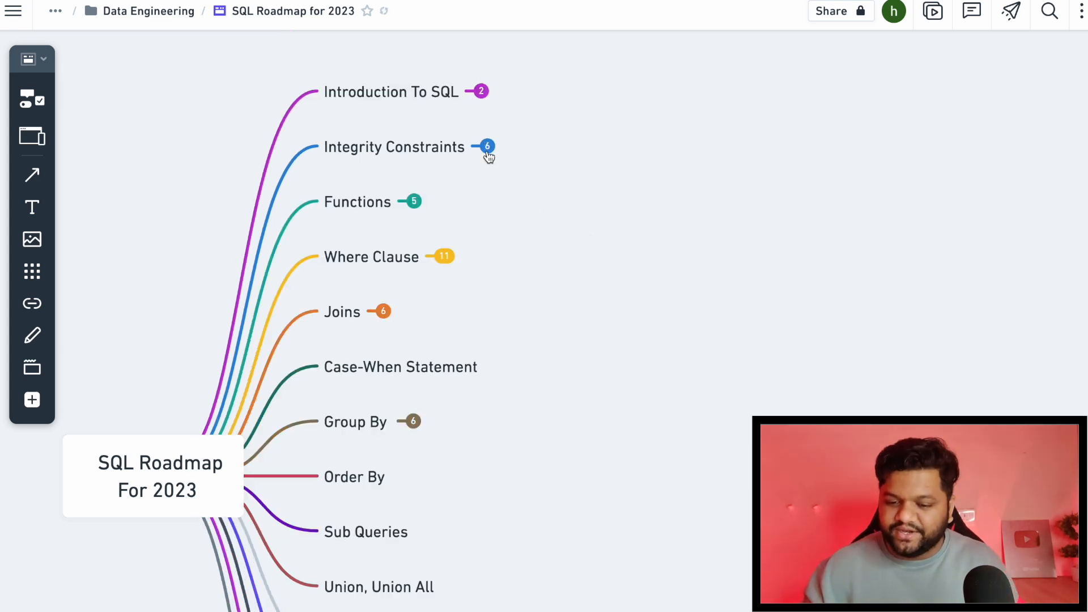
{"action": "left_click", "coordinate": [412, 202]}
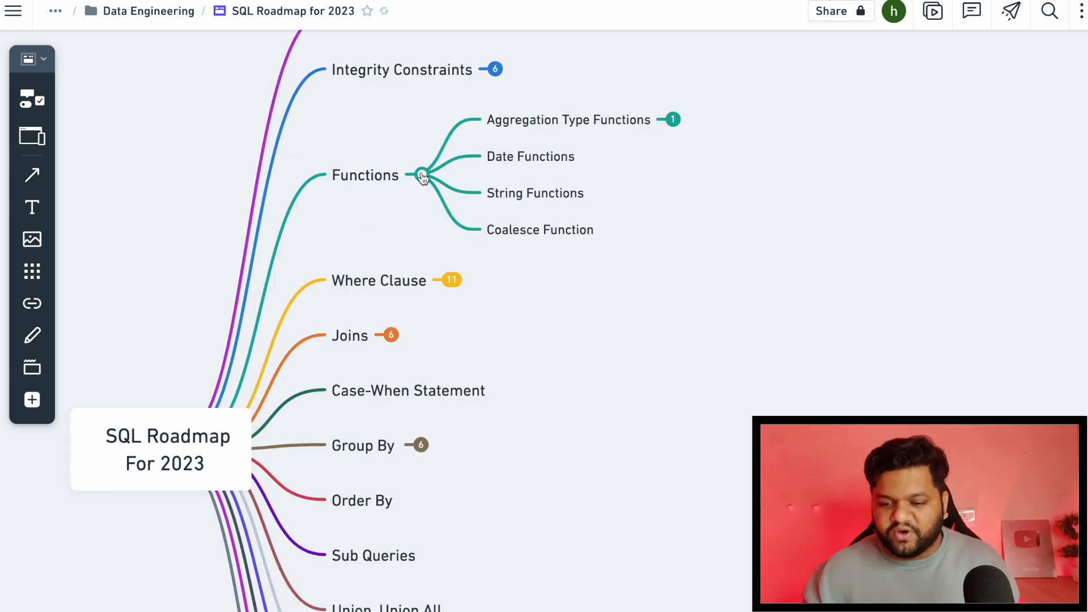
{"action": "mouse_move", "coordinate": [696, 285]}
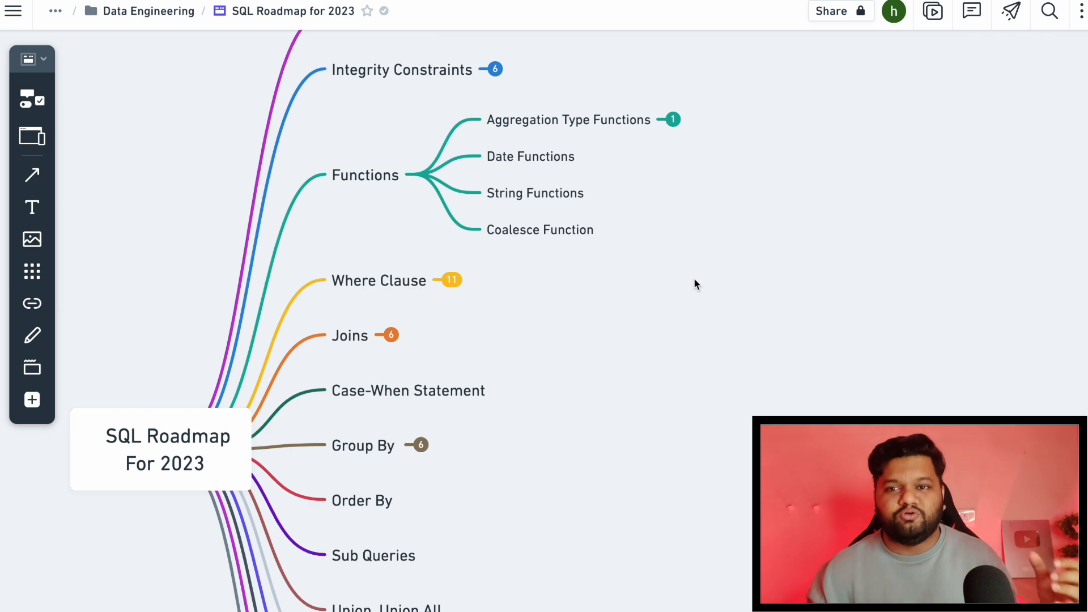
{"action": "left_click", "coordinate": [670, 119]}
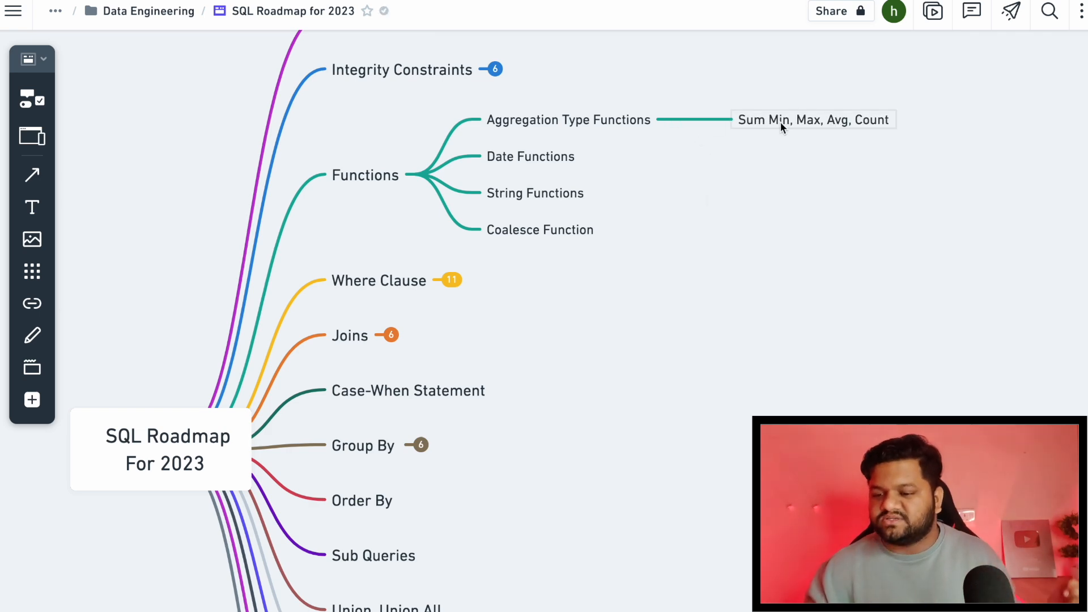
{"action": "mouse_move", "coordinate": [575, 166]}
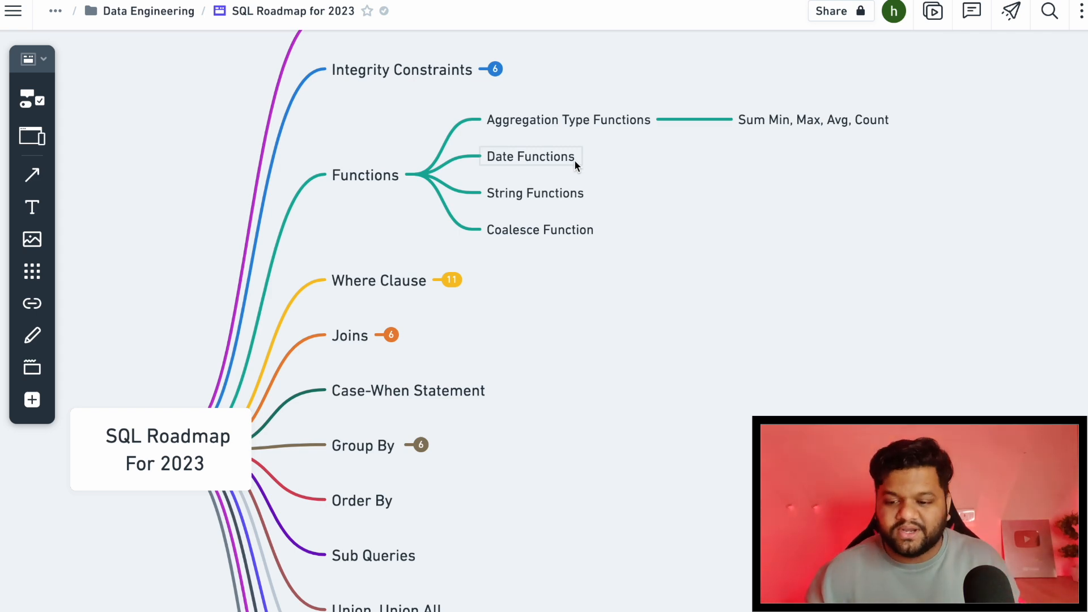
{"action": "mouse_move", "coordinate": [565, 181]}
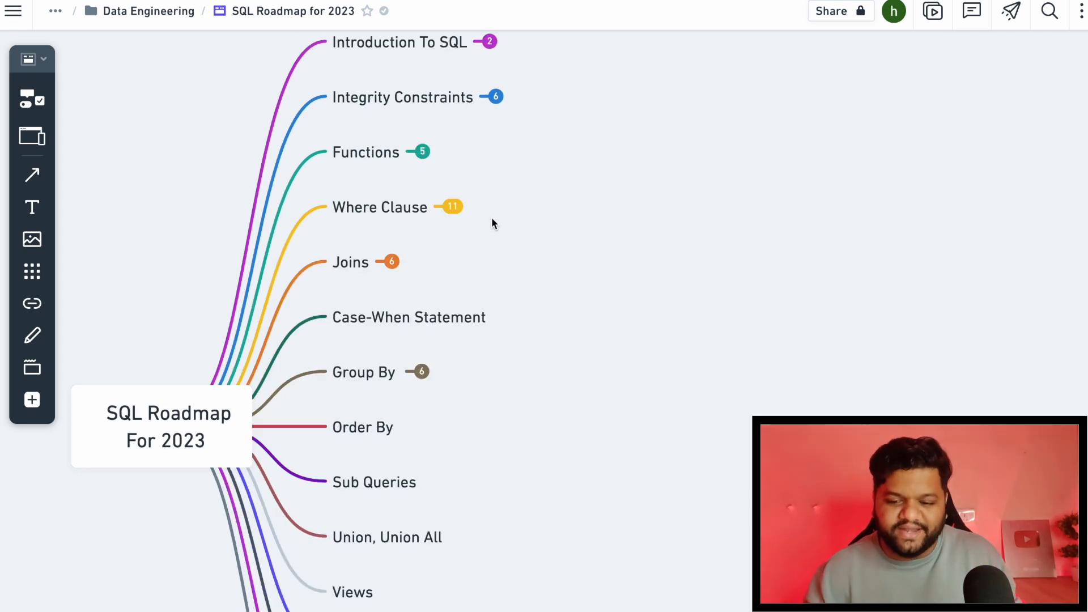
{"action": "mouse_move", "coordinate": [490, 192]}
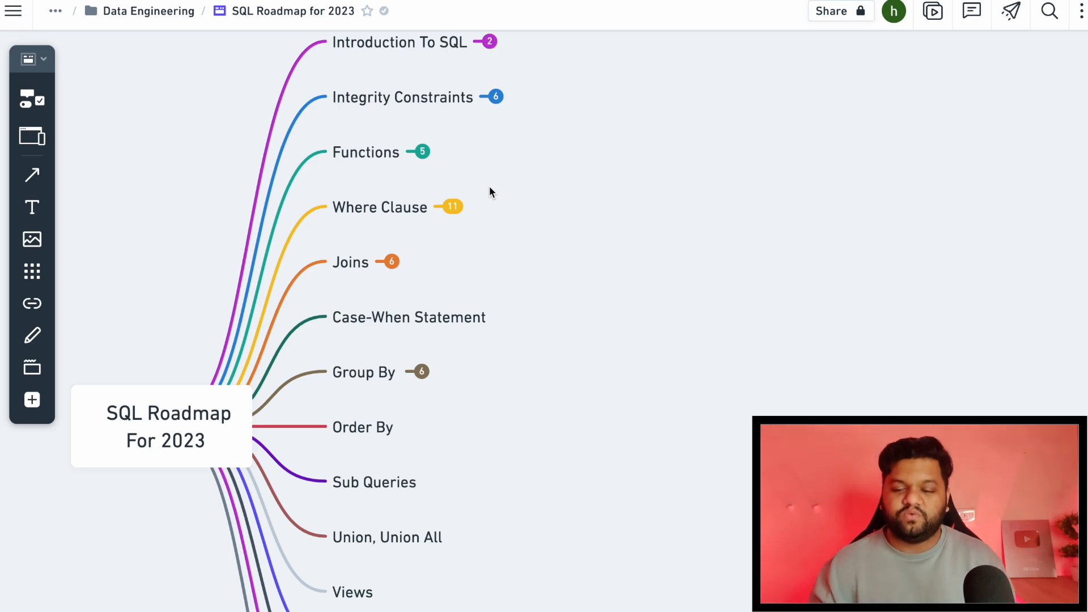
Expand Where Clause and its Logical Operators into AND, OR, NOT, Like, Between, IN, EXISTS, ANY/ALL, IS Null
{"action": "left_click", "coordinate": [453, 206]}
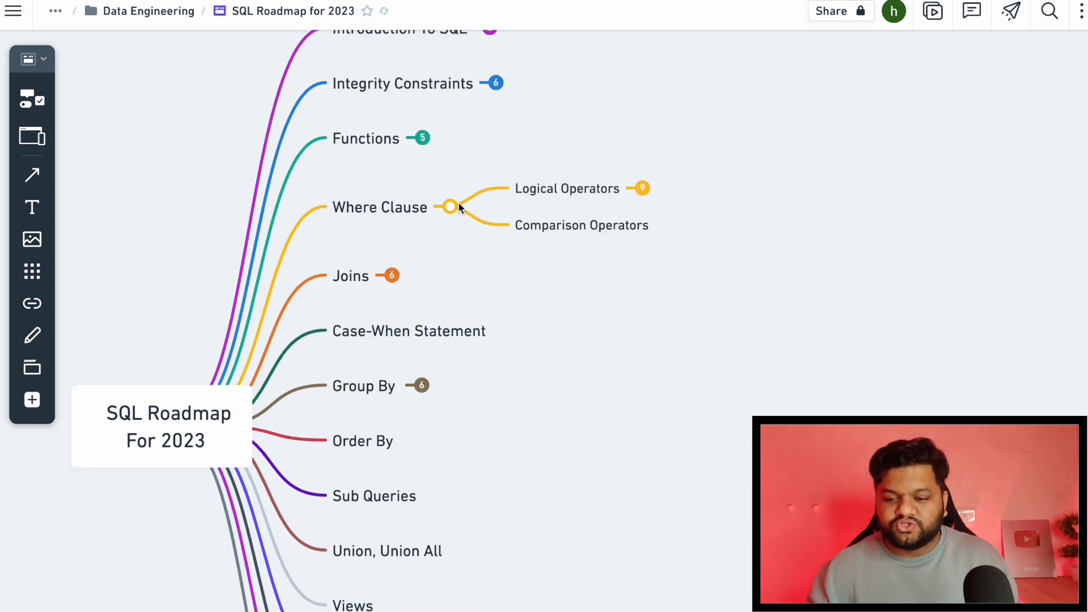
{"action": "mouse_move", "coordinate": [525, 313]}
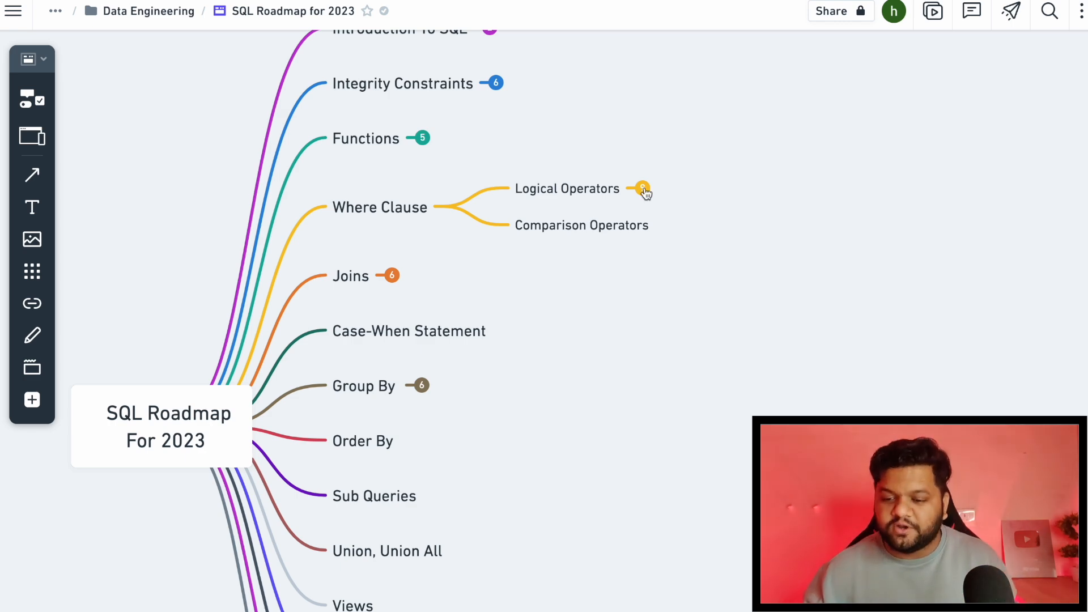
{"action": "left_click", "coordinate": [642, 189]}
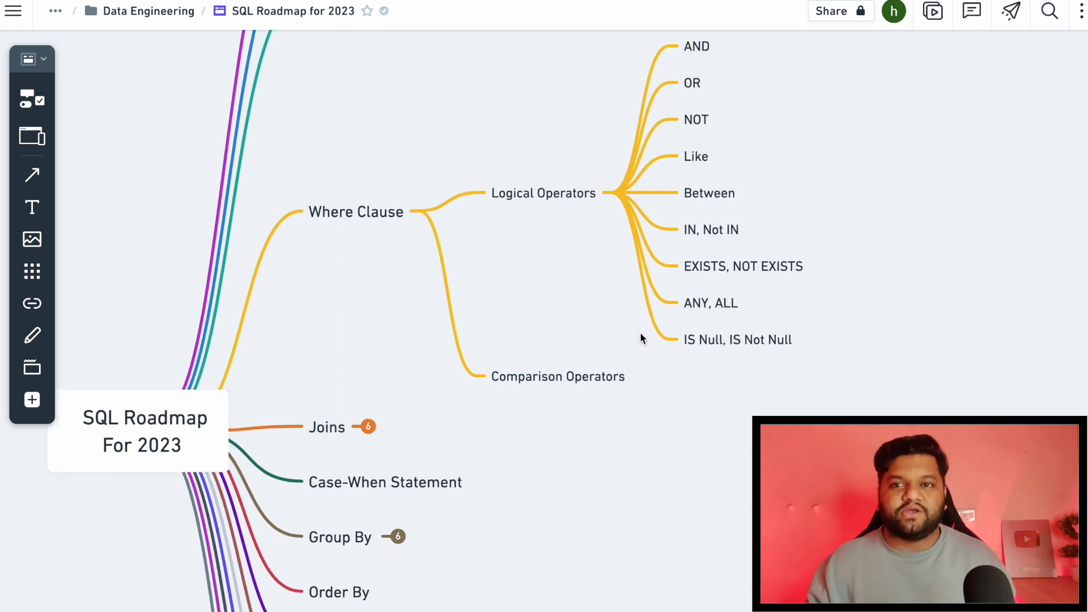
{"action": "mouse_move", "coordinate": [568, 408]}
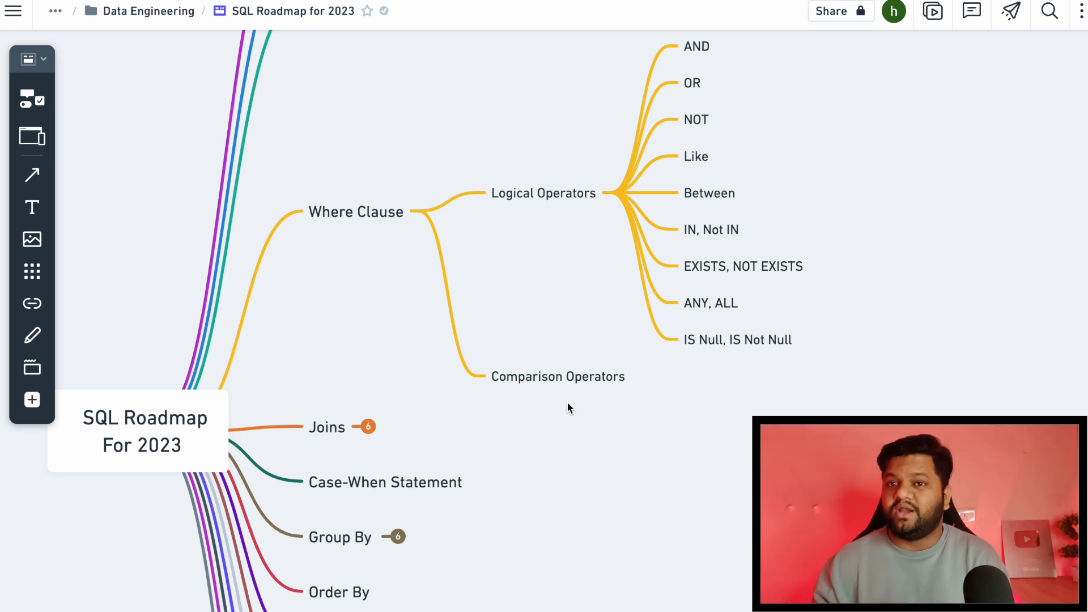
{"action": "mouse_move", "coordinate": [572, 243]}
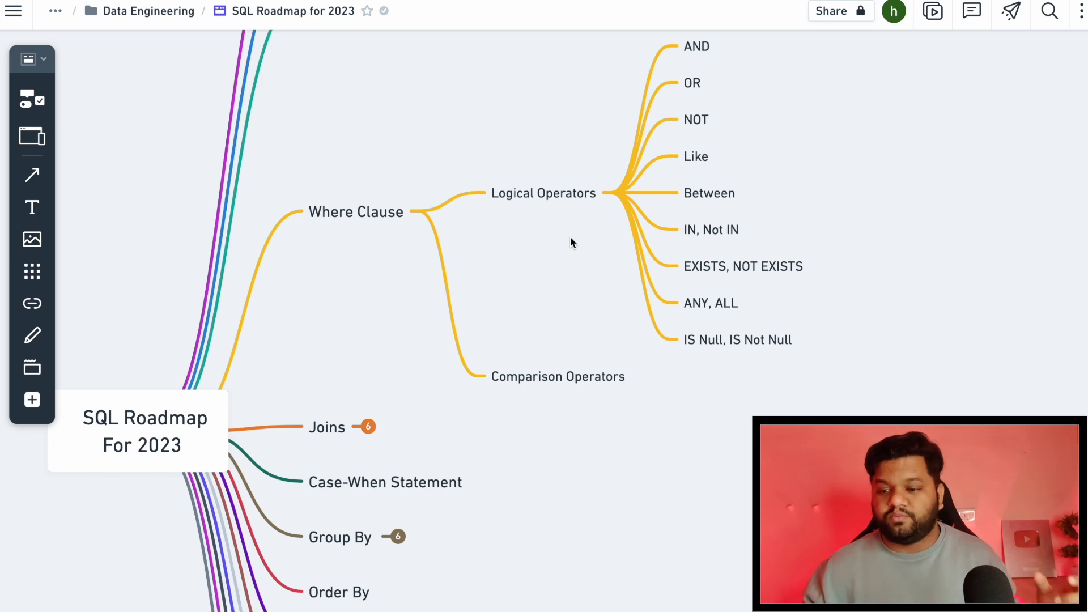
{"action": "mouse_move", "coordinate": [715, 138]}
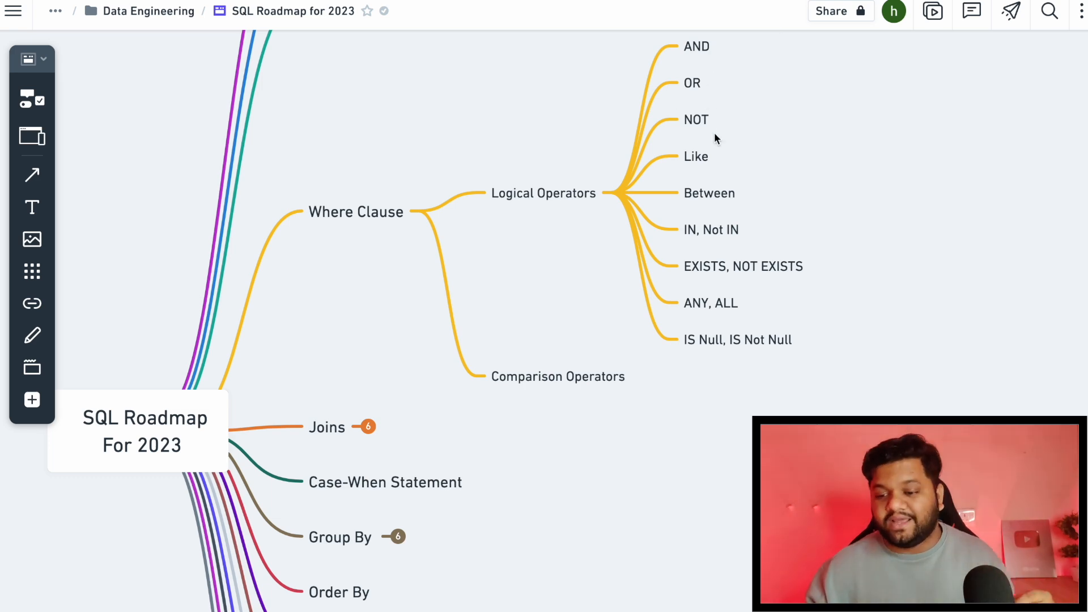
{"action": "mouse_move", "coordinate": [719, 291]}
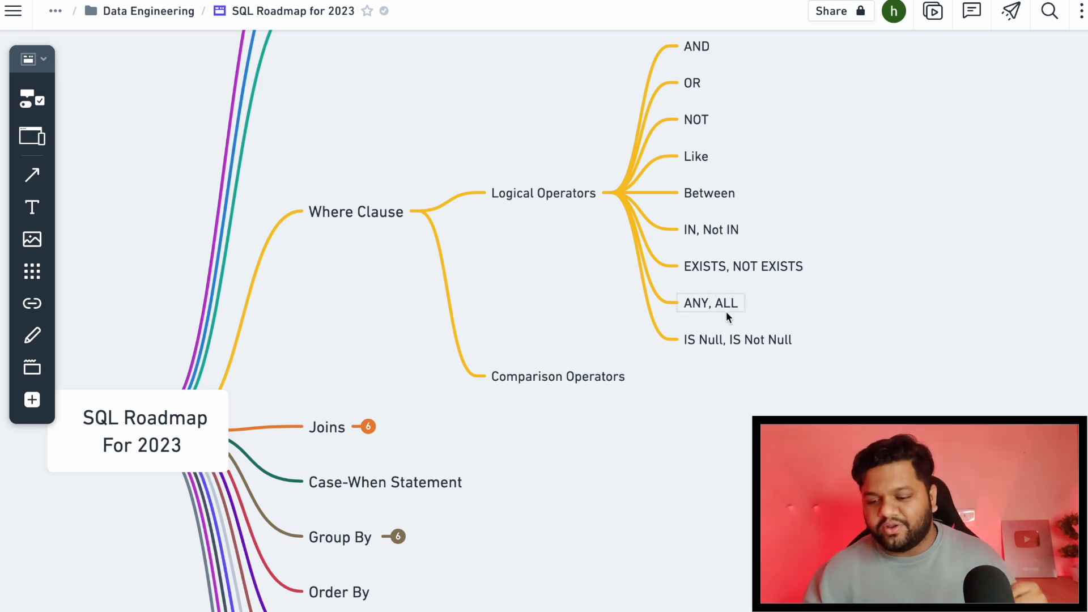
{"action": "mouse_move", "coordinate": [720, 361]}
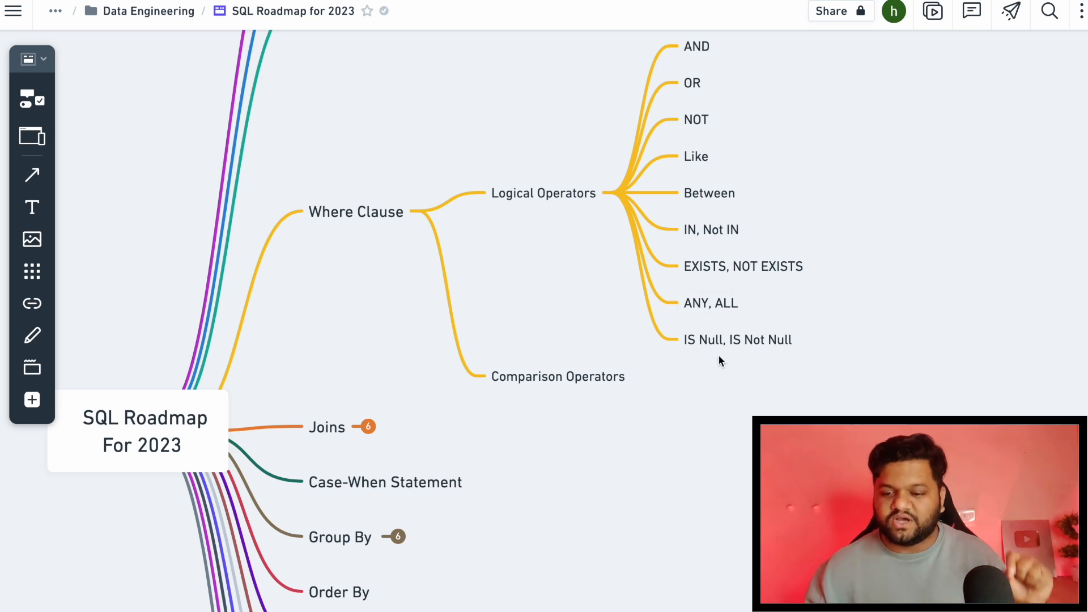
{"action": "mouse_move", "coordinate": [739, 298]}
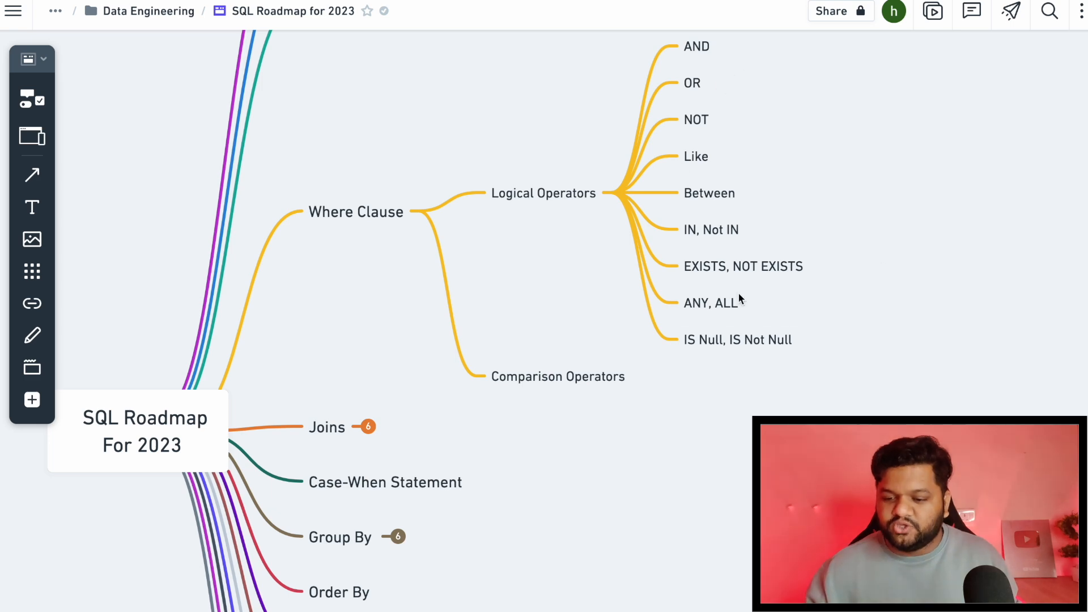
{"action": "mouse_move", "coordinate": [651, 199]}
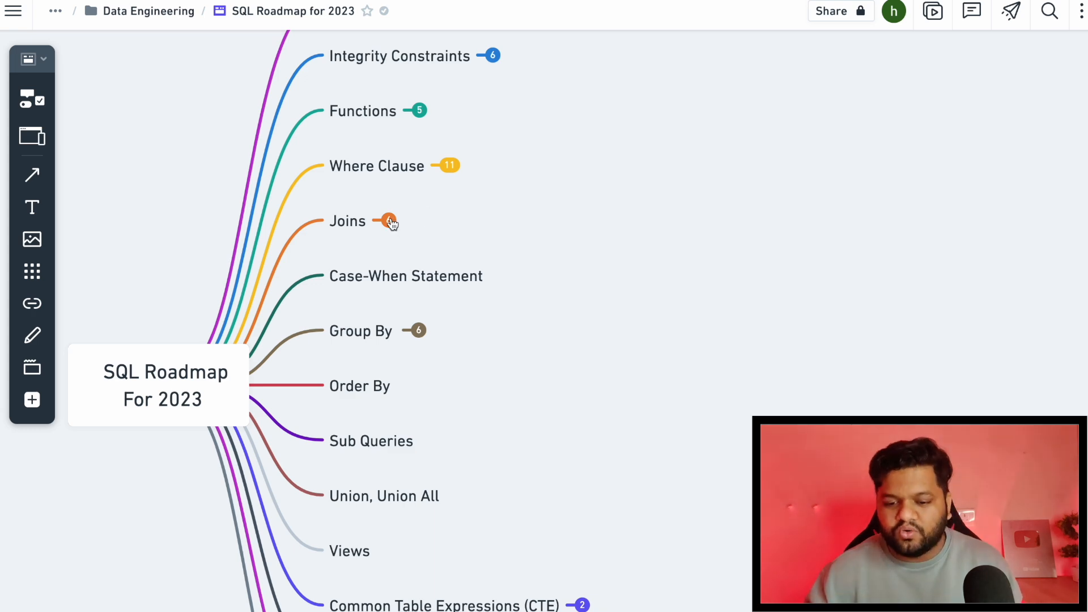
Expand Joins into Inner, Left, Right, Full Outer, Cross and Conditional Based Join Operations
{"action": "left_click", "coordinate": [389, 221]}
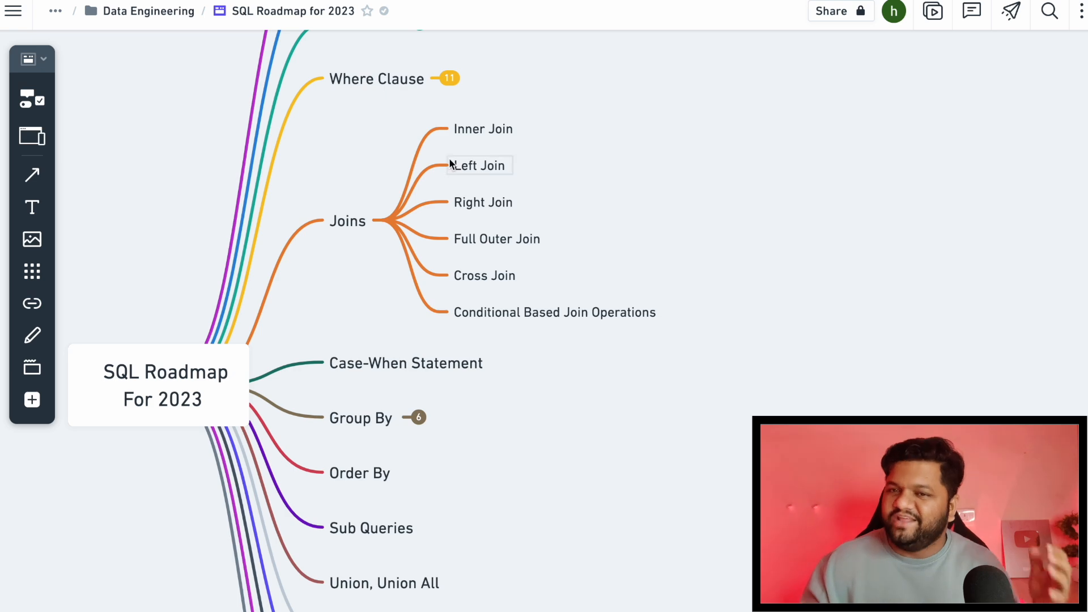
{"action": "mouse_move", "coordinate": [530, 172]}
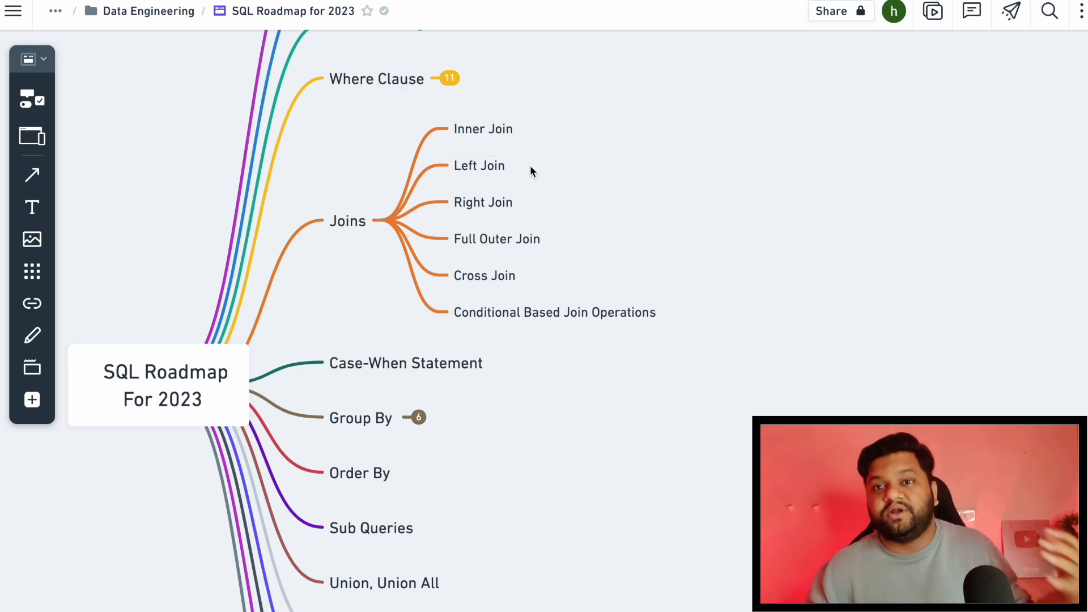
{"action": "mouse_move", "coordinate": [514, 172]}
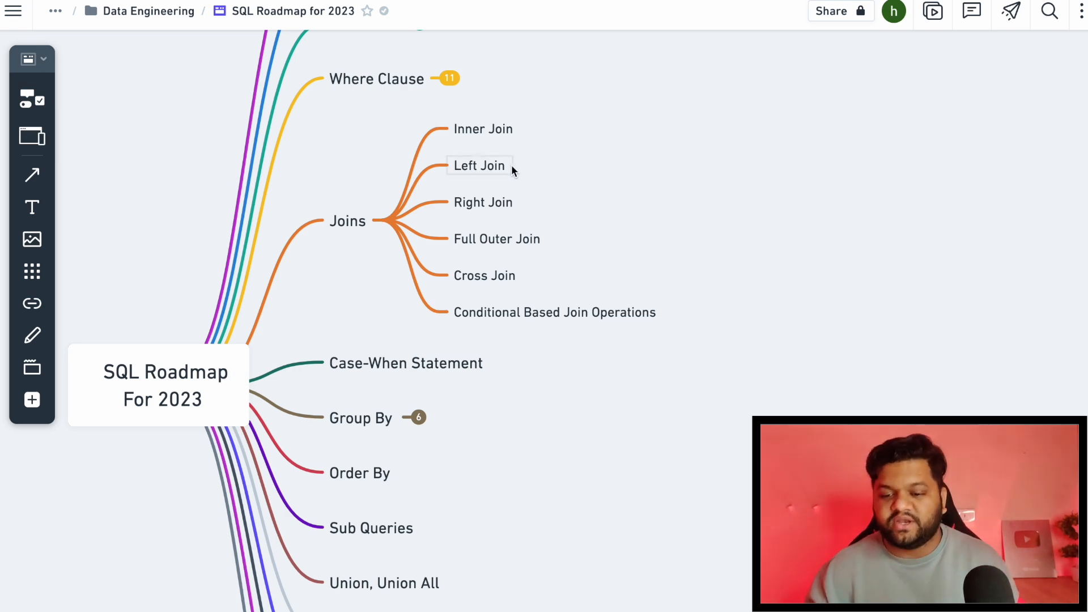
{"action": "scroll", "scroll_direction": "up", "scroll_amount": 3}
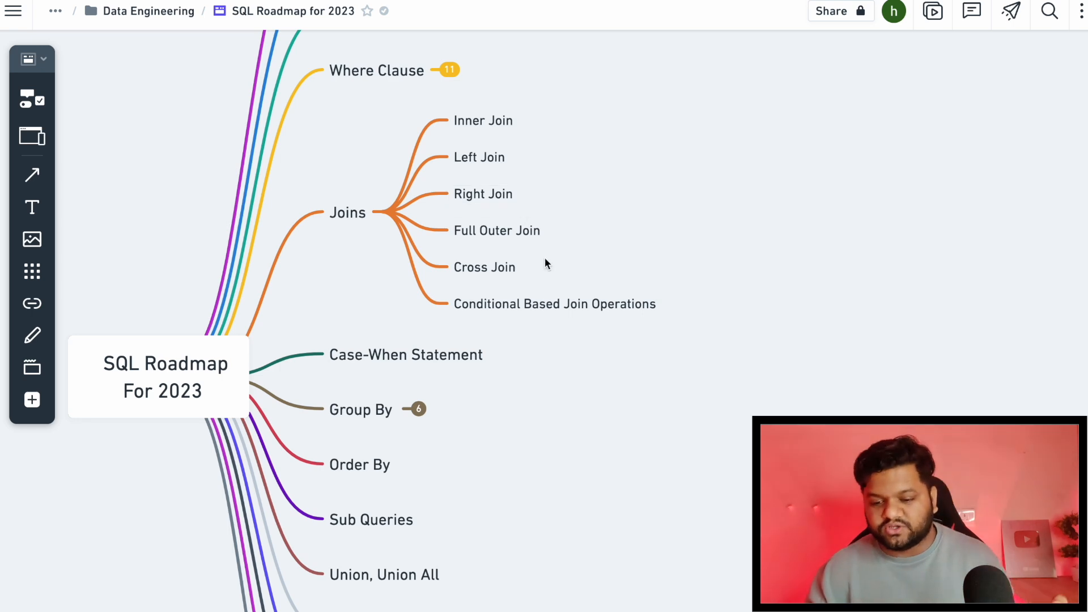
{"action": "mouse_move", "coordinate": [559, 351]}
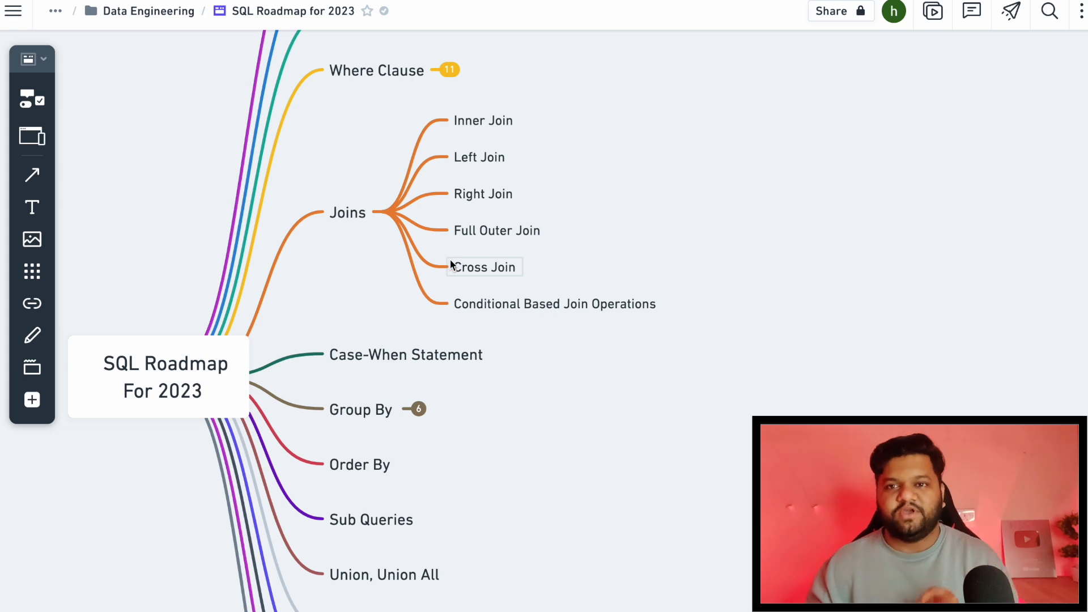
{"action": "mouse_move", "coordinate": [427, 239]}
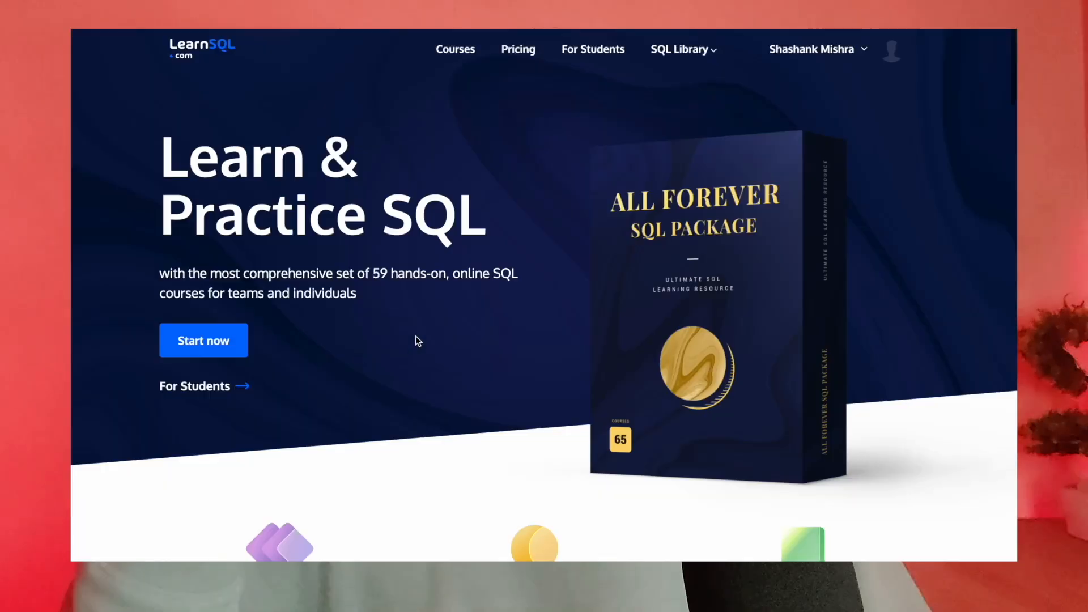
{"action": "scroll", "scroll_direction": "down", "scroll_amount": 3}
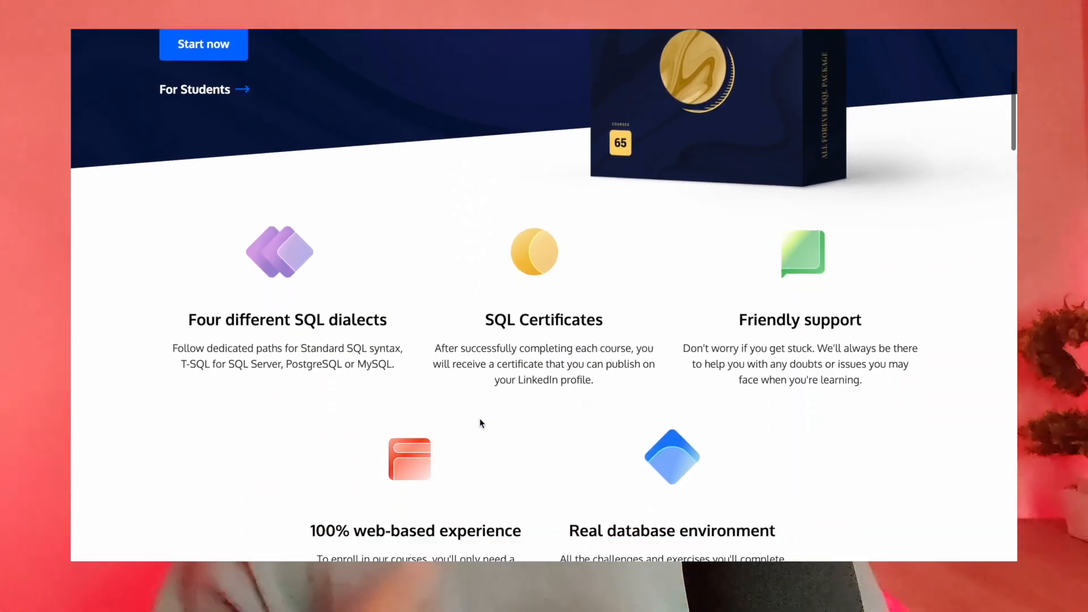
{"action": "scroll", "scroll_direction": "down", "scroll_amount": 3}
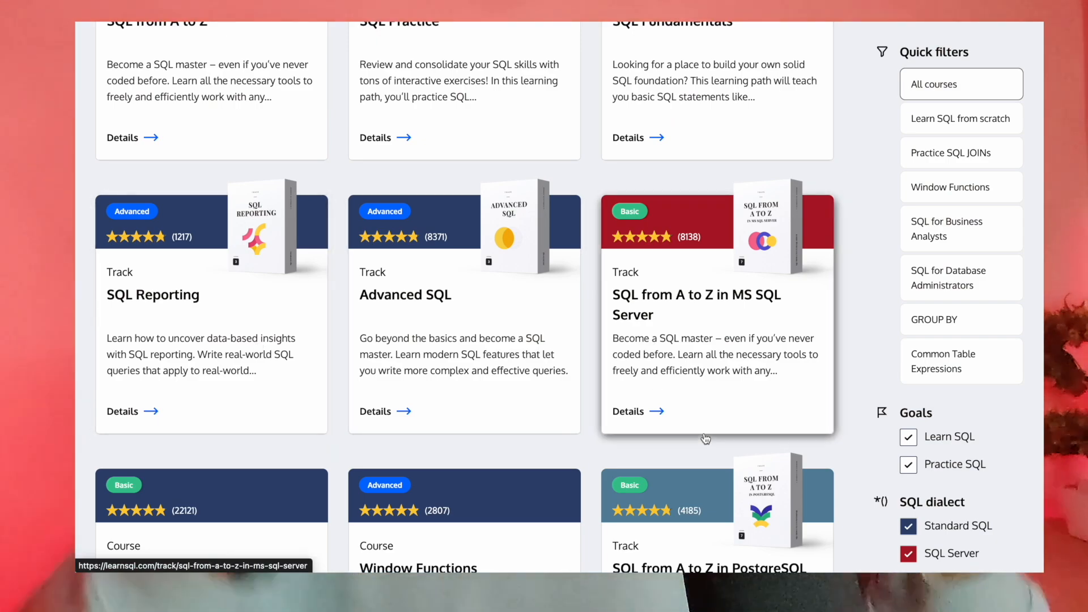
{"action": "scroll", "scroll_direction": "down", "scroll_amount": 3}
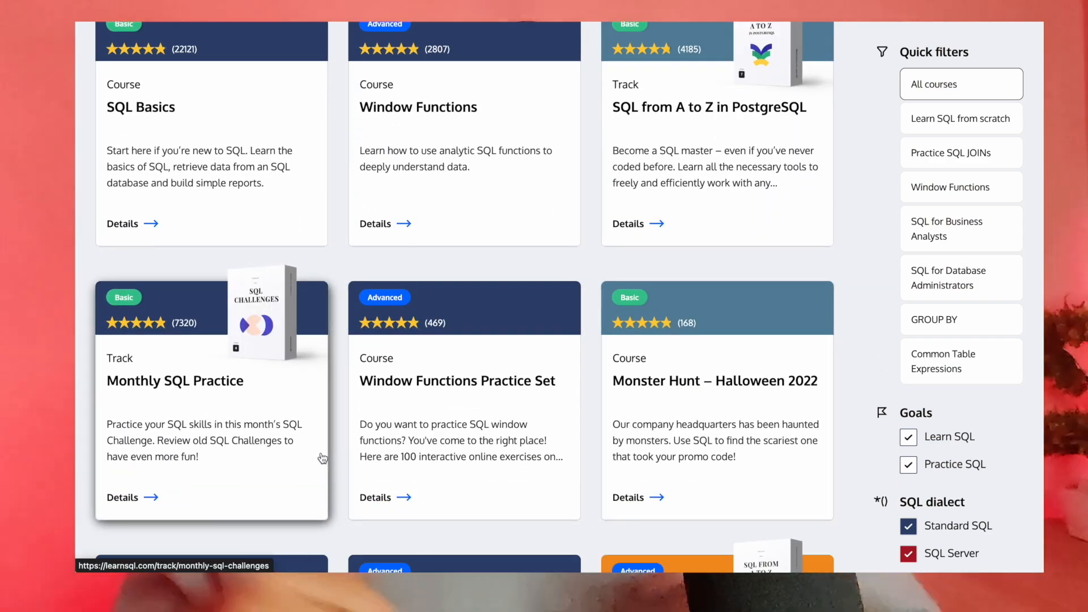
{"action": "scroll", "scroll_direction": "down", "scroll_amount": 3}
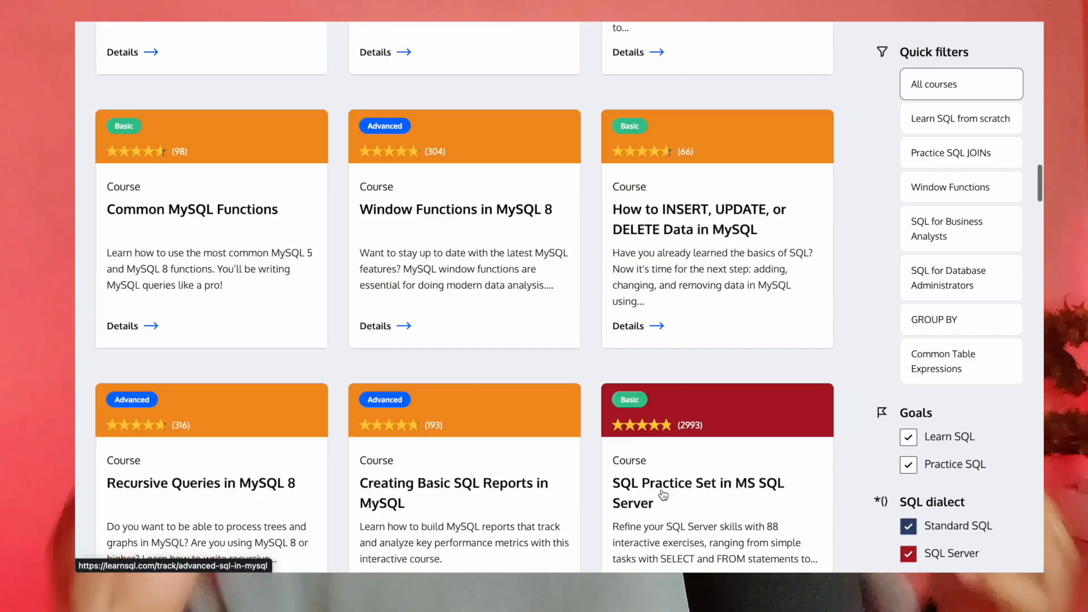
{"action": "scroll", "scroll_direction": "down", "scroll_amount": 3}
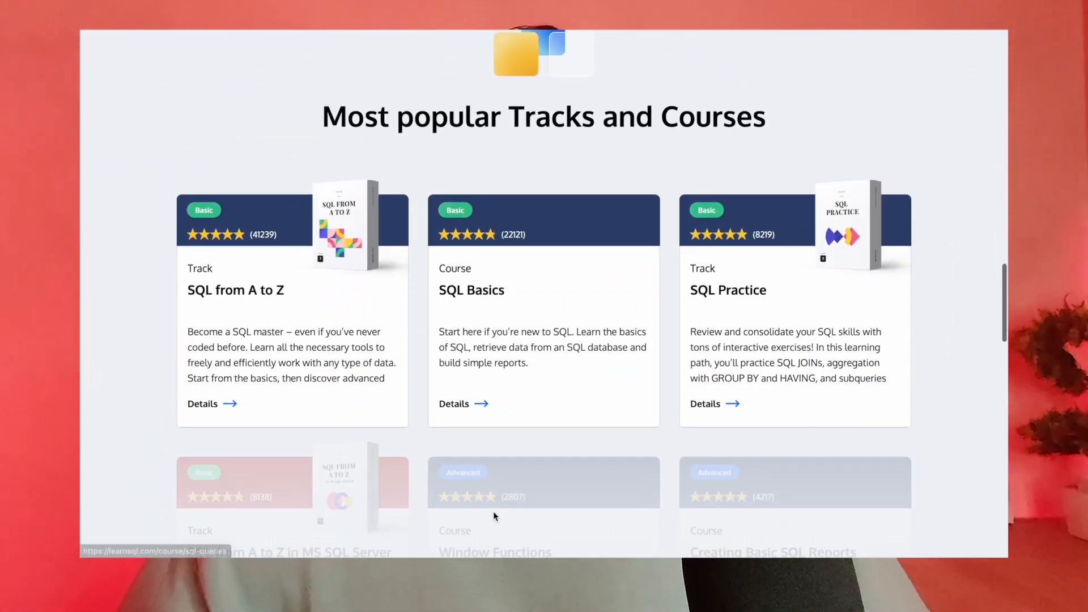
{"action": "scroll", "scroll_direction": "down", "scroll_amount": 3}
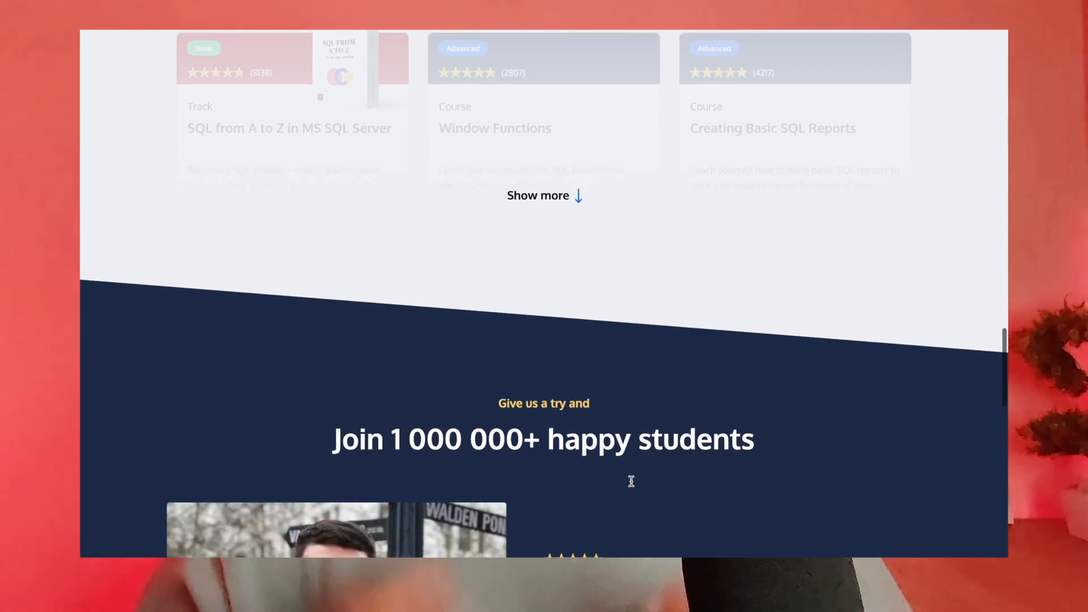
{"action": "scroll", "scroll_direction": "down", "scroll_amount": 3}
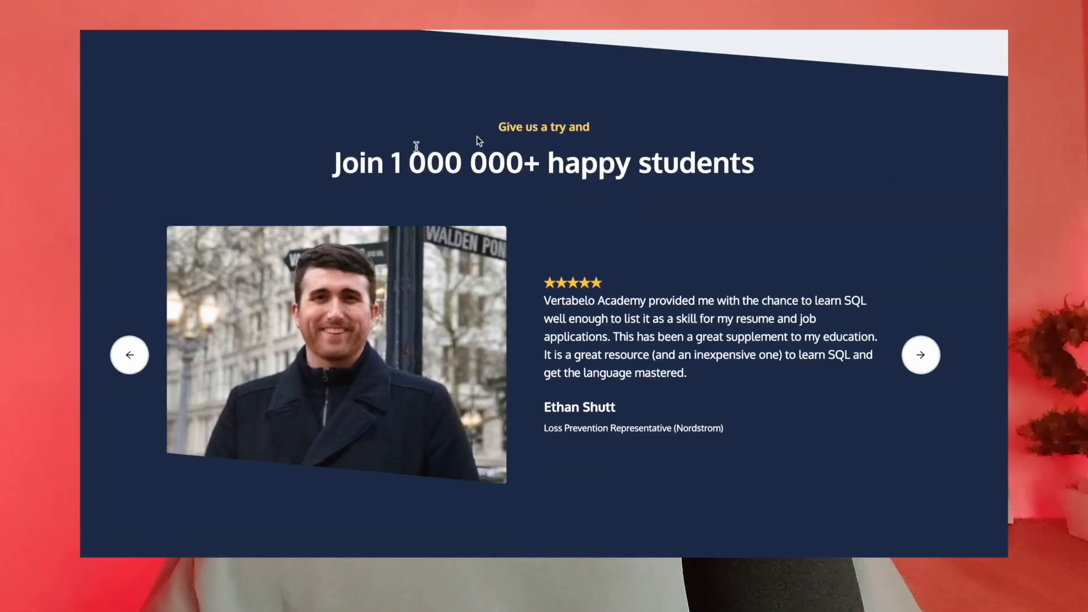
{"action": "scroll", "scroll_direction": "up", "scroll_amount": 3}
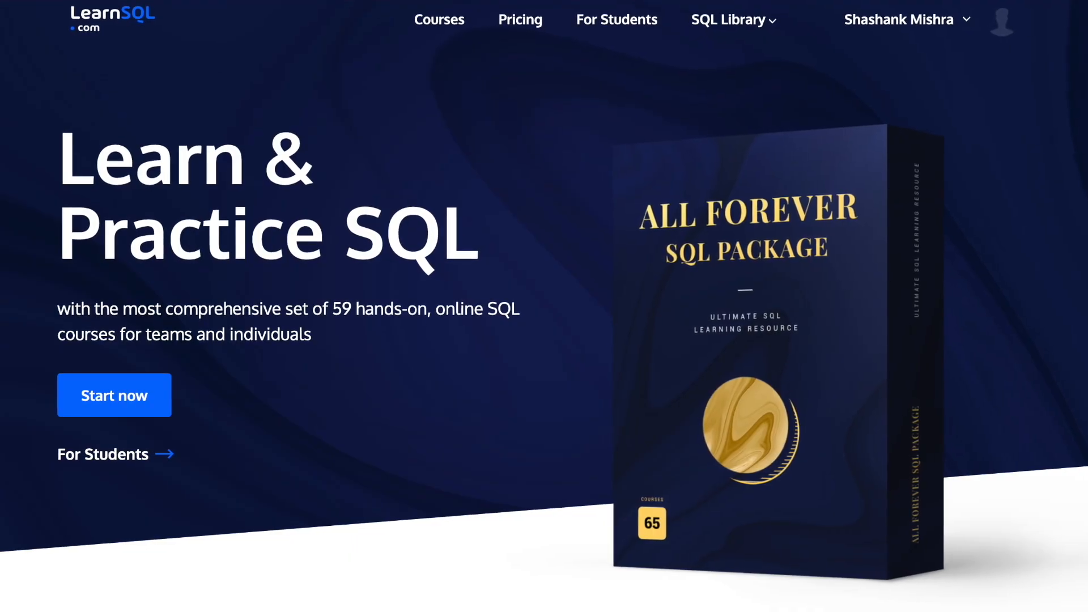
Open a LearnSQL.com exercise and begin a SELECT query on the person table in the code editor
{"action": "left_click", "coordinate": [114, 394]}
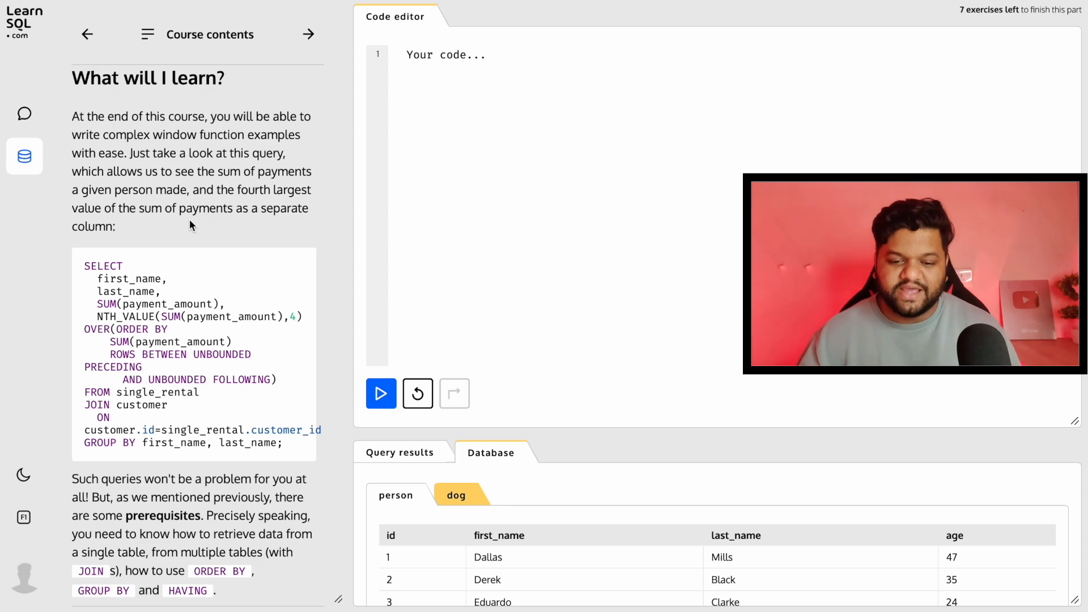
{"action": "scroll", "scroll_direction": "down", "scroll_amount": 3}
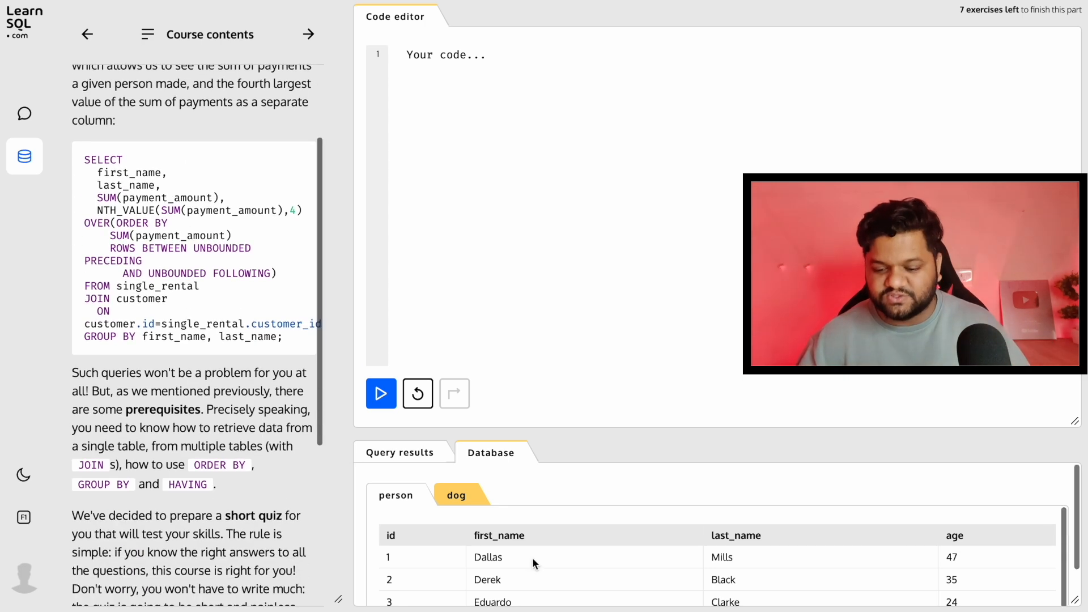
{"action": "scroll", "scroll_direction": "down", "scroll_amount": 3}
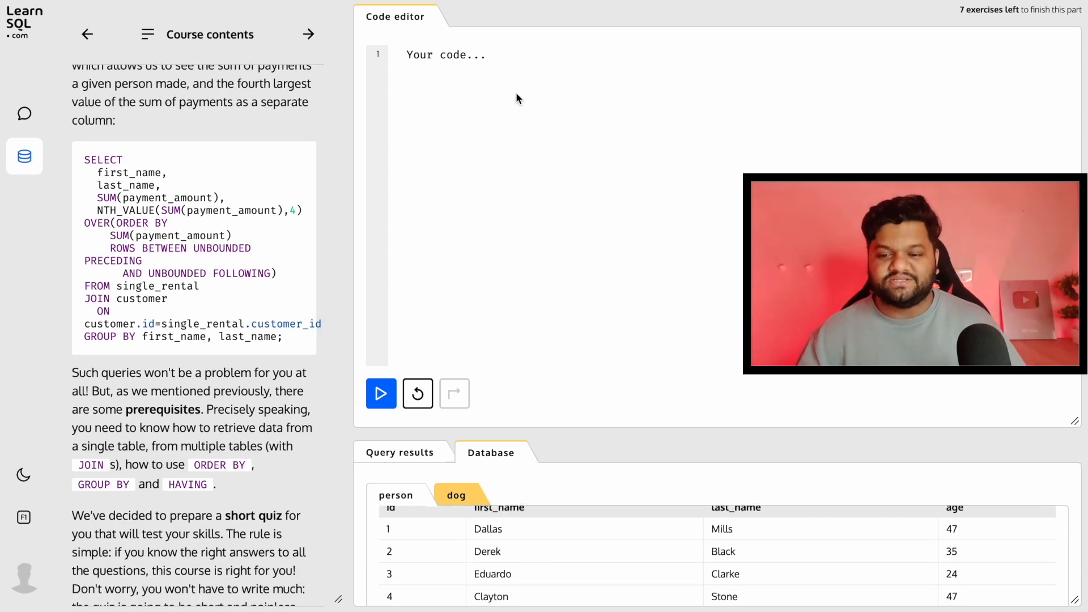
{"action": "type", "text": "Select"}
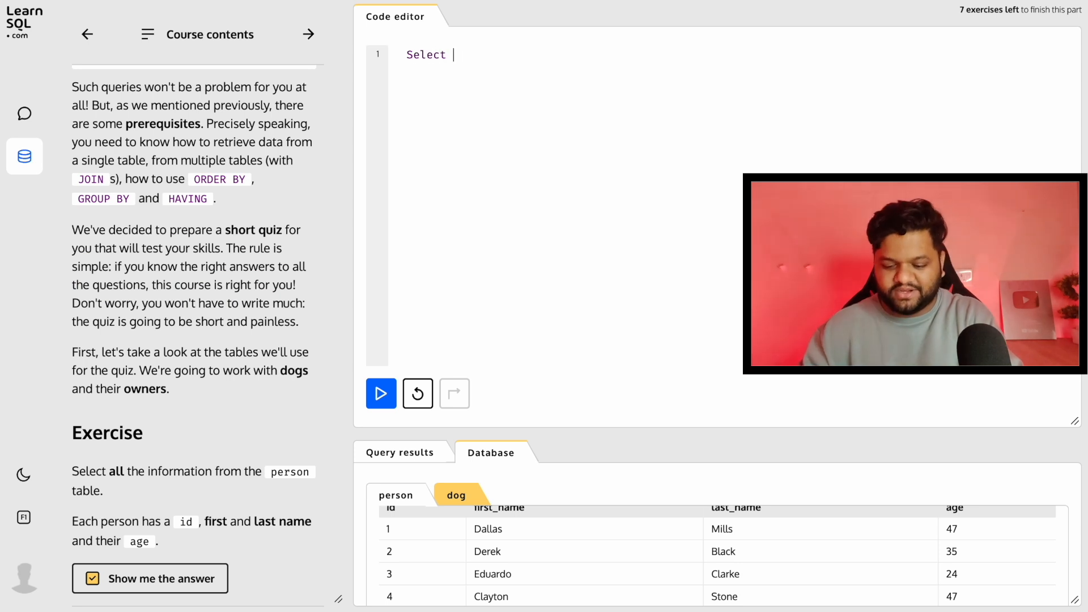
{"action": "type", "text": "person, id"}
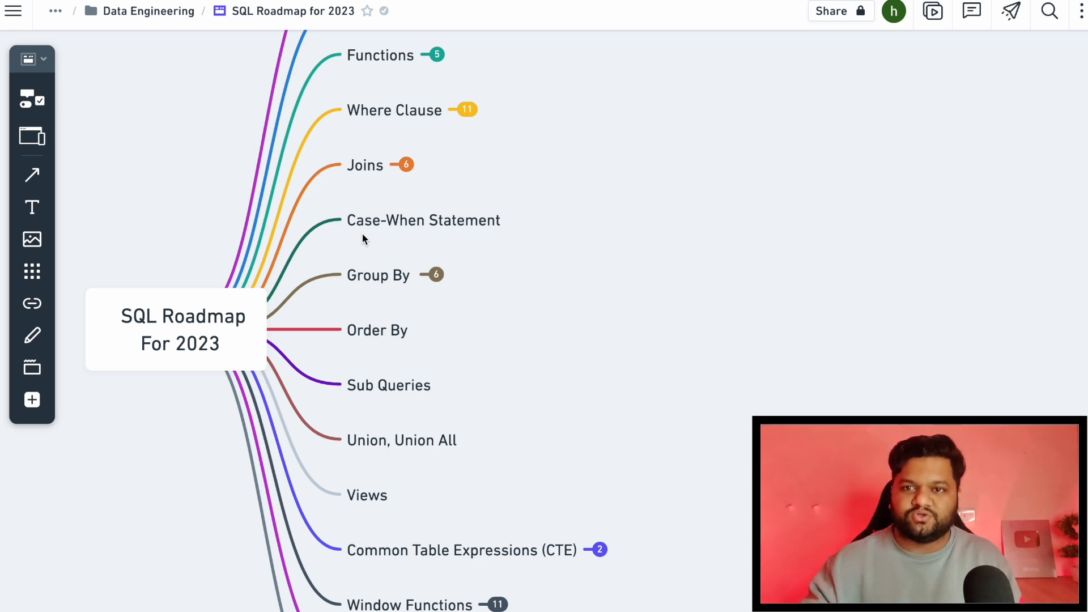
{"action": "left_click", "coordinate": [423, 220]}
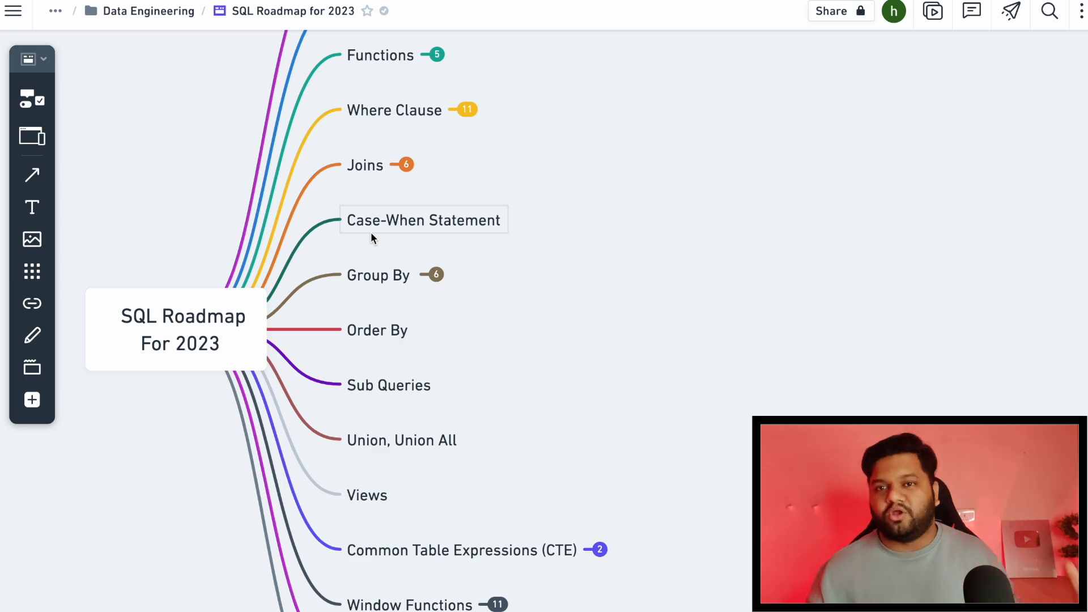
{"action": "mouse_move", "coordinate": [436, 276]}
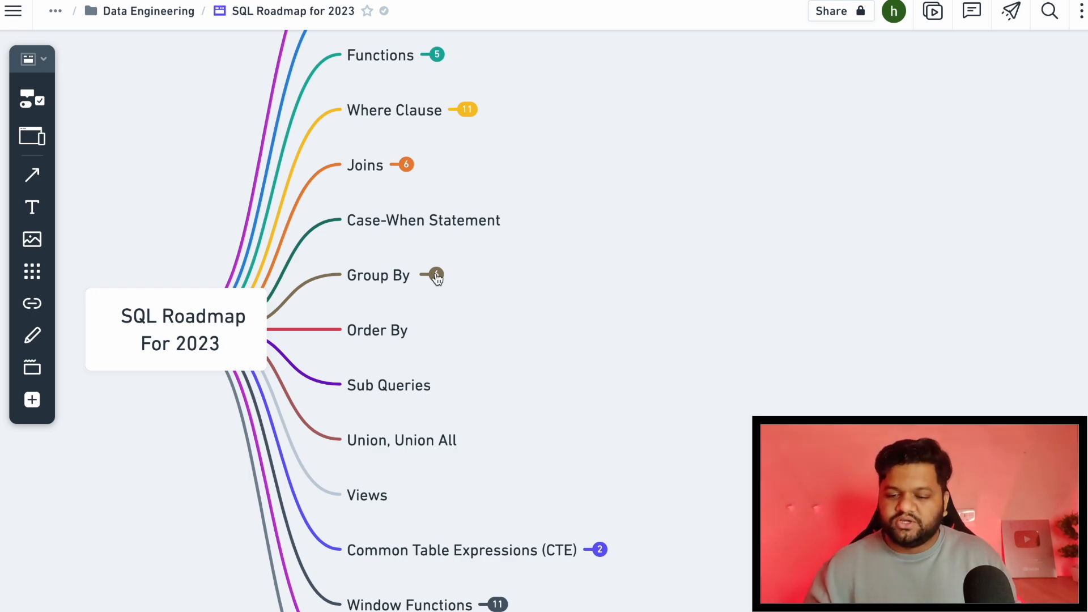
Expand Group By and its Aggregation Functions into Sum, Min, Max, Avg, Count
{"action": "left_click", "coordinate": [435, 274]}
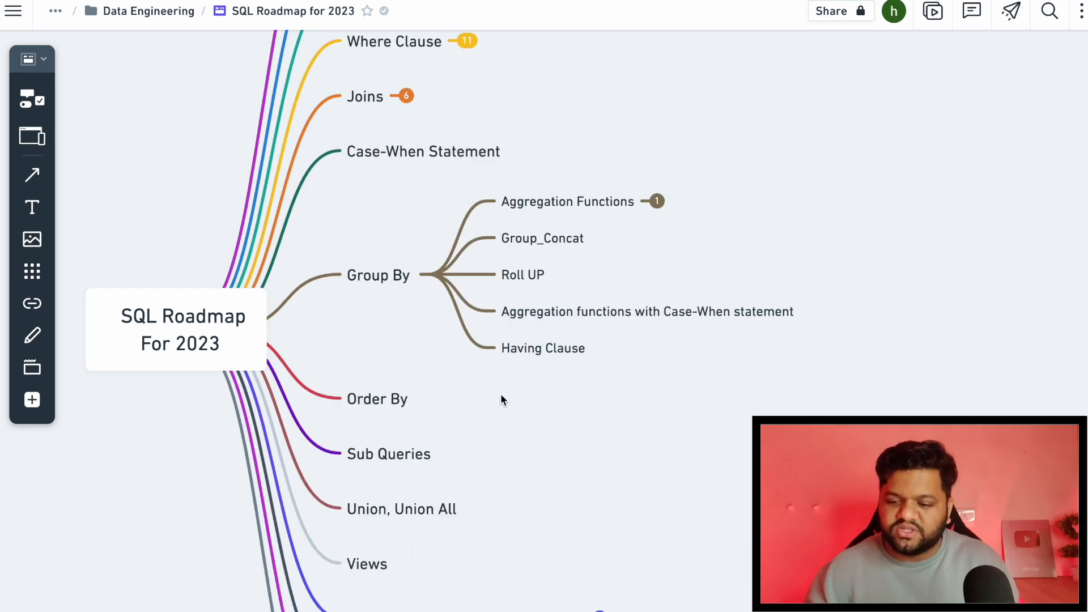
{"action": "mouse_move", "coordinate": [603, 302]}
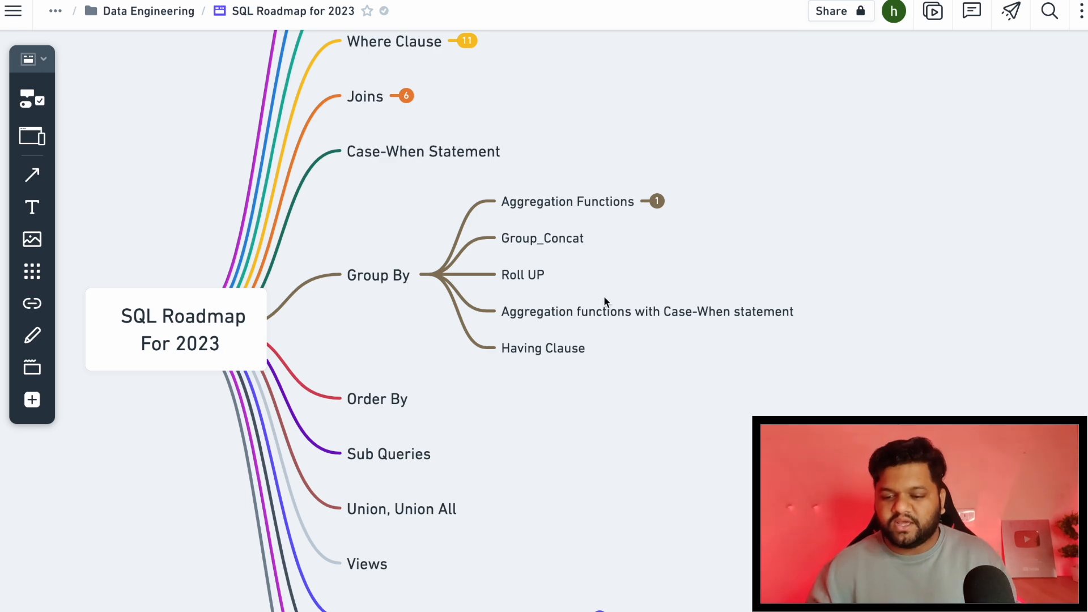
{"action": "mouse_move", "coordinate": [657, 201]}
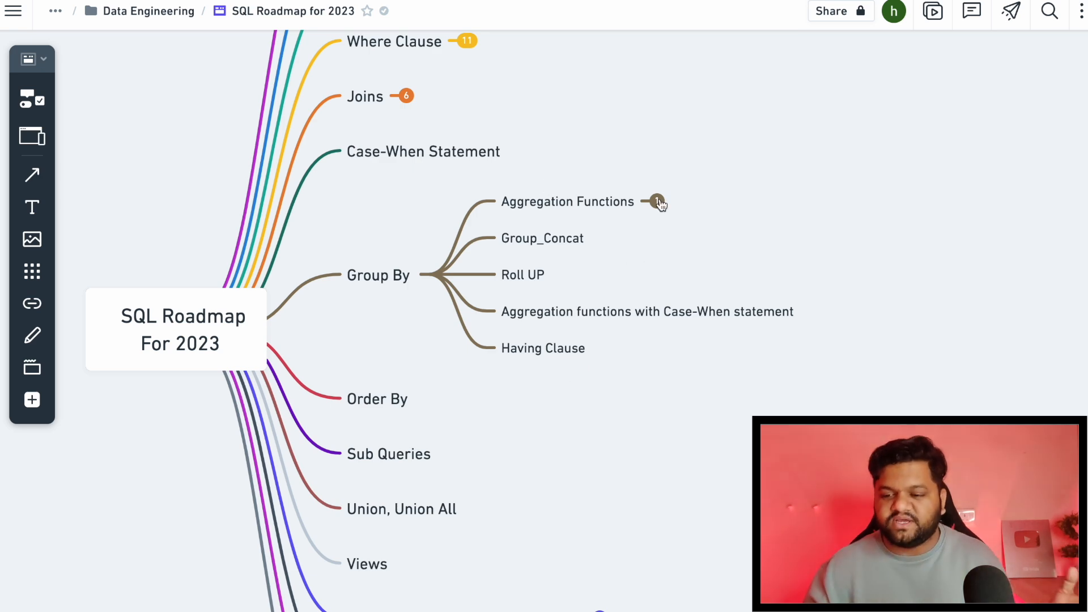
{"action": "left_click", "coordinate": [655, 201]}
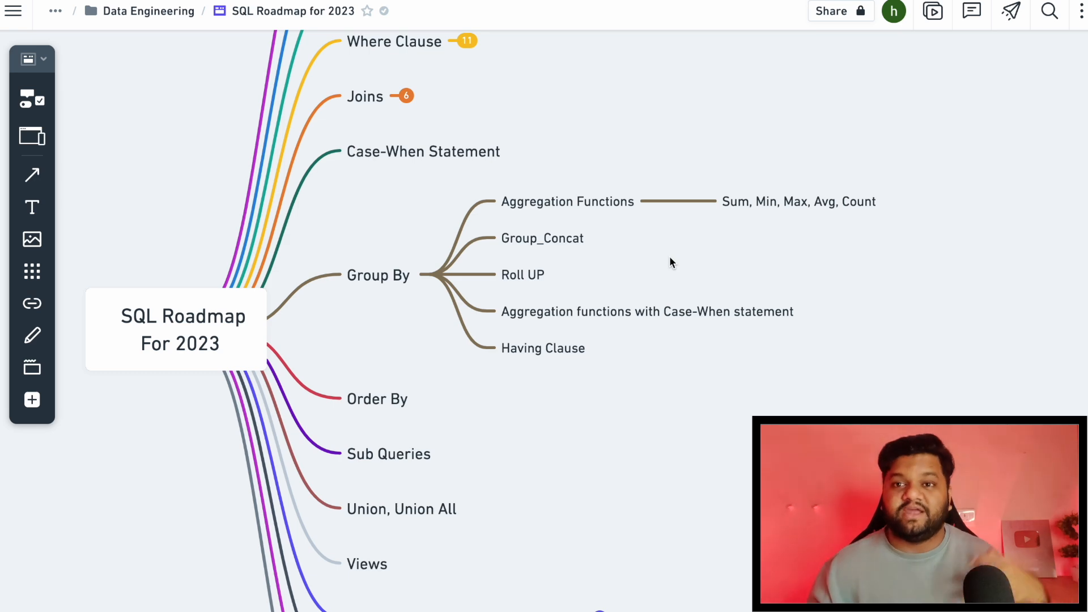
{"action": "mouse_move", "coordinate": [738, 244]}
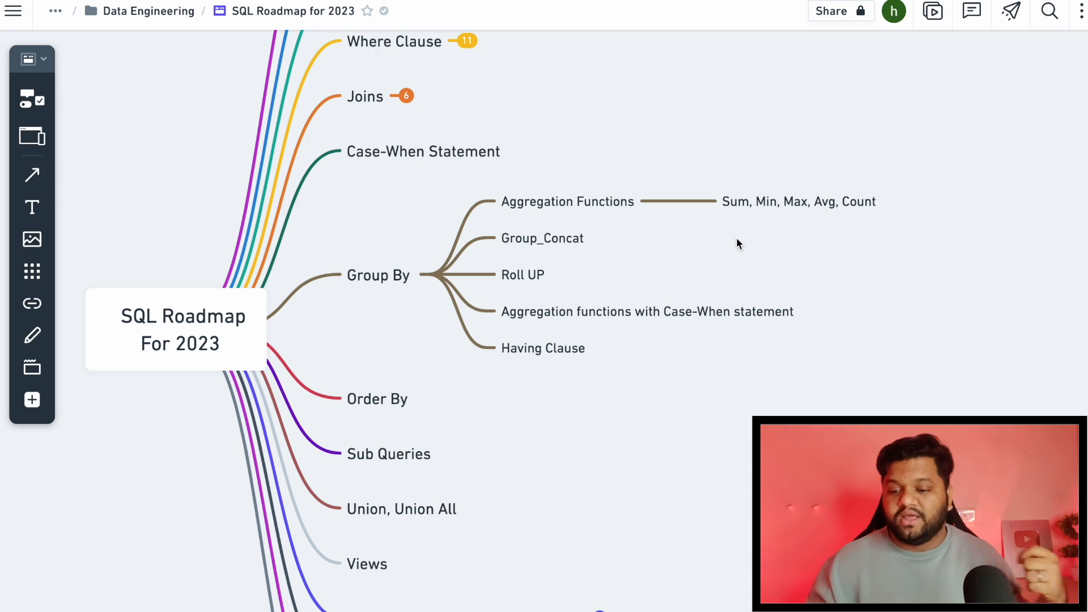
{"action": "mouse_move", "coordinate": [744, 224]}
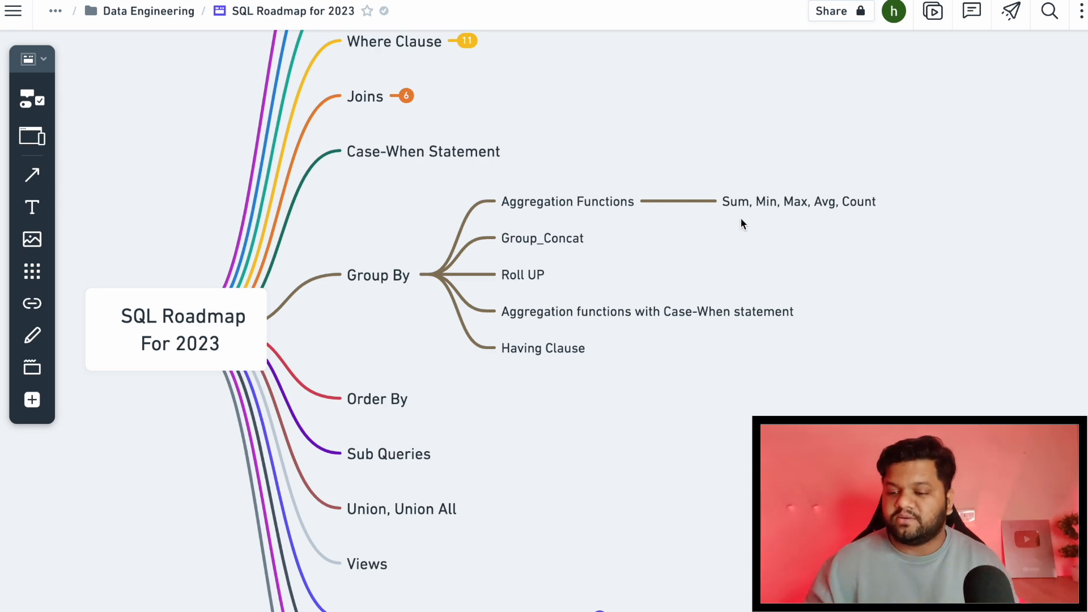
{"action": "mouse_move", "coordinate": [600, 272]}
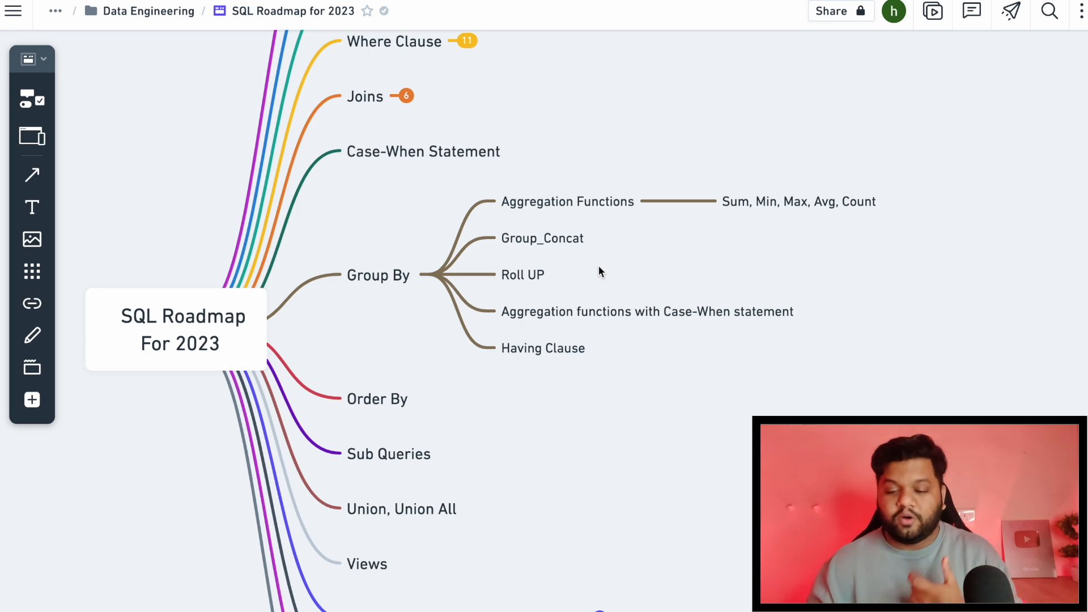
{"action": "mouse_move", "coordinate": [525, 274]}
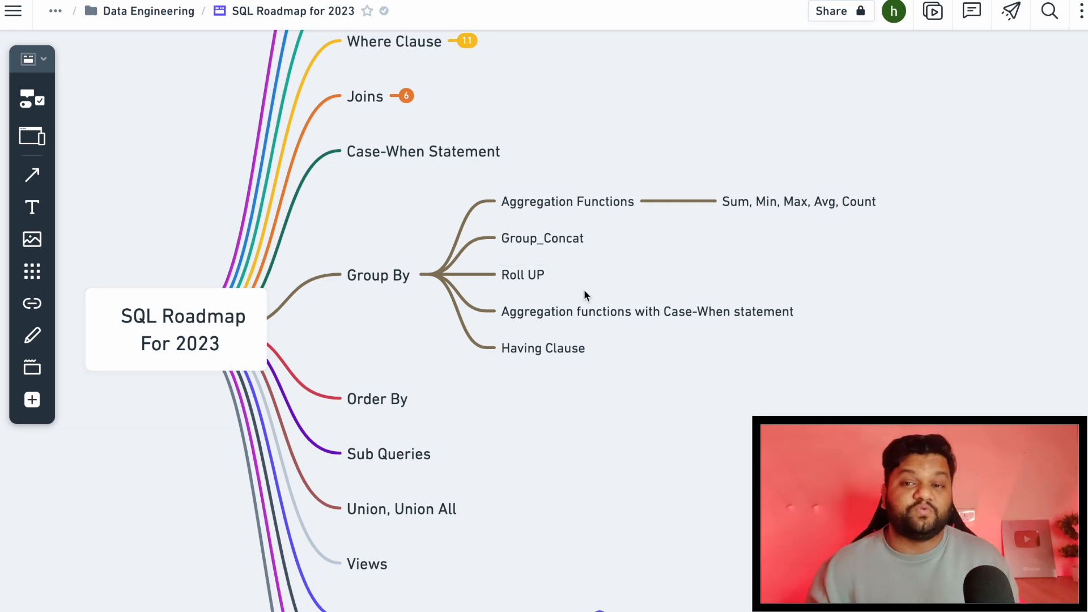
{"action": "mouse_move", "coordinate": [464, 358]}
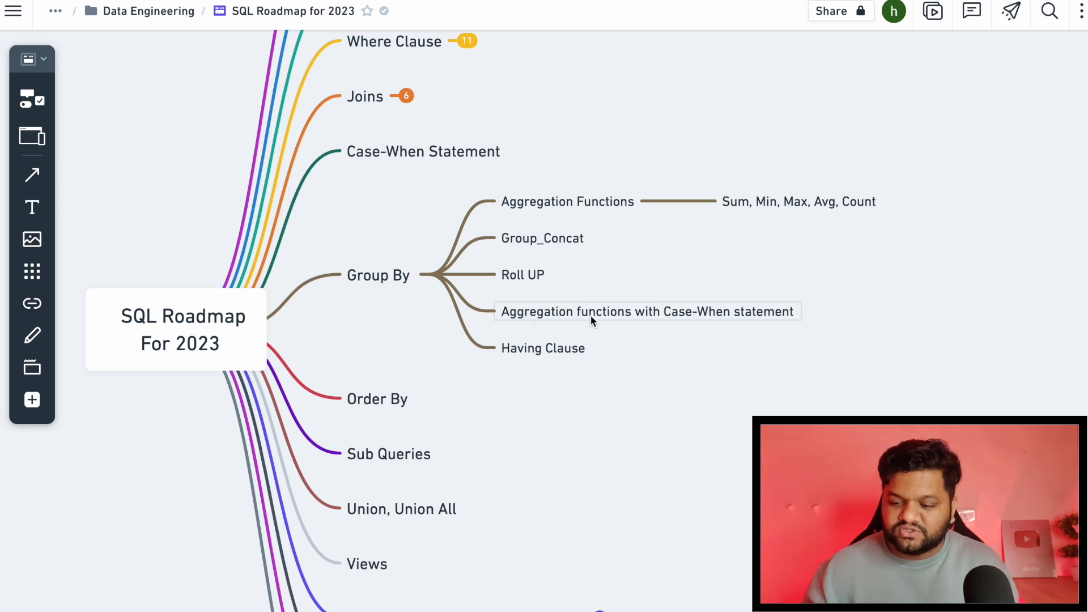
{"action": "mouse_move", "coordinate": [613, 331]}
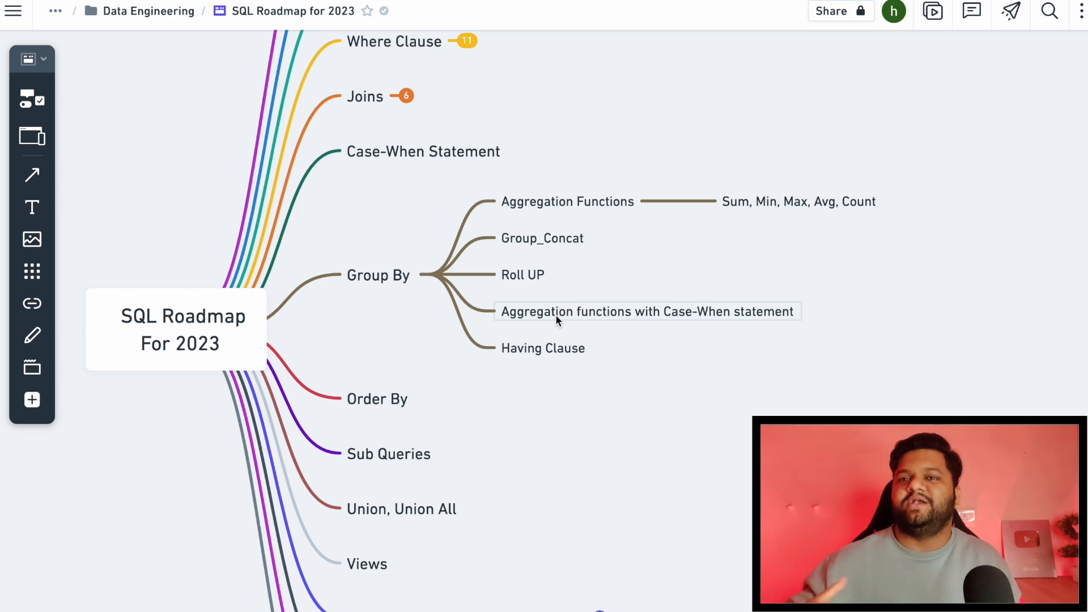
{"action": "mouse_move", "coordinate": [554, 329]}
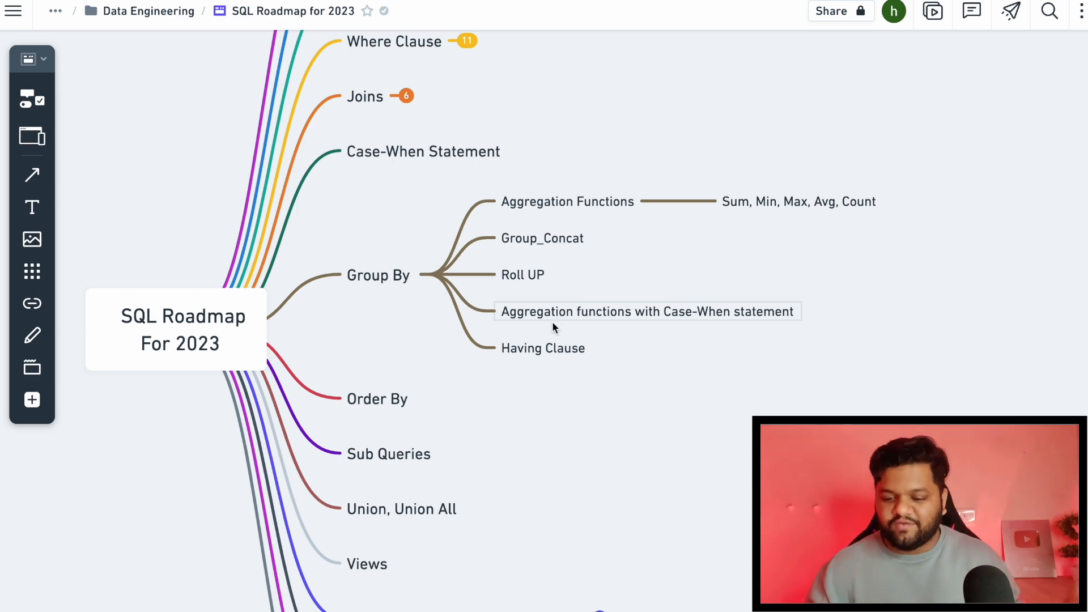
{"action": "mouse_move", "coordinate": [539, 372]}
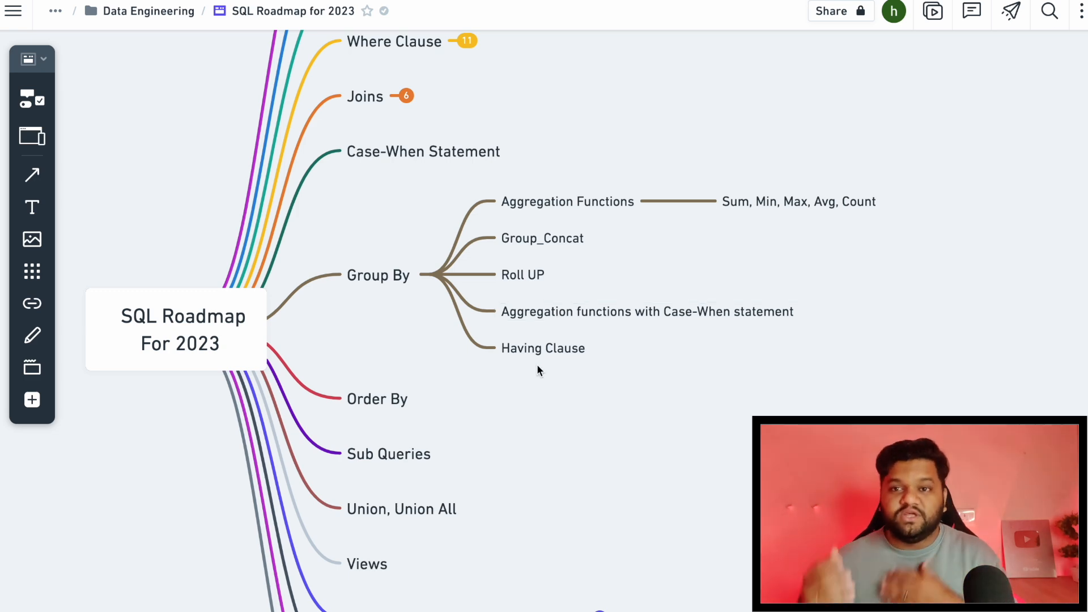
{"action": "mouse_move", "coordinate": [466, 308]}
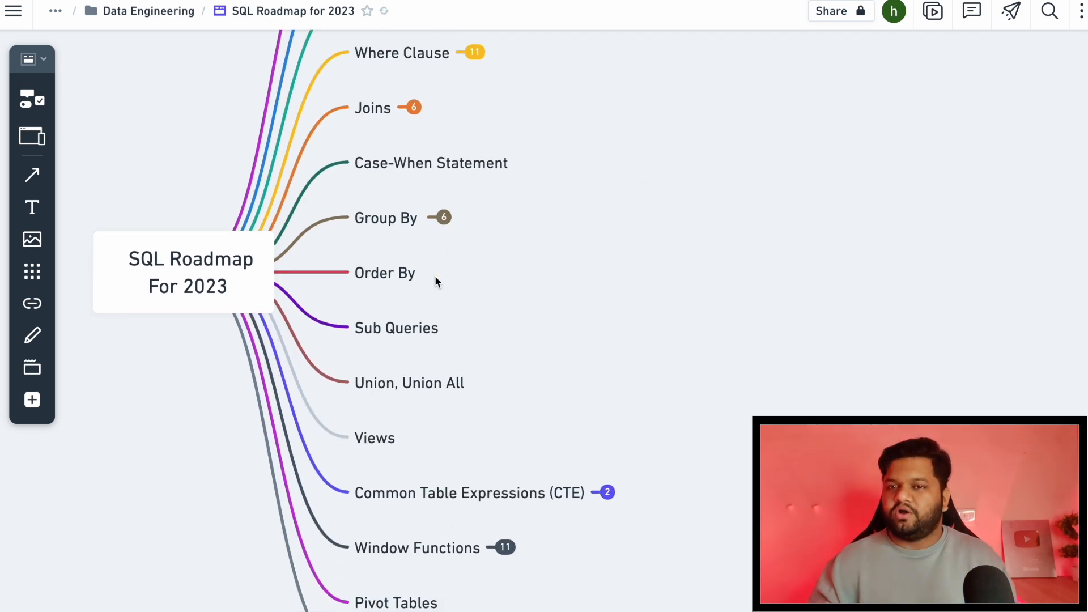
{"action": "mouse_move", "coordinate": [445, 305]}
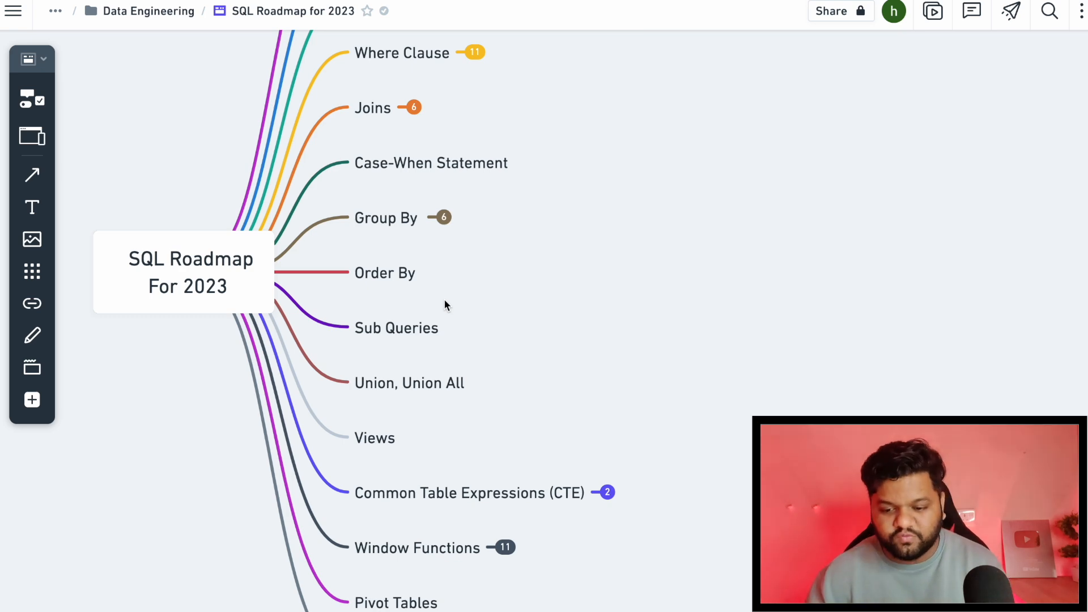
{"action": "mouse_move", "coordinate": [438, 306]}
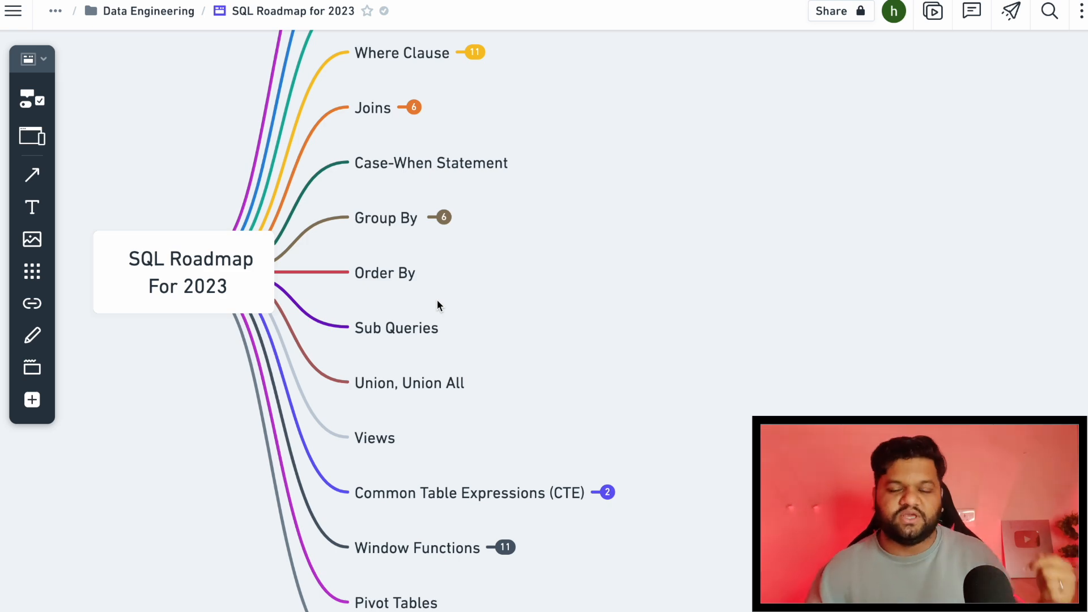
Scroll the map down toward Common Table Expressions with all branches collapsed
{"action": "scroll", "scroll_direction": "up", "scroll_amount": 3}
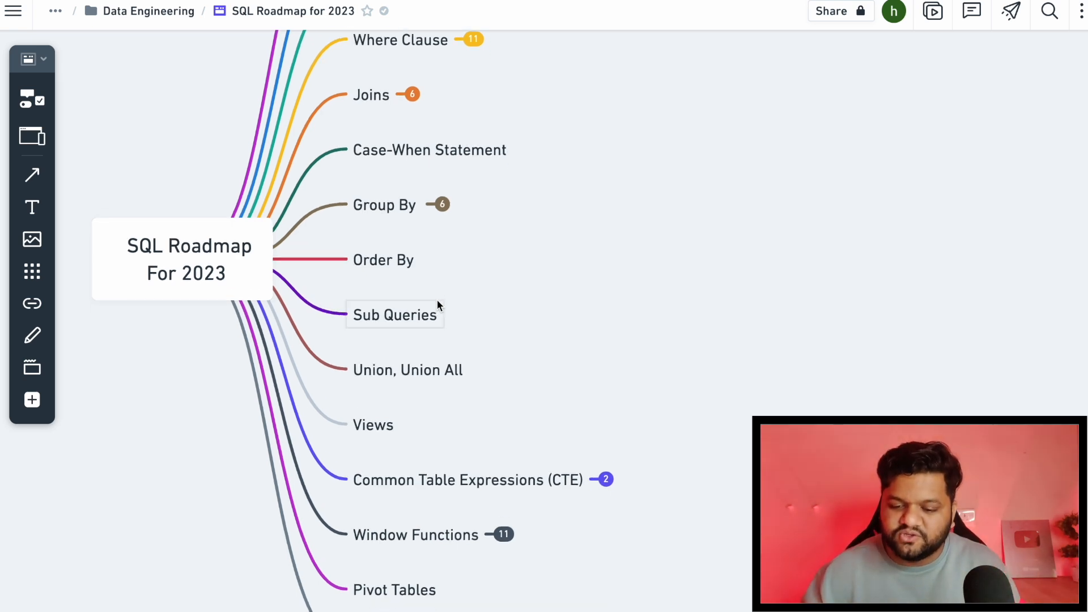
{"action": "scroll", "scroll_direction": "down", "scroll_amount": 3}
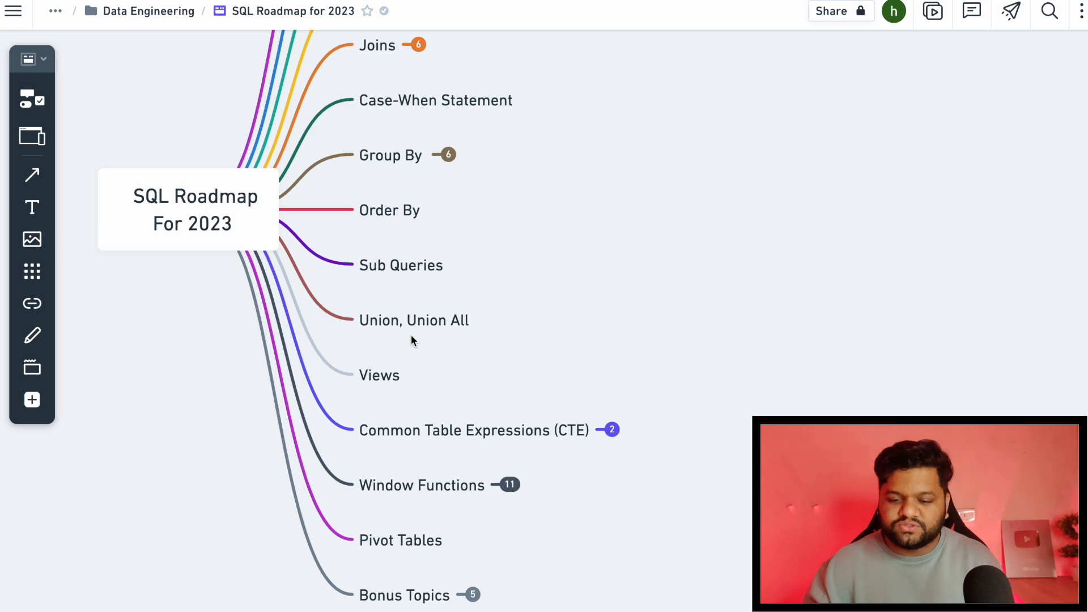
{"action": "mouse_move", "coordinate": [410, 402]}
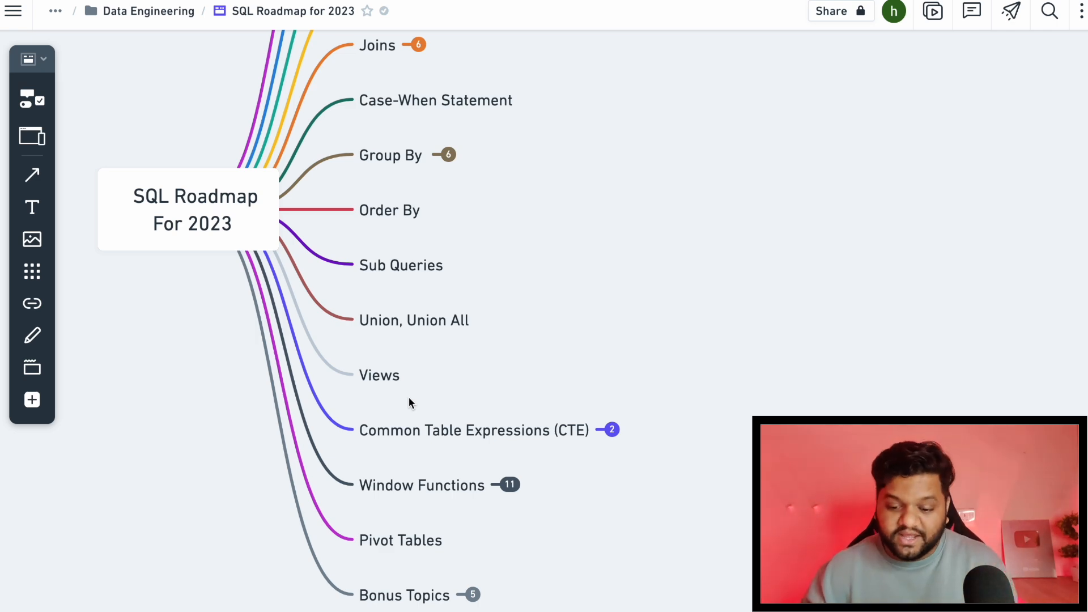
{"action": "scroll", "scroll_direction": "down", "scroll_amount": 3}
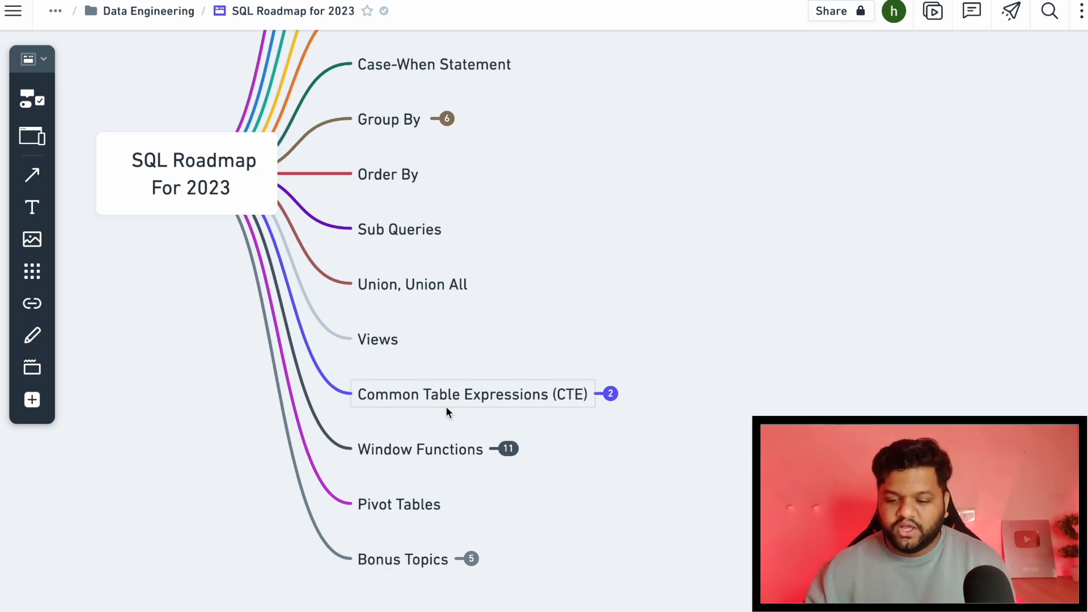
{"action": "mouse_move", "coordinate": [616, 403]}
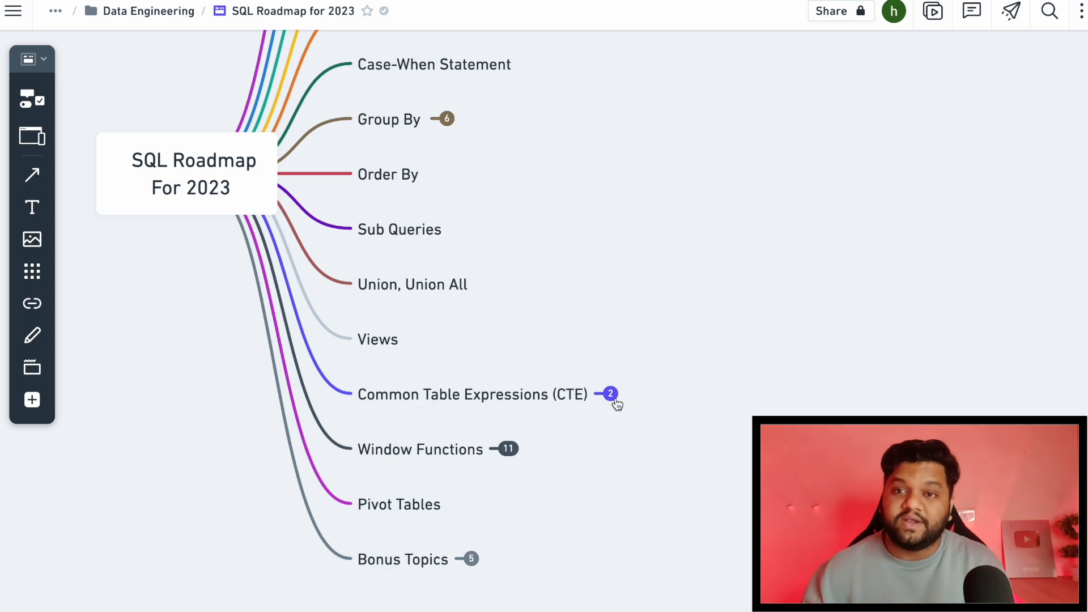
Expand Common Table Expressions (CTE) into Iterative and Recursive
{"action": "left_click", "coordinate": [610, 394]}
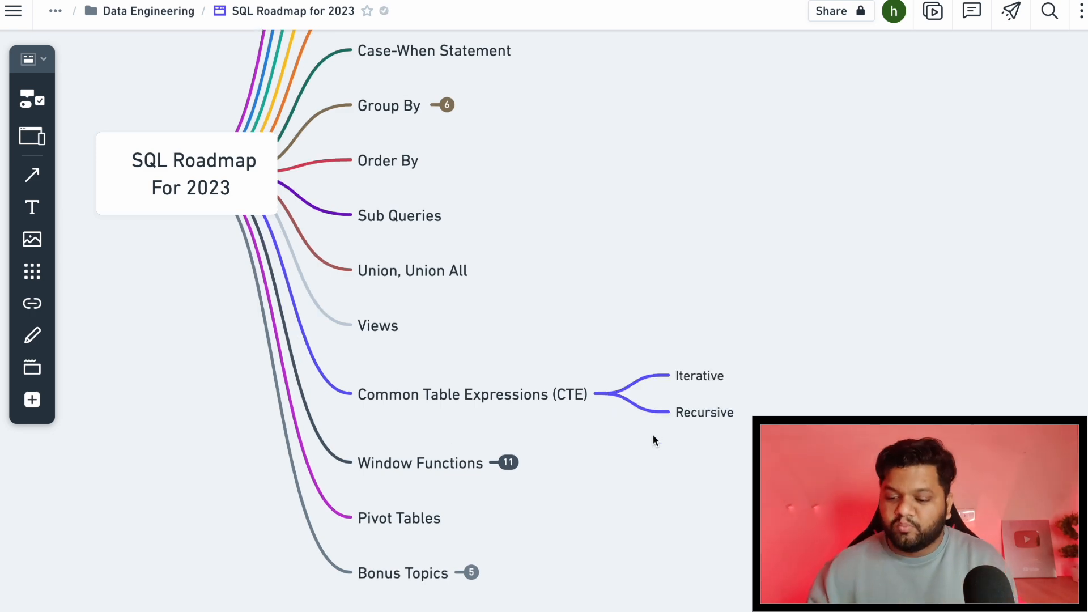
{"action": "mouse_move", "coordinate": [700, 402]}
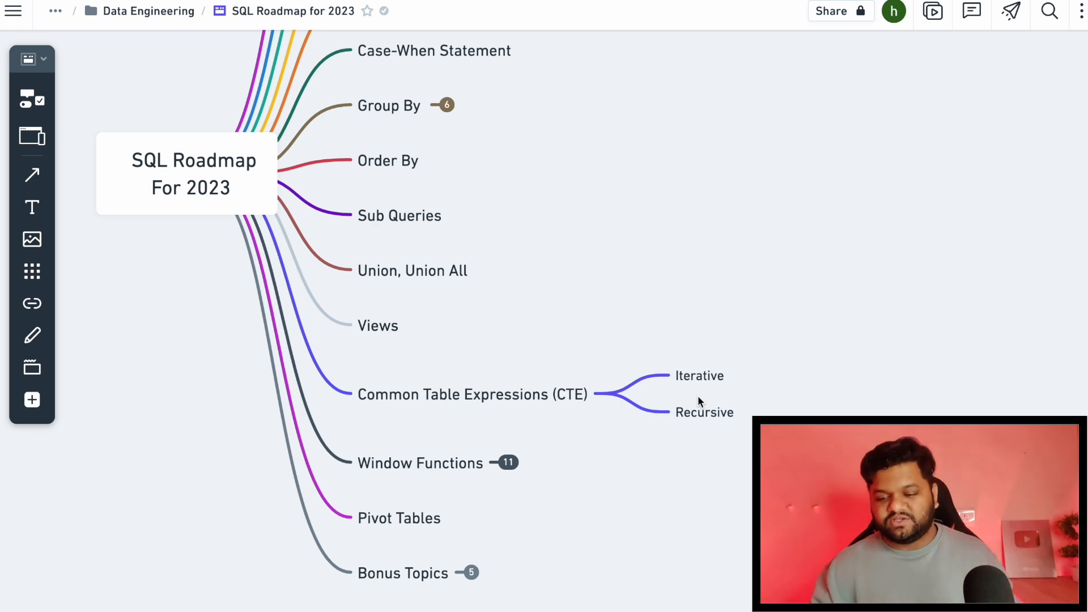
{"action": "mouse_move", "coordinate": [664, 364]}
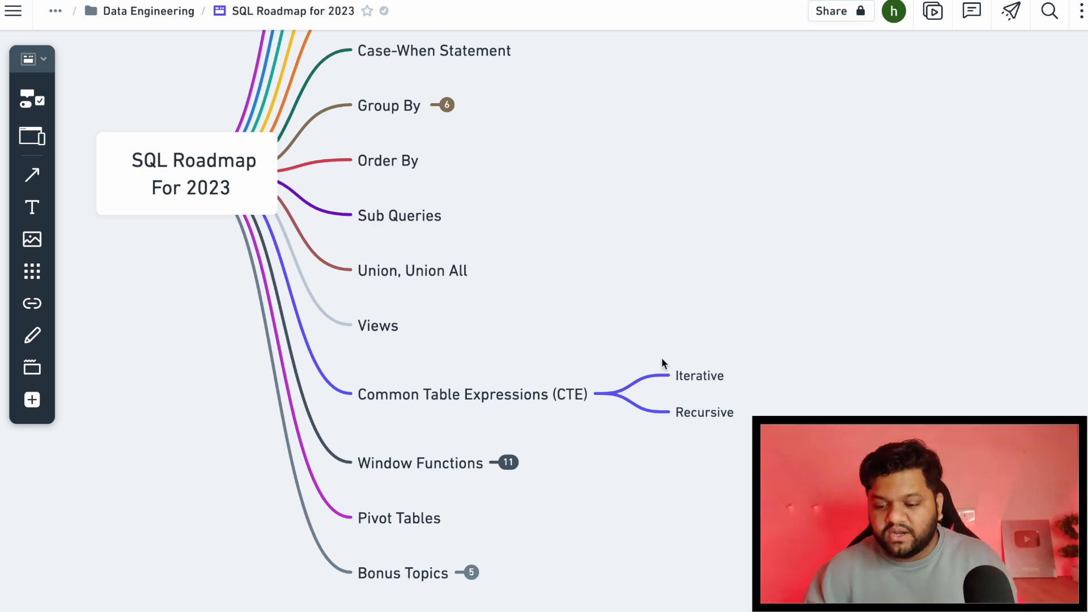
{"action": "mouse_move", "coordinate": [648, 475]}
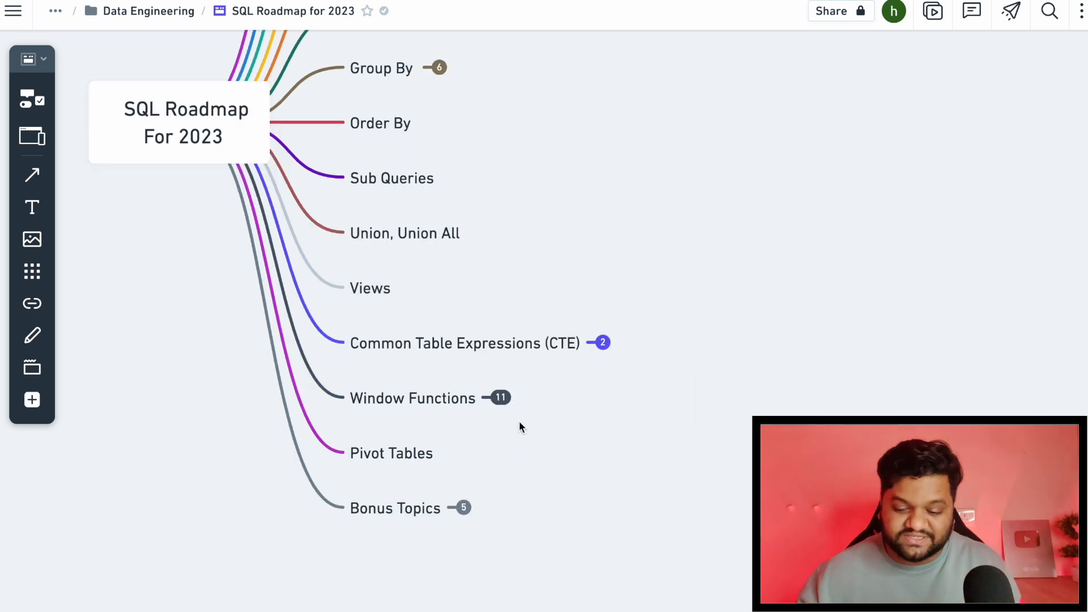
{"action": "mouse_move", "coordinate": [367, 429]}
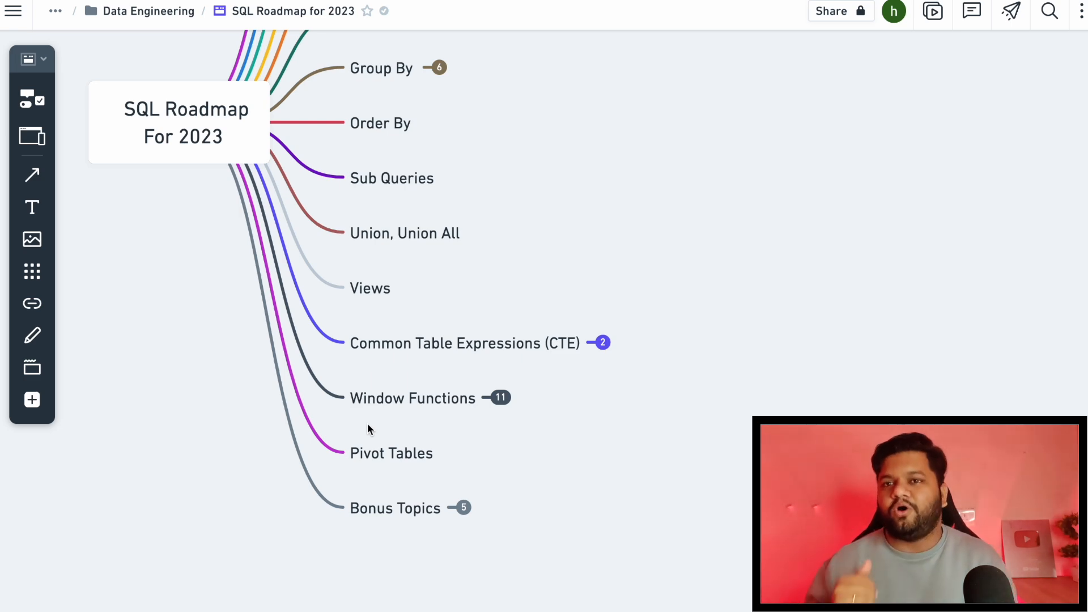
{"action": "mouse_move", "coordinate": [441, 430]}
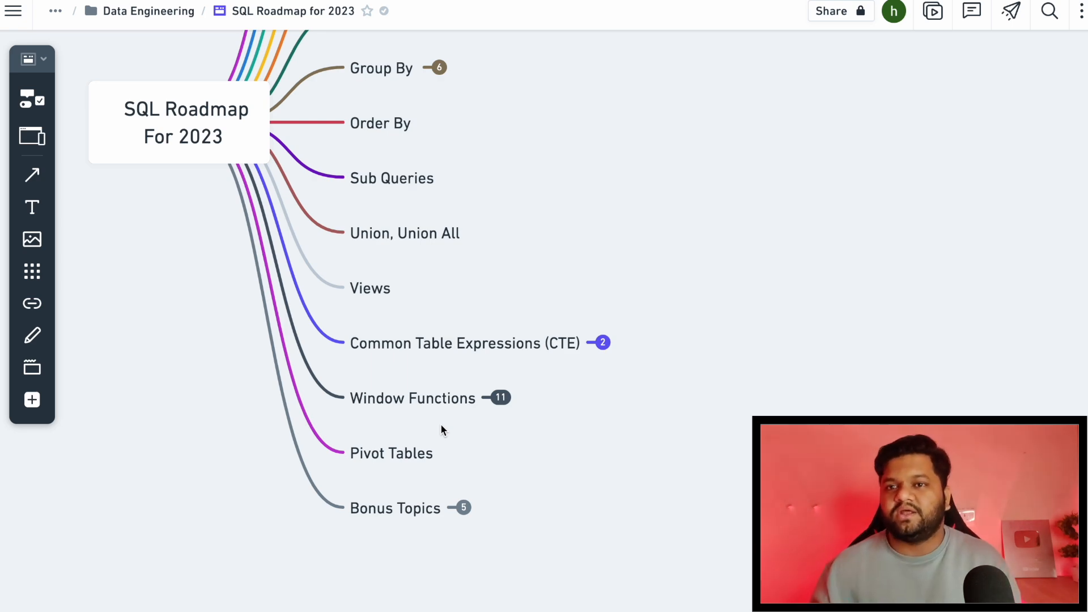
{"action": "mouse_move", "coordinate": [490, 244]}
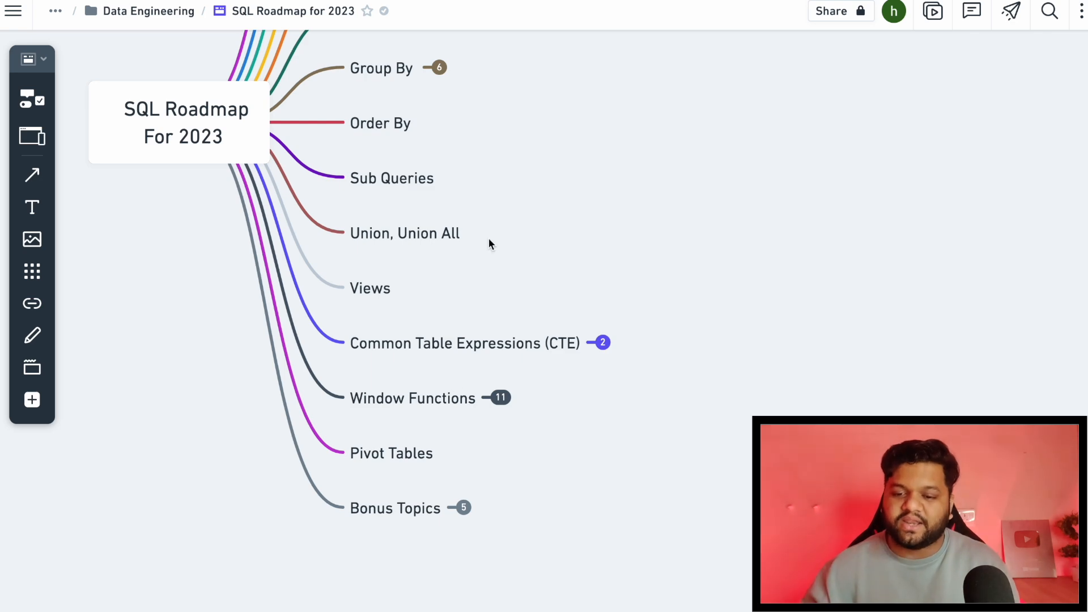
Scroll the map to bring Window Functions and Bonus Topics into view
{"action": "scroll", "scroll_direction": "down", "scroll_amount": 3}
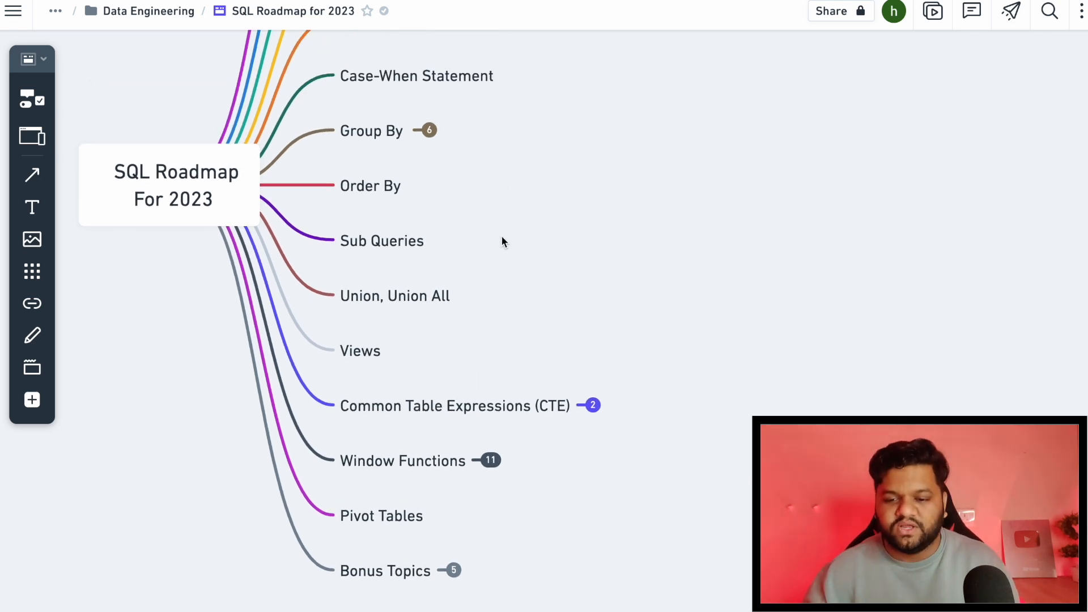
{"action": "mouse_move", "coordinate": [406, 106]}
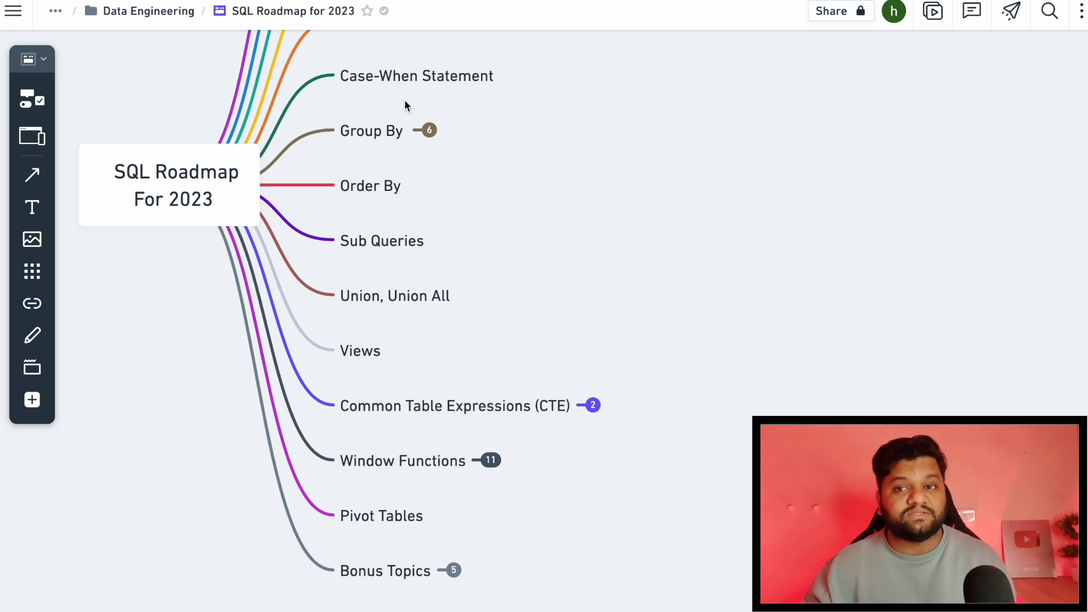
{"action": "scroll", "scroll_direction": "up", "scroll_amount": 3}
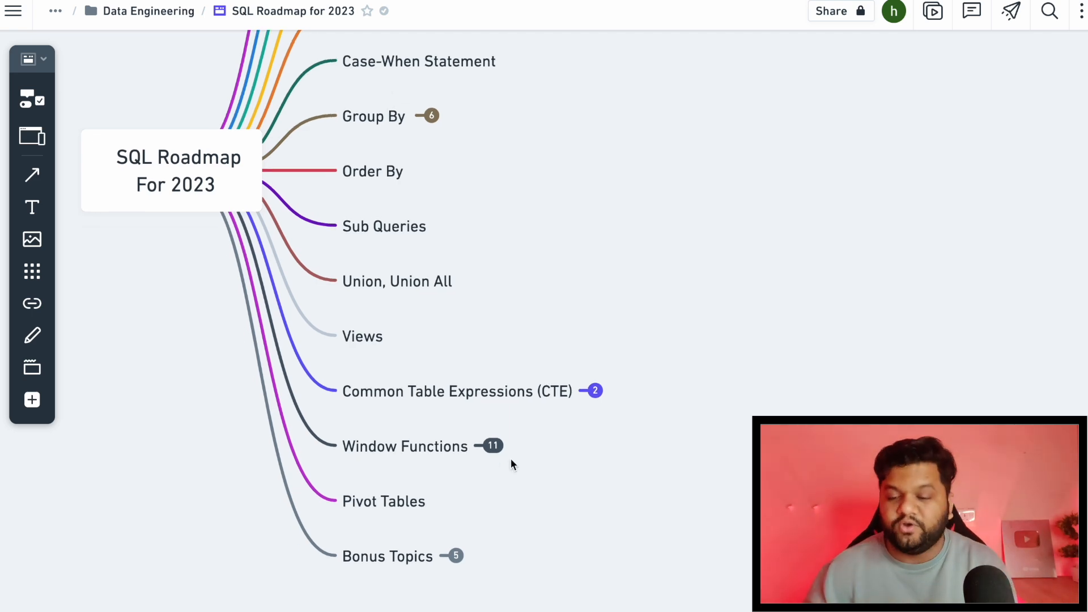
{"action": "scroll", "scroll_direction": "up", "scroll_amount": 3}
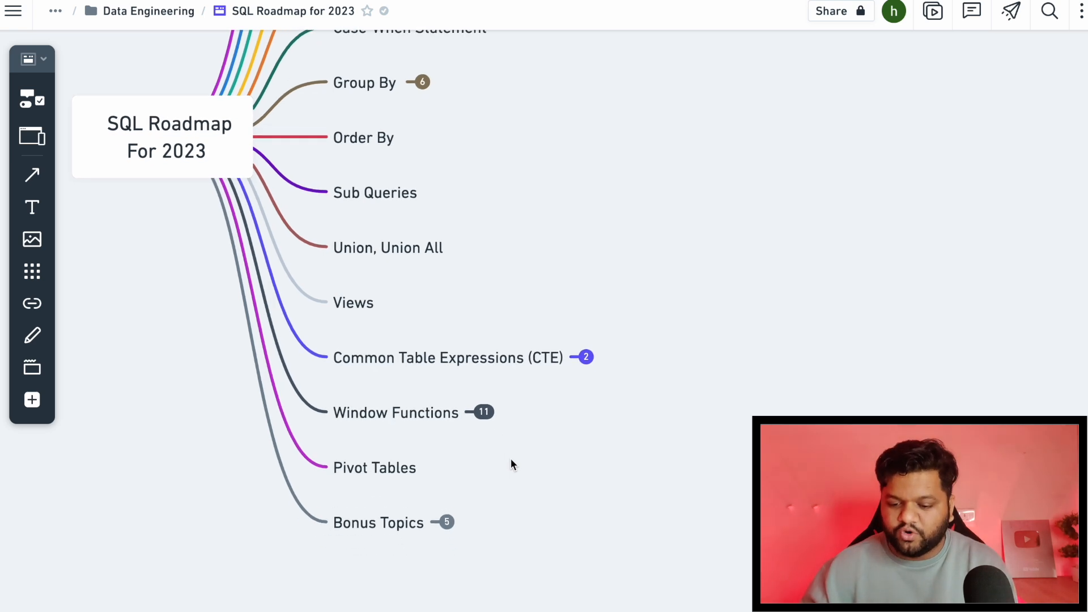
Expand Window Functions into its eleven subtopics, from Over Clause to running Sum/Avg queries
{"action": "left_click", "coordinate": [485, 413]}
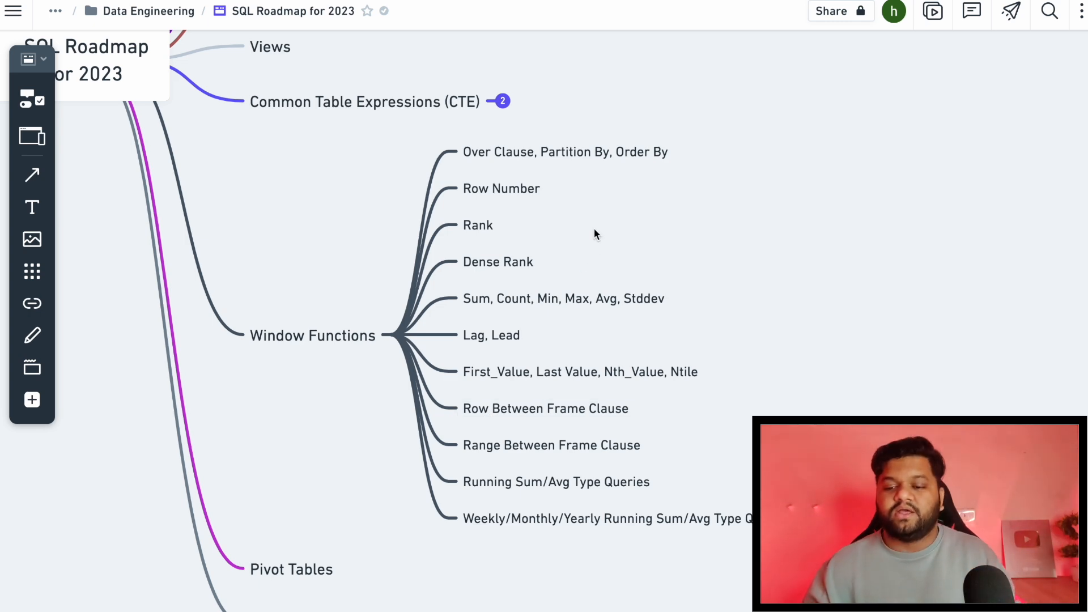
{"action": "mouse_move", "coordinate": [500, 189]}
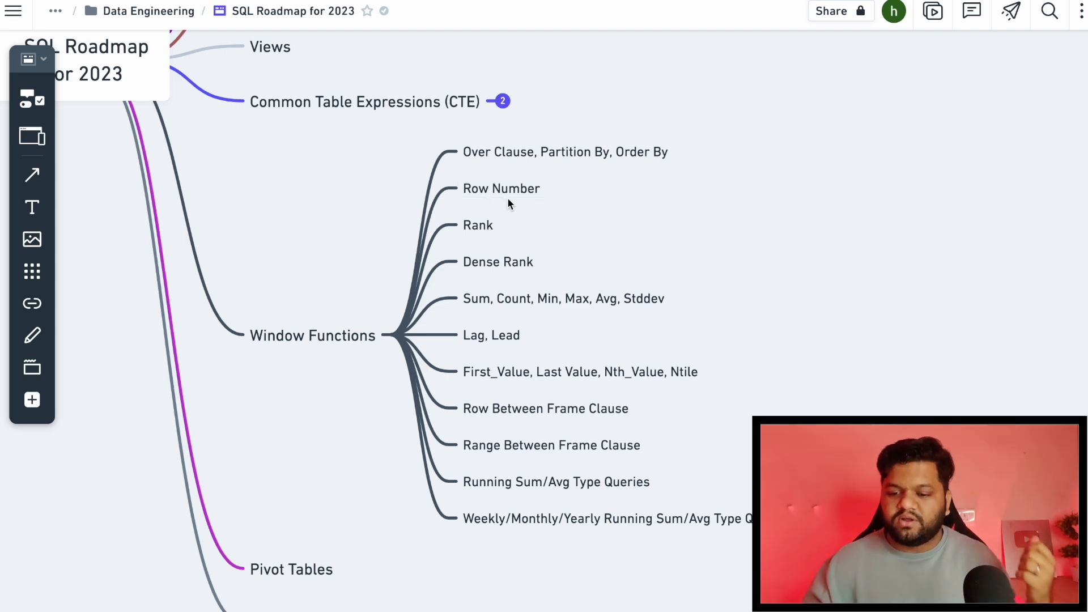
{"action": "mouse_move", "coordinate": [497, 298]}
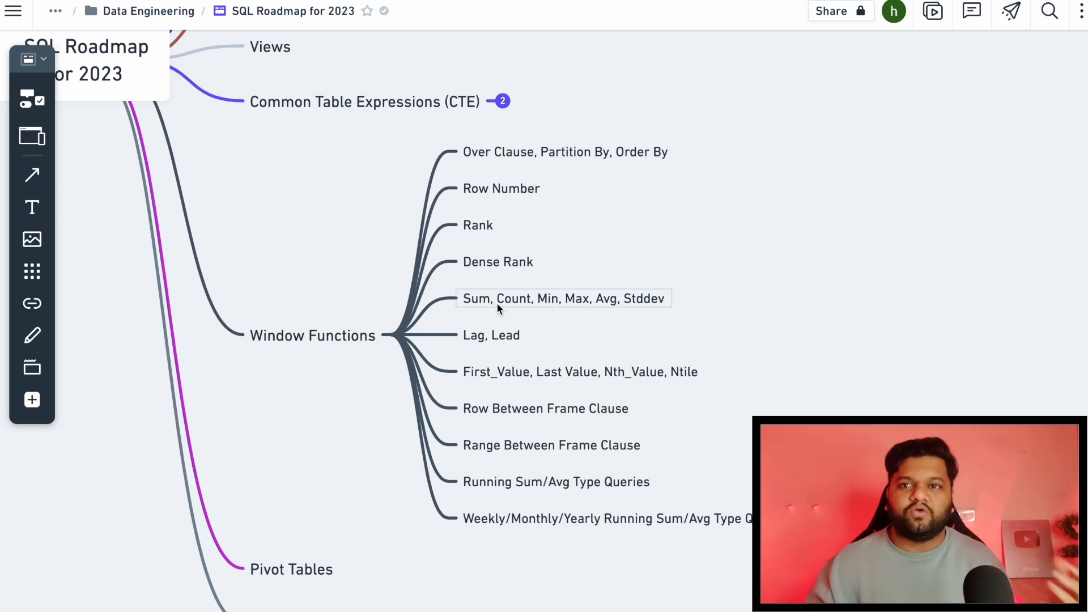
{"action": "mouse_move", "coordinate": [481, 347]}
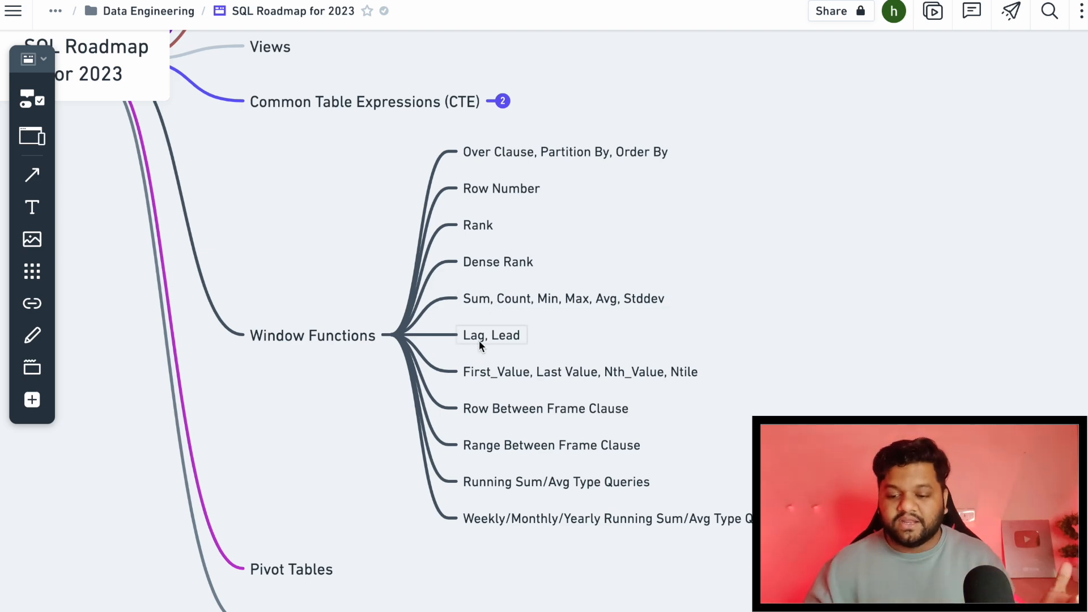
{"action": "mouse_move", "coordinate": [571, 398]}
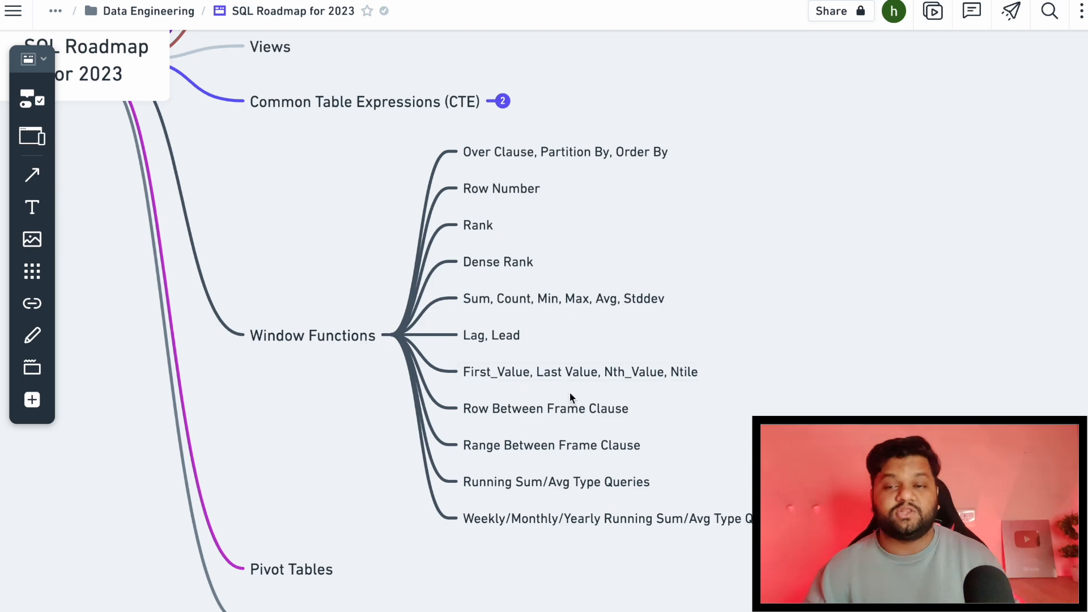
{"action": "mouse_move", "coordinate": [506, 408]}
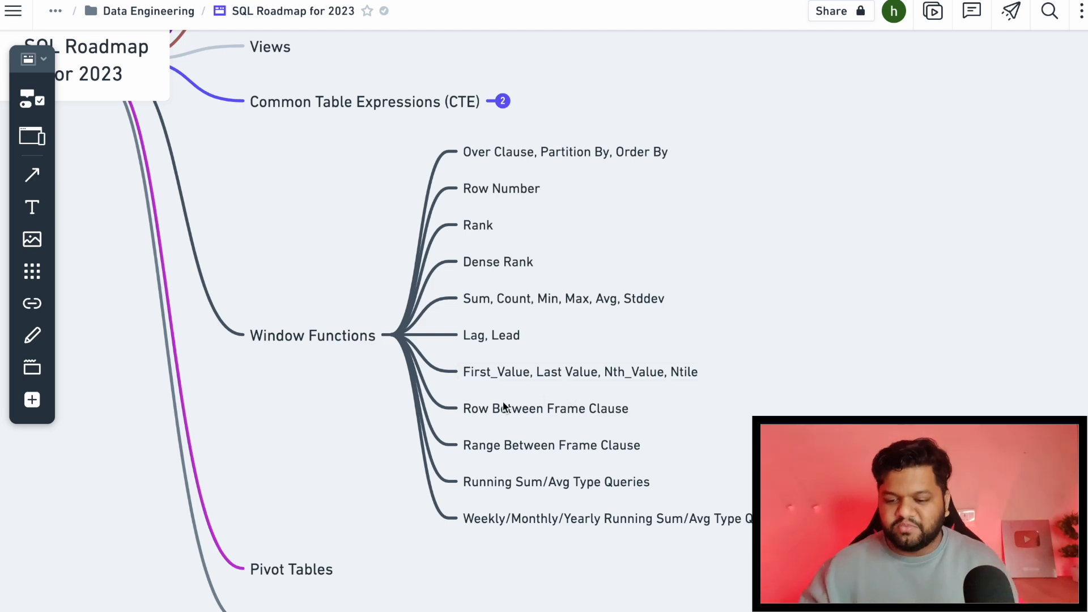
{"action": "mouse_move", "coordinate": [500, 462]}
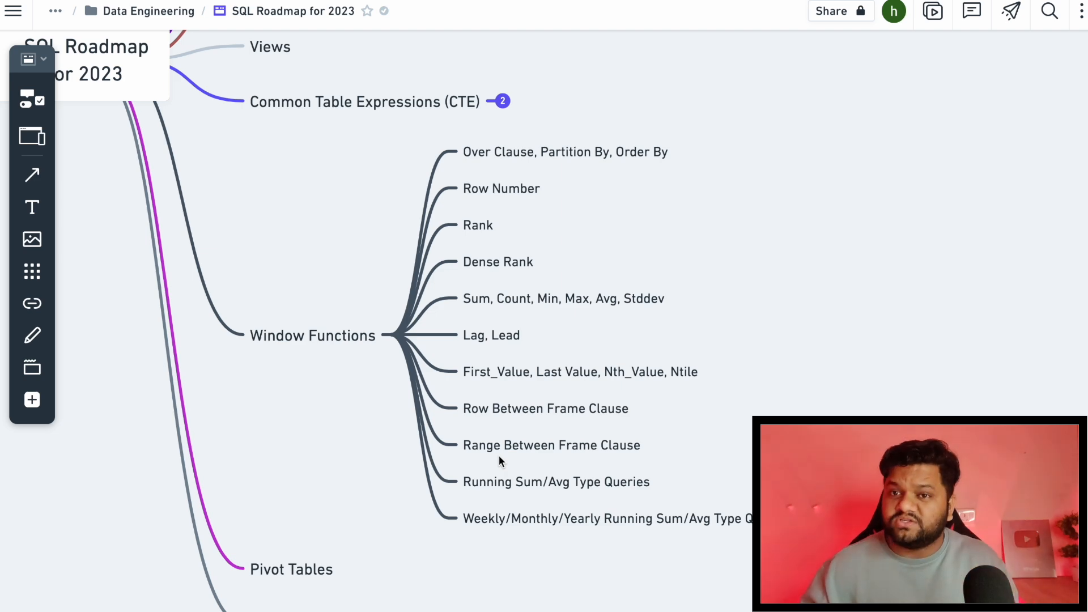
{"action": "left_click", "coordinate": [552, 444]}
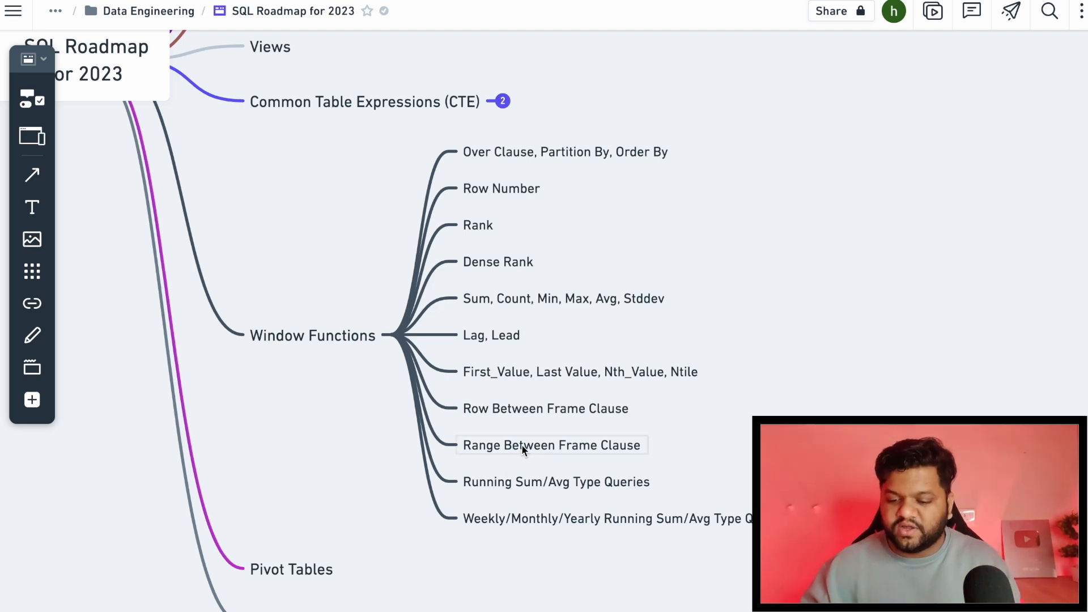
{"action": "mouse_move", "coordinate": [499, 381]}
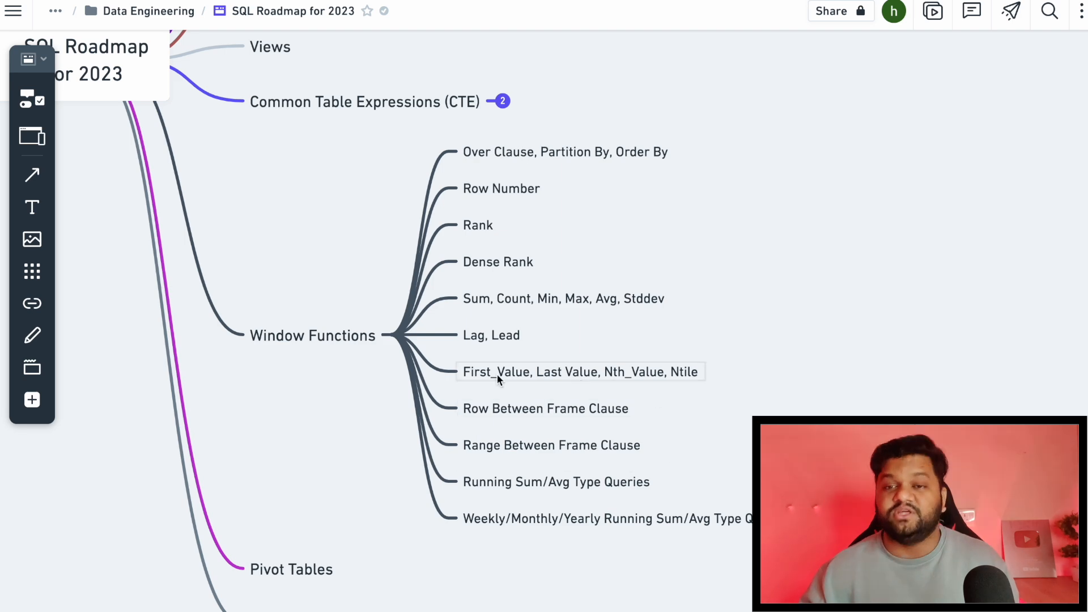
{"action": "mouse_move", "coordinate": [649, 452]}
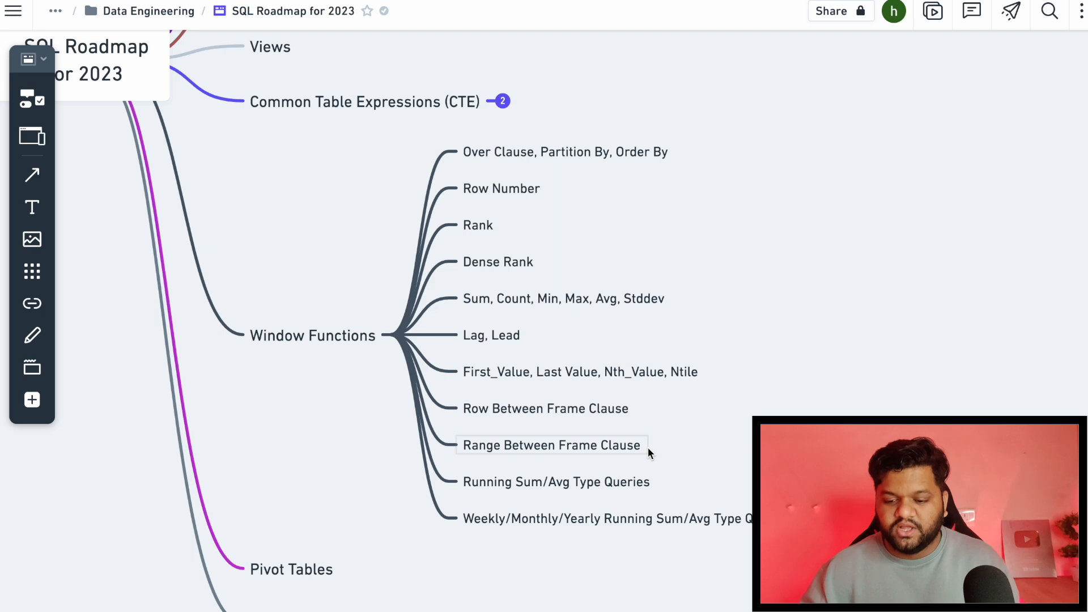
{"action": "mouse_move", "coordinate": [510, 443]}
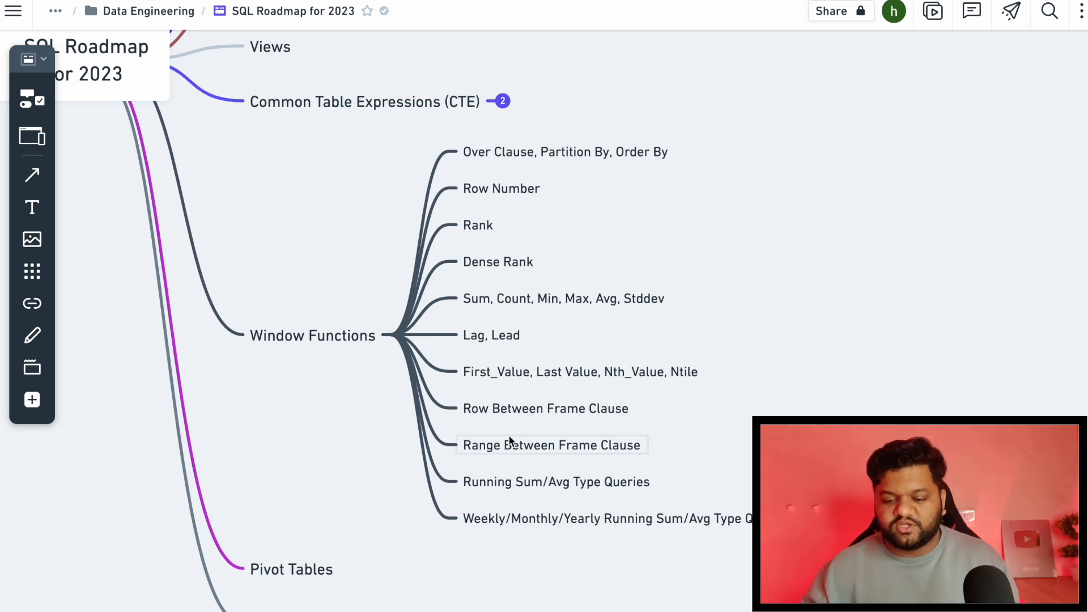
{"action": "scroll", "scroll_direction": "down", "scroll_amount": 3}
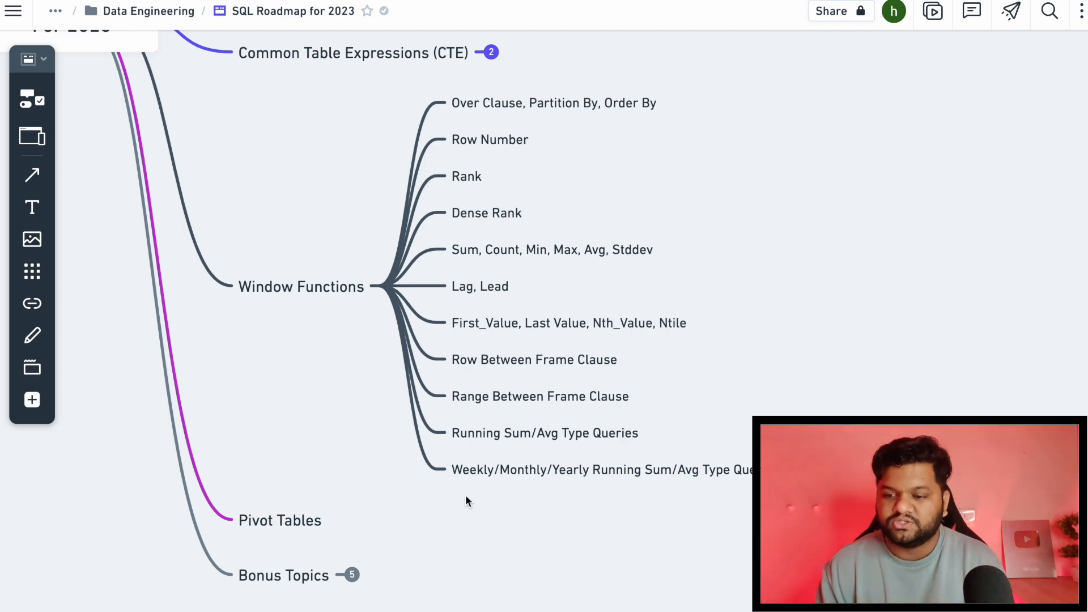
{"action": "mouse_move", "coordinate": [385, 328]}
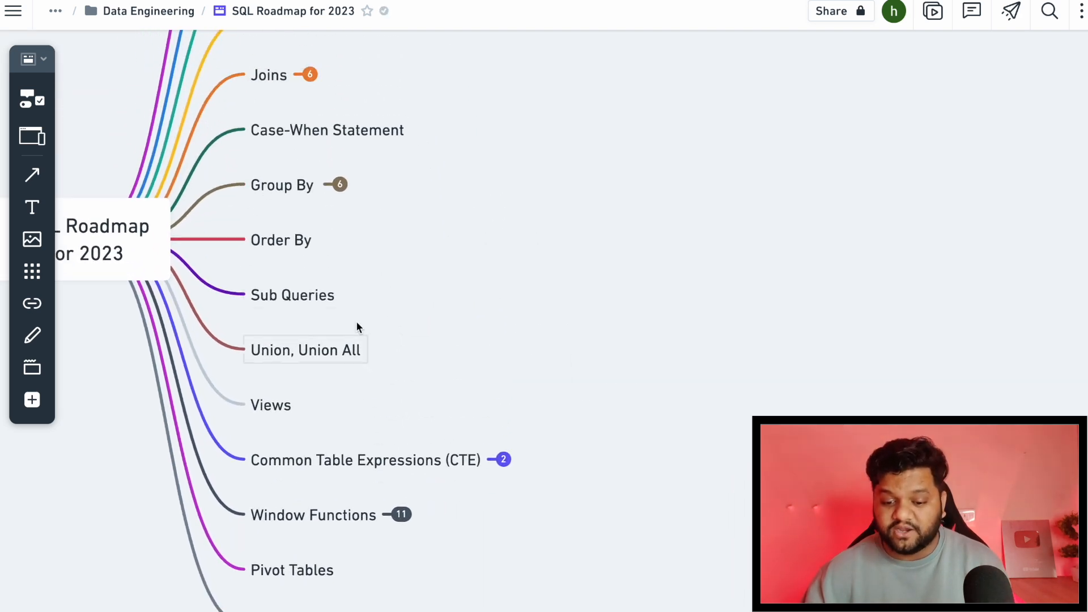
{"action": "scroll", "scroll_direction": "down", "scroll_amount": 3}
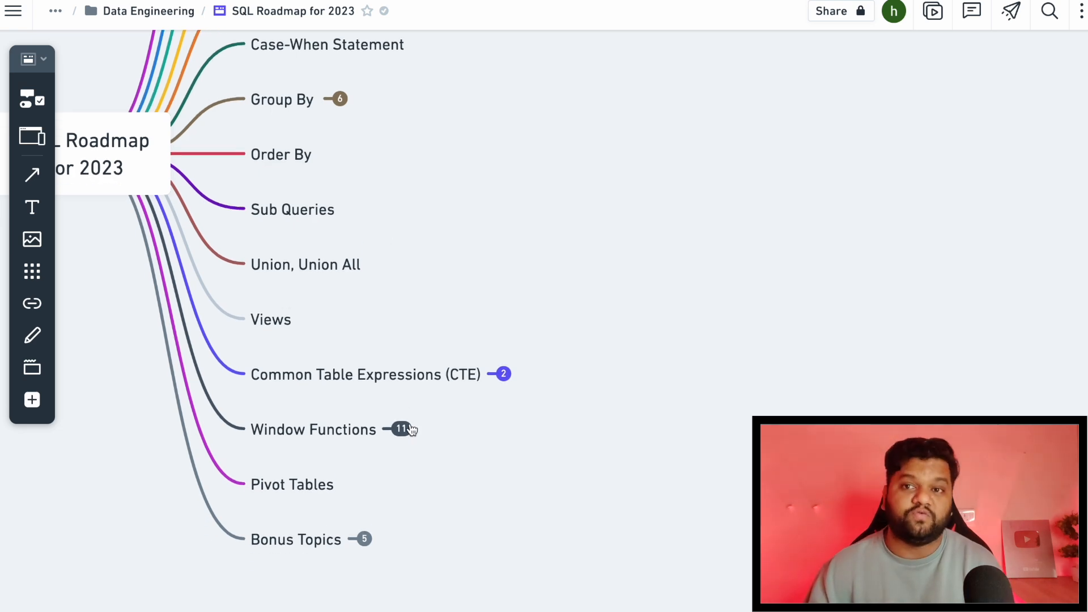
{"action": "scroll", "scroll_direction": "up", "scroll_amount": 3}
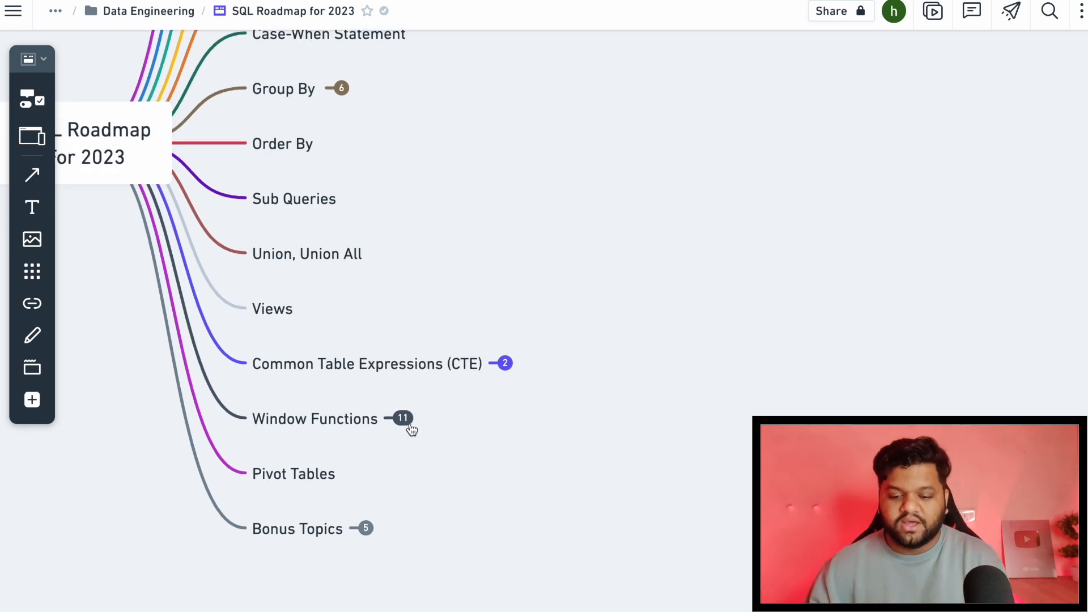
{"action": "mouse_move", "coordinate": [354, 477]}
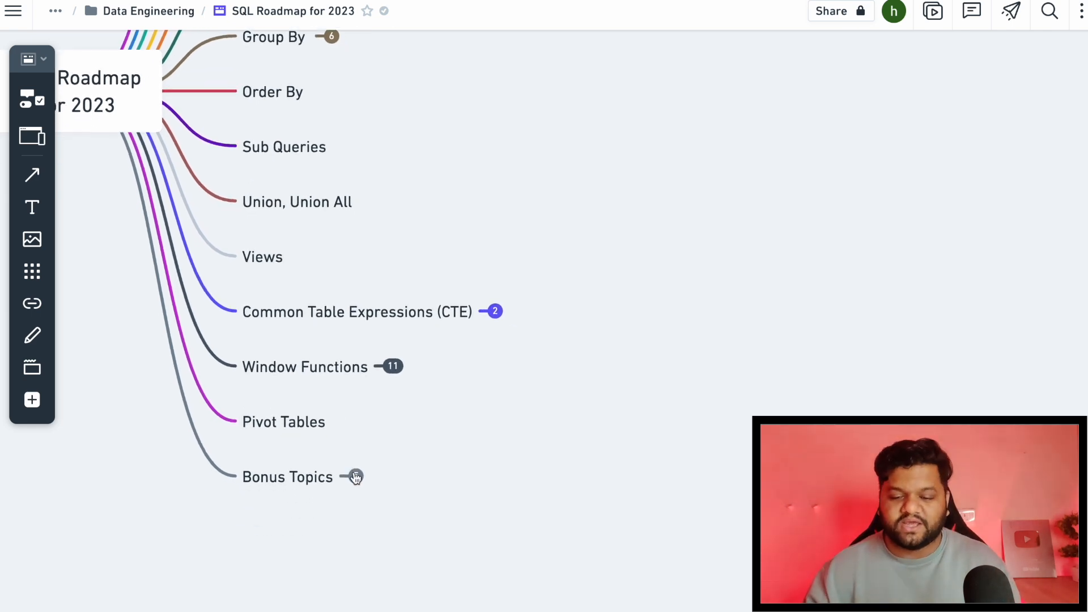
{"action": "scroll", "scroll_direction": "up", "scroll_amount": 3}
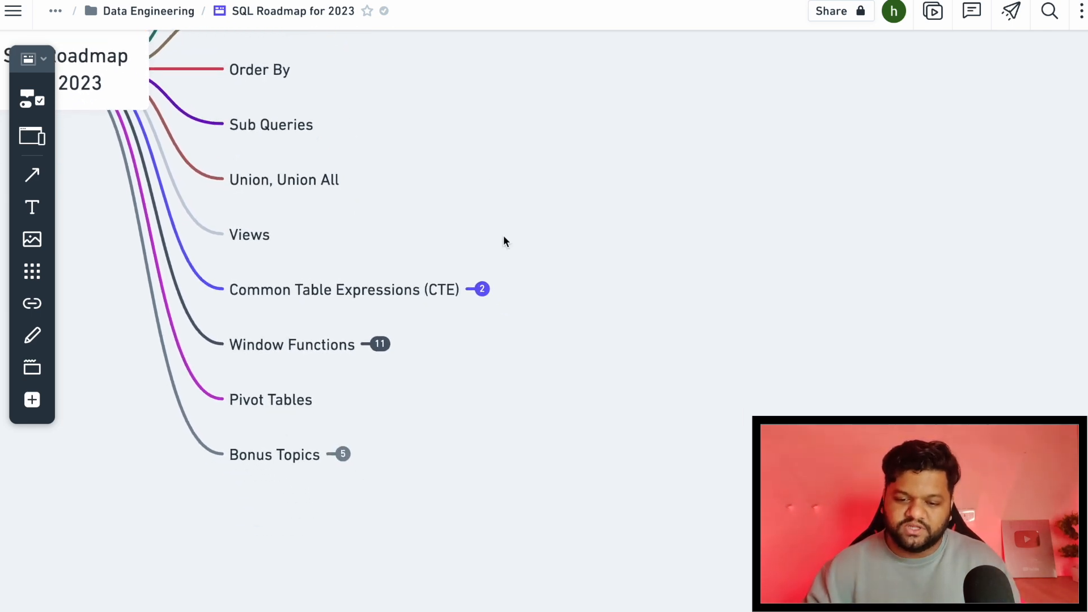
{"action": "mouse_move", "coordinate": [417, 409]}
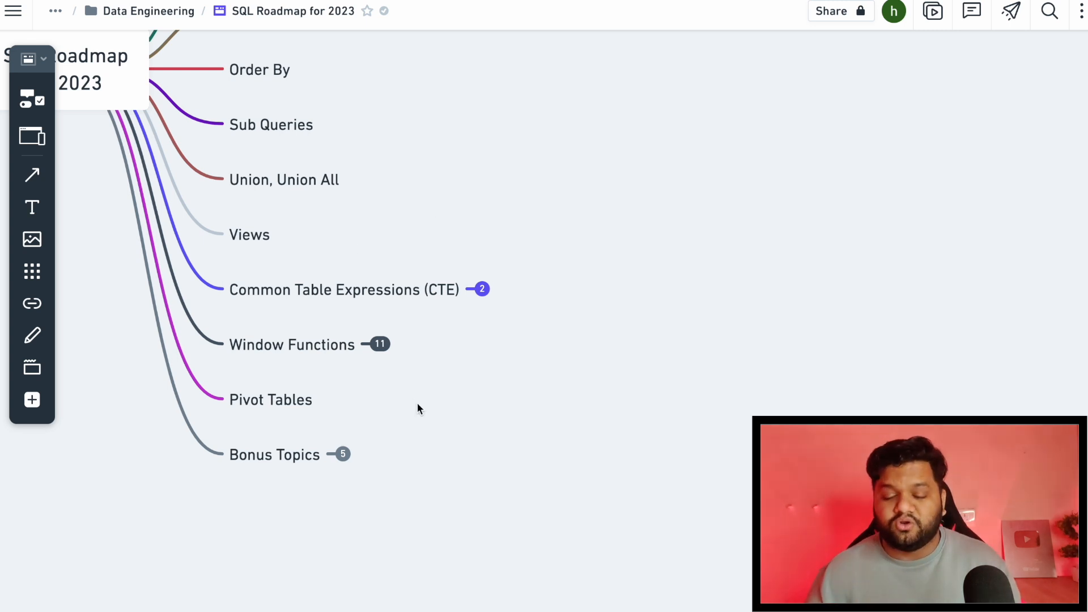
{"action": "mouse_move", "coordinate": [346, 458]}
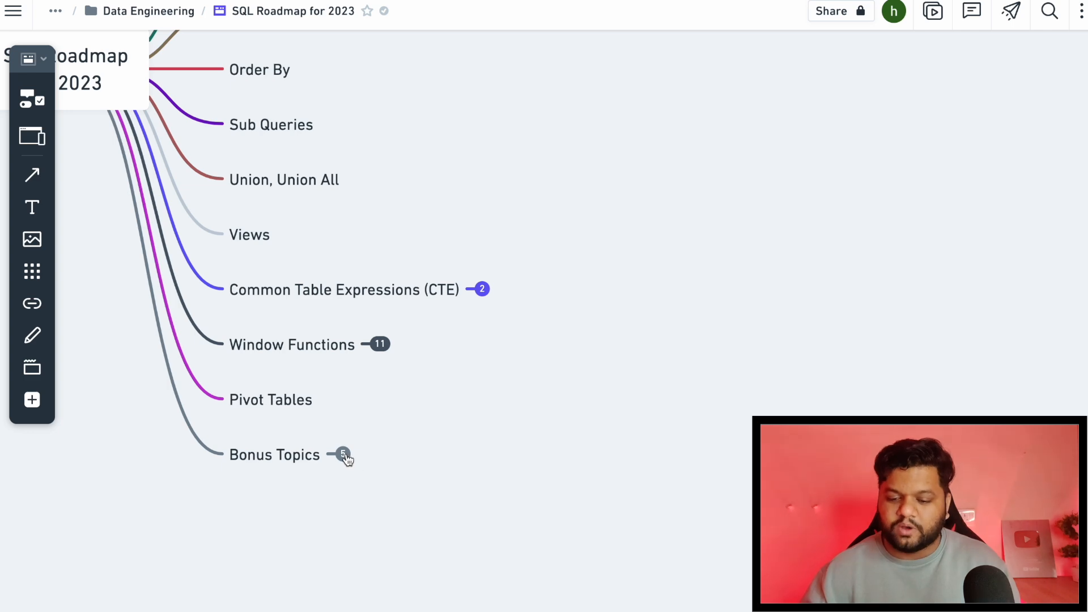
Expand Bonus Topics to show Indexing, Sharding, Partitioning, Replication and UDFs
{"action": "left_click", "coordinate": [341, 455]}
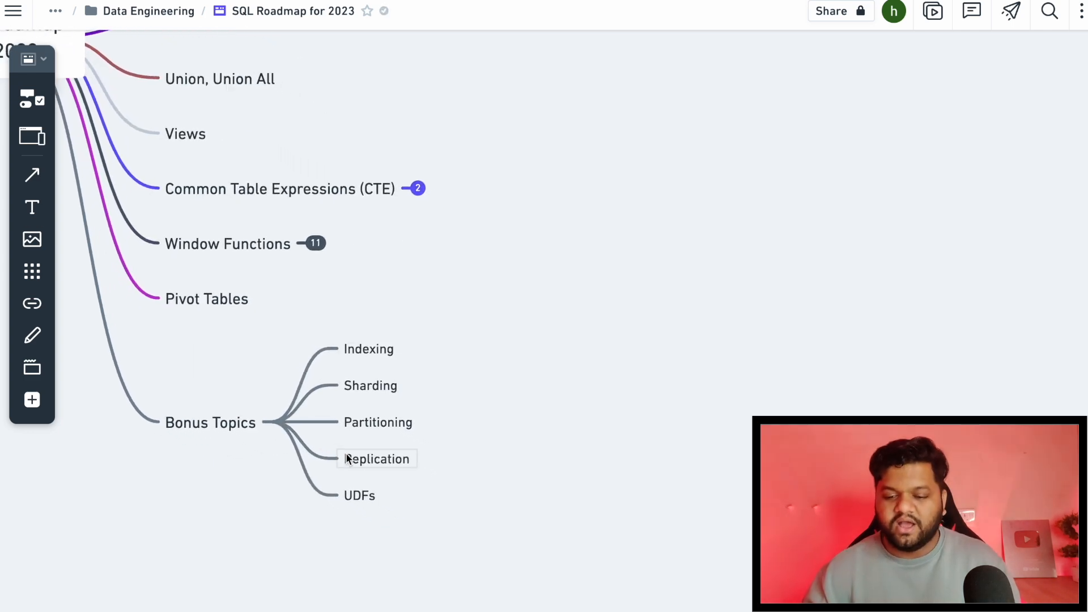
{"action": "mouse_move", "coordinate": [406, 349]}
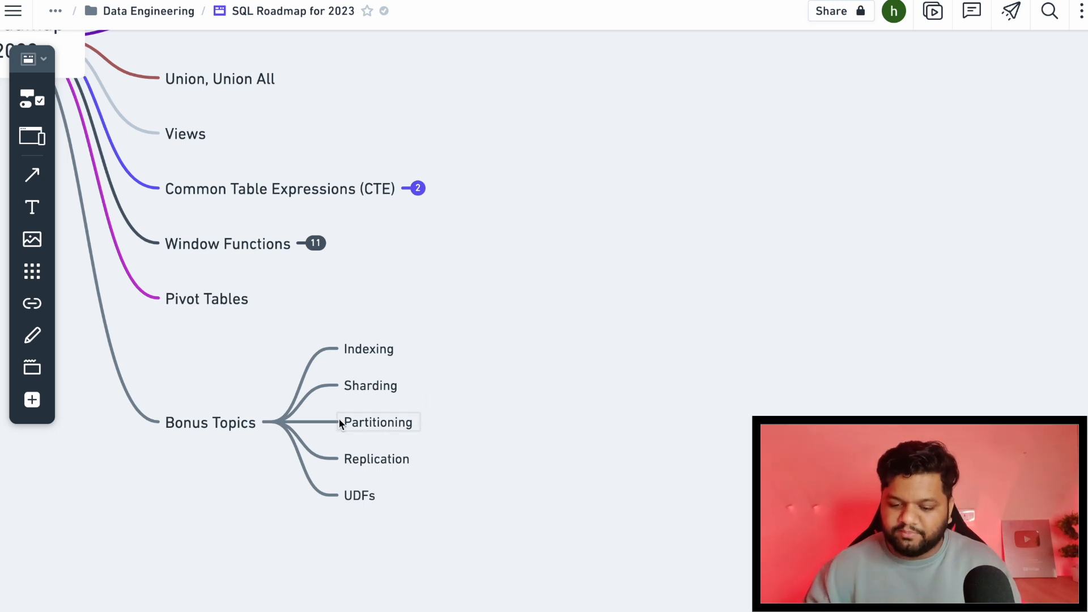
{"action": "mouse_move", "coordinate": [388, 533]}
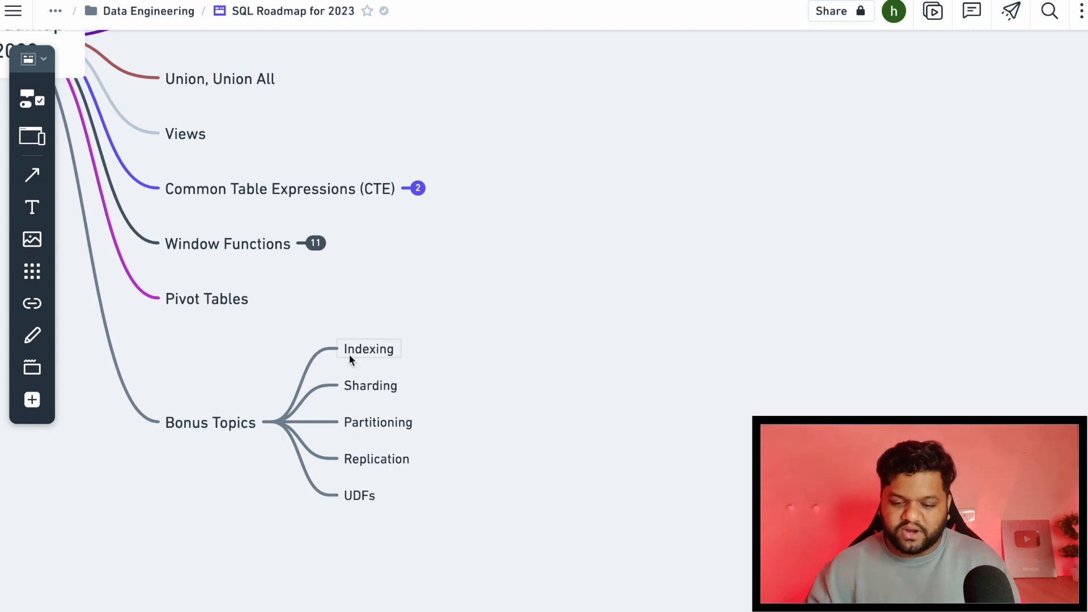
{"action": "mouse_move", "coordinate": [373, 364]}
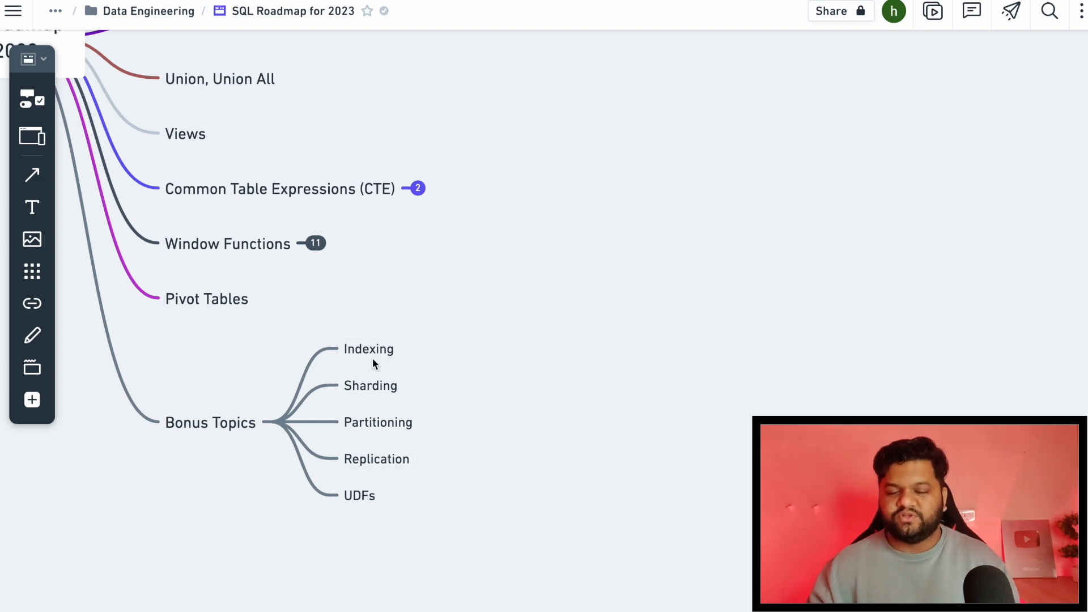
{"action": "mouse_move", "coordinate": [378, 451]}
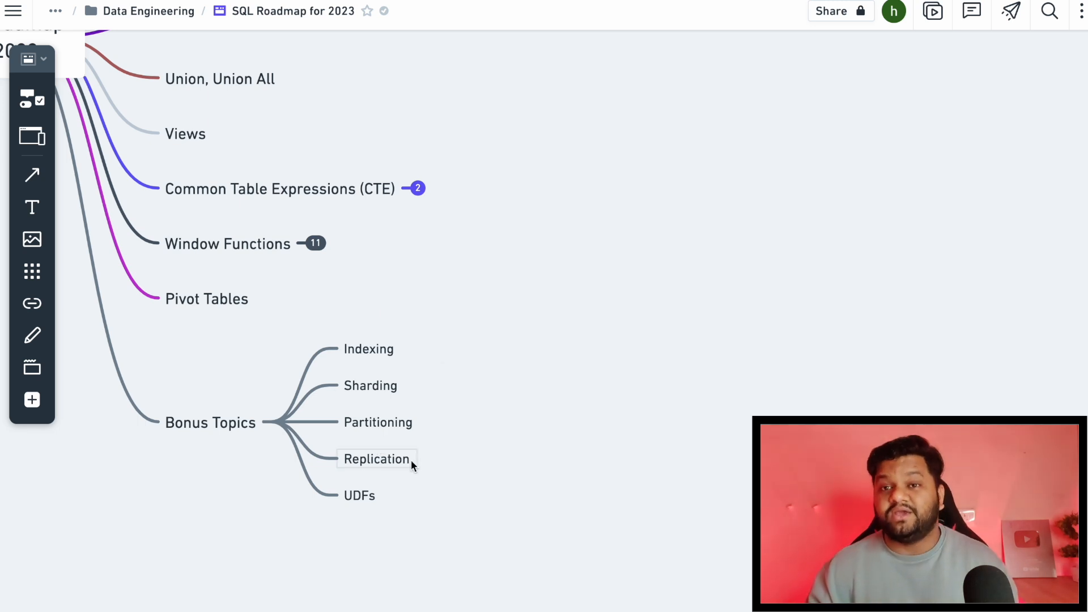
{"action": "mouse_move", "coordinate": [439, 403]}
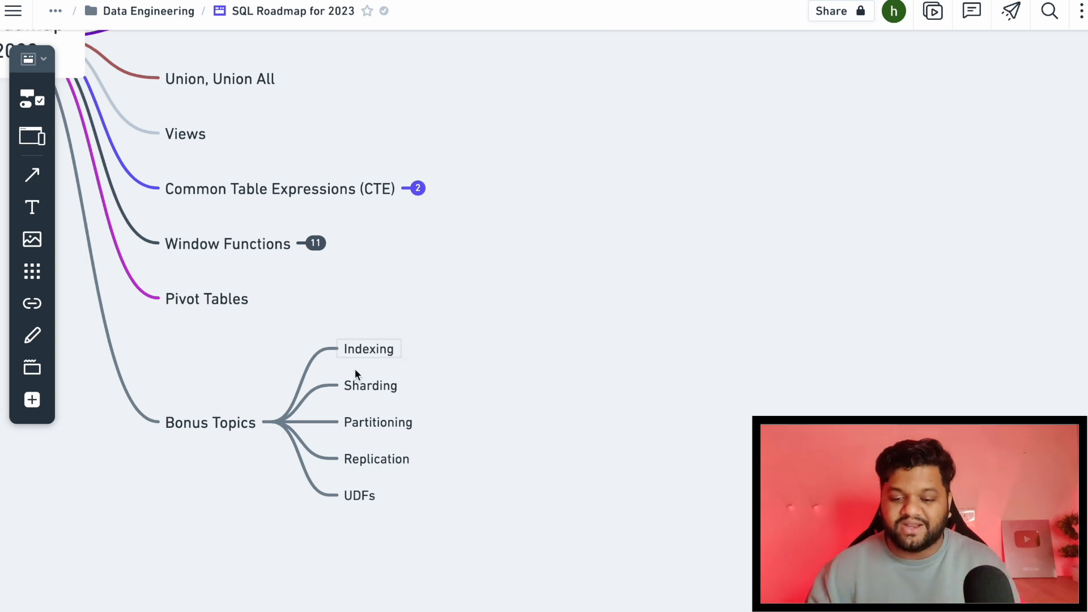
{"action": "mouse_move", "coordinate": [398, 499]}
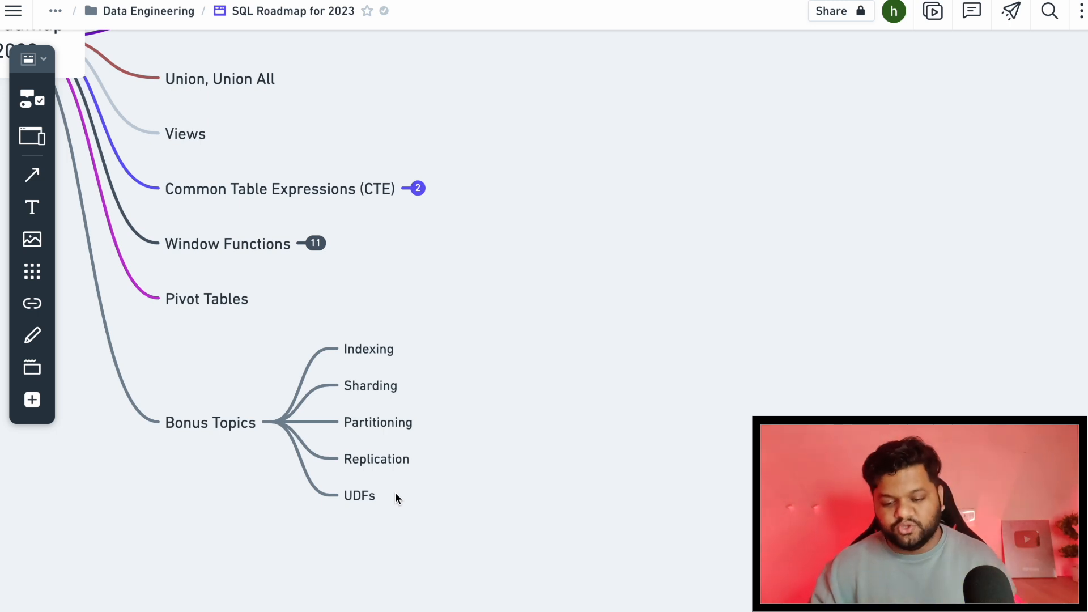
{"action": "mouse_move", "coordinate": [336, 490]}
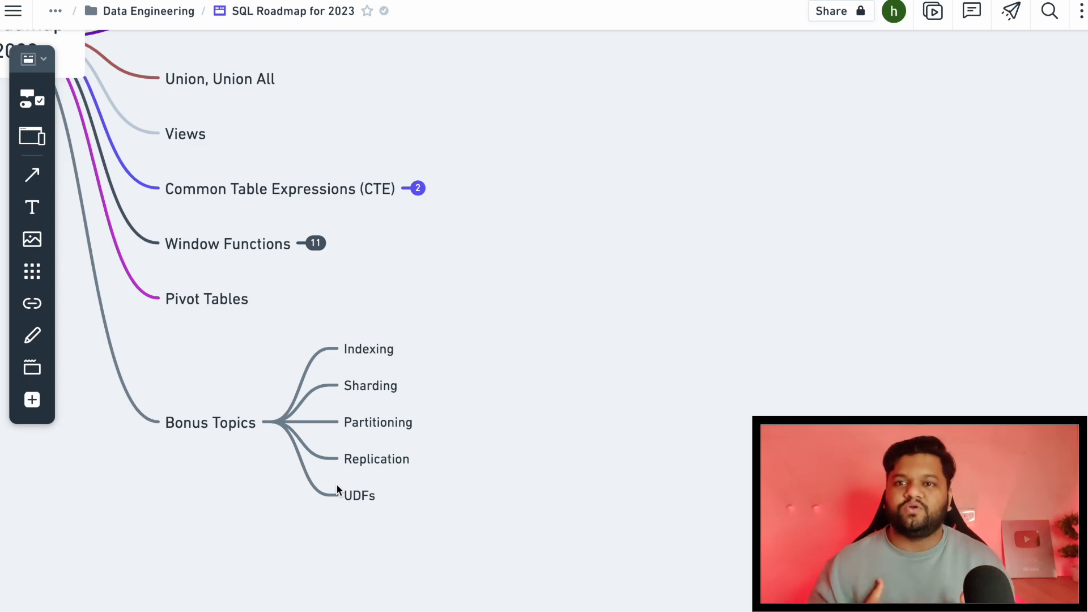